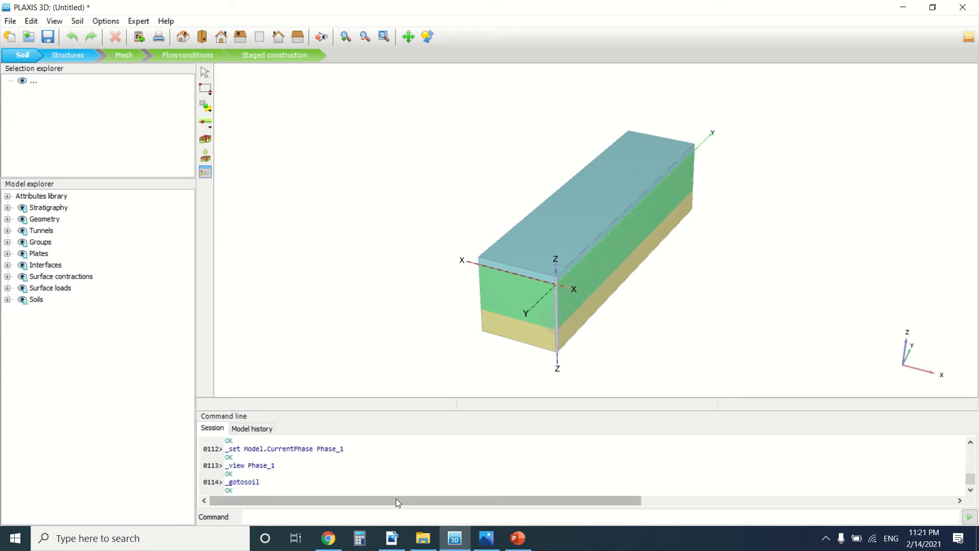
Switch to the 3D-1-Tutorial.pdf shield tunnel chapter, section 6 on page 78
left_click(392, 537)
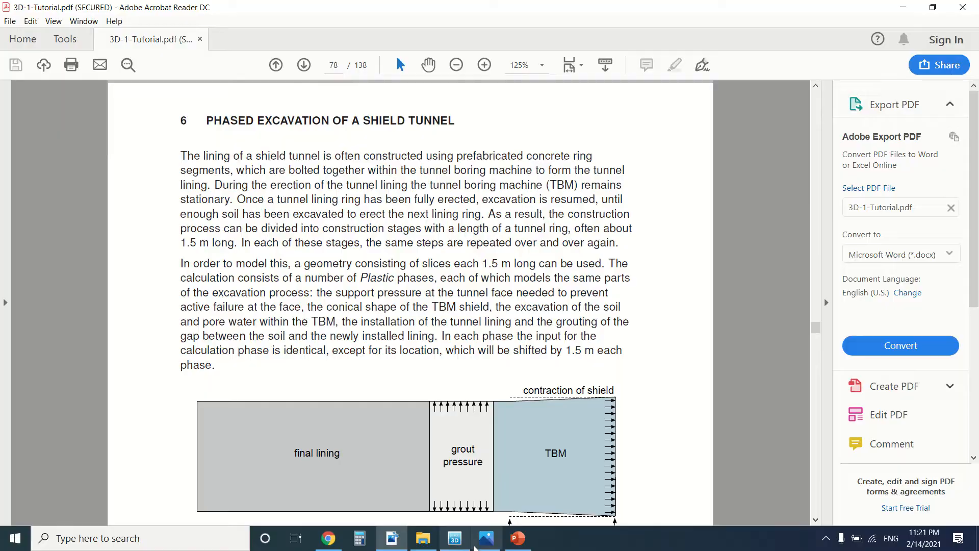
Open Photos to browse the TBM images, ending on headerTBM.jpg
left_click(486, 538)
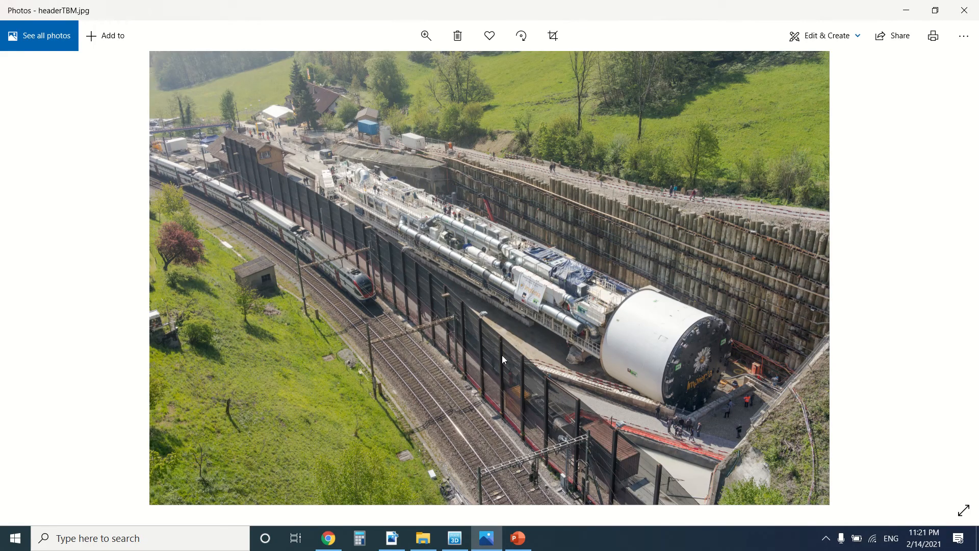
mouse_move(654, 366)
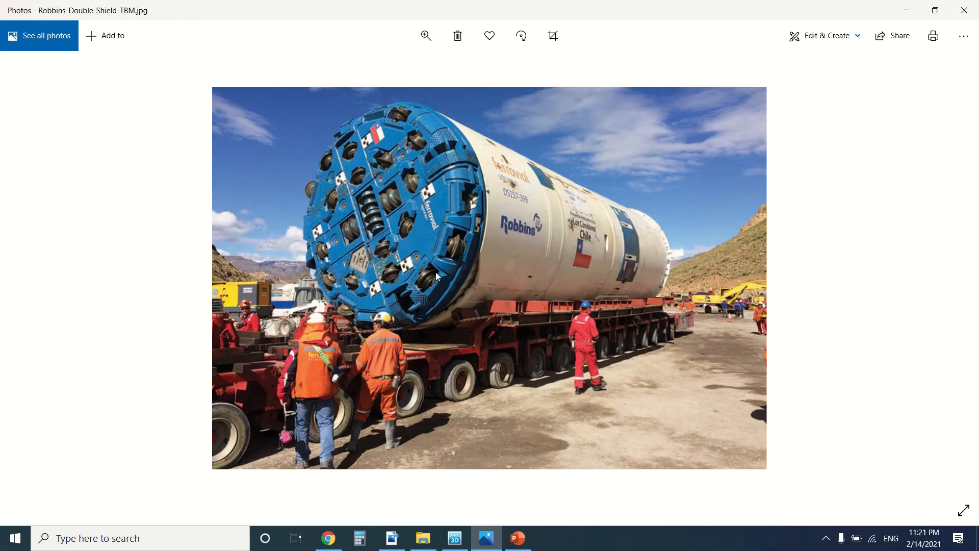
mouse_move(382, 117)
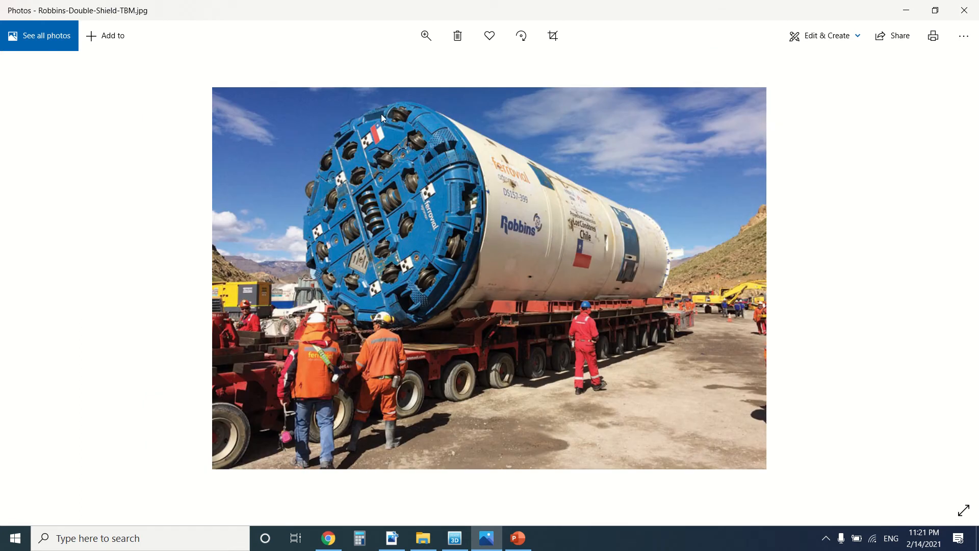
mouse_move(378, 209)
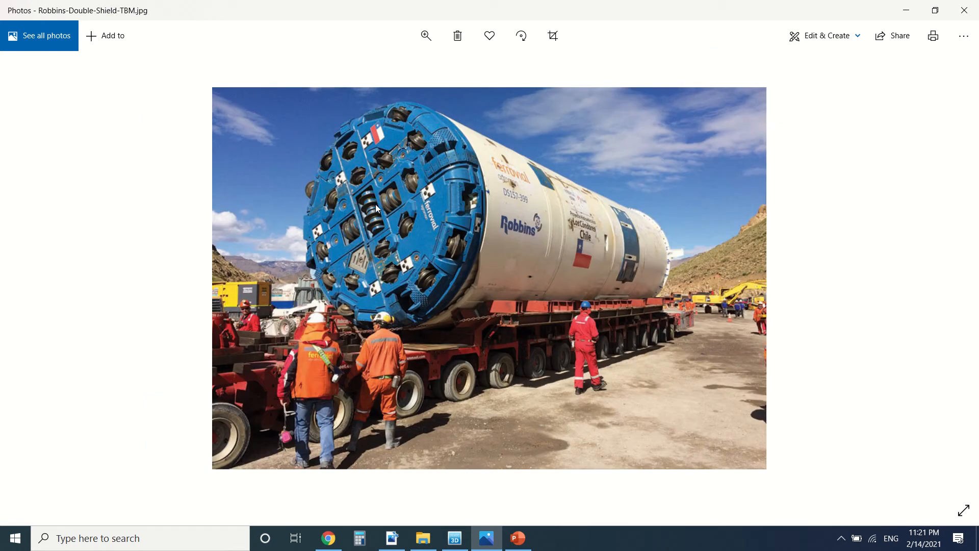
mouse_move(383, 269)
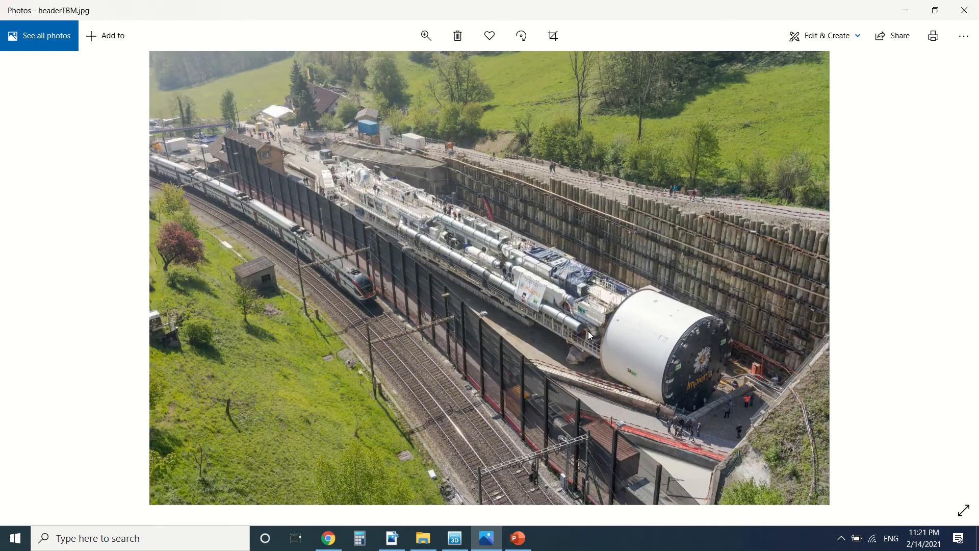
mouse_move(674, 358)
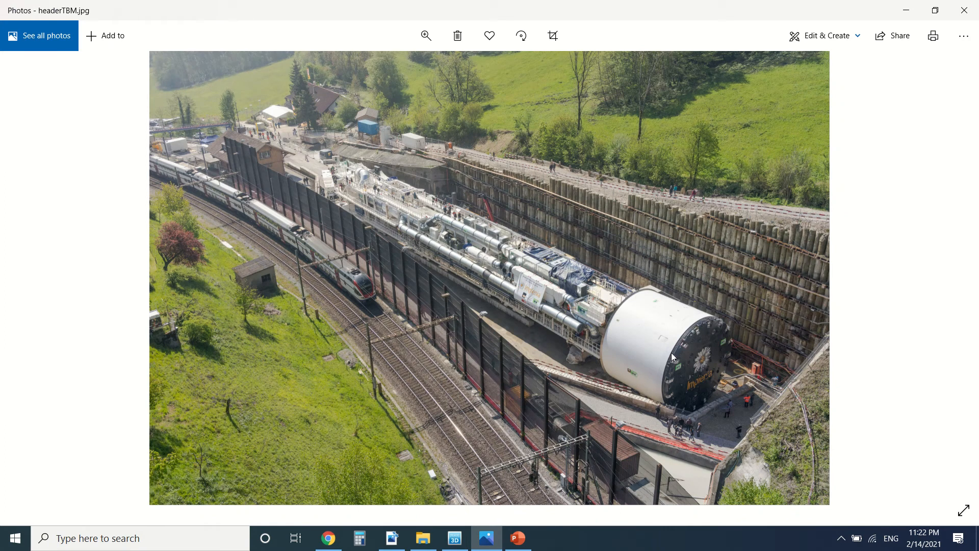
mouse_move(285, 286)
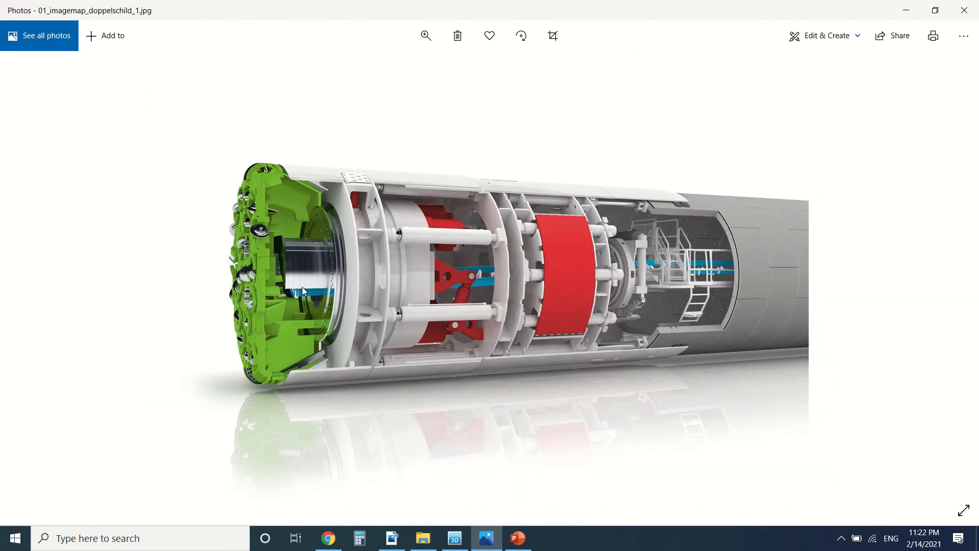
mouse_move(278, 271)
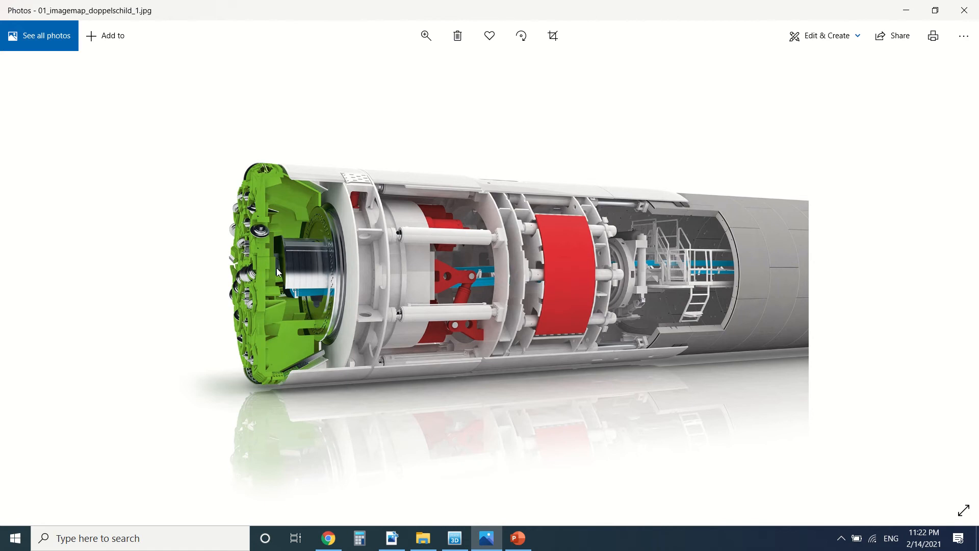
mouse_move(233, 208)
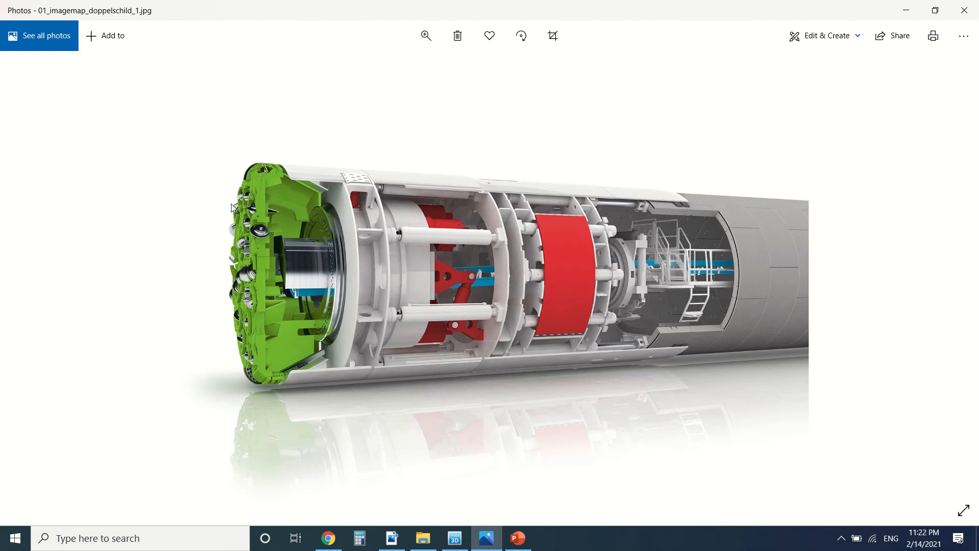
mouse_move(404, 259)
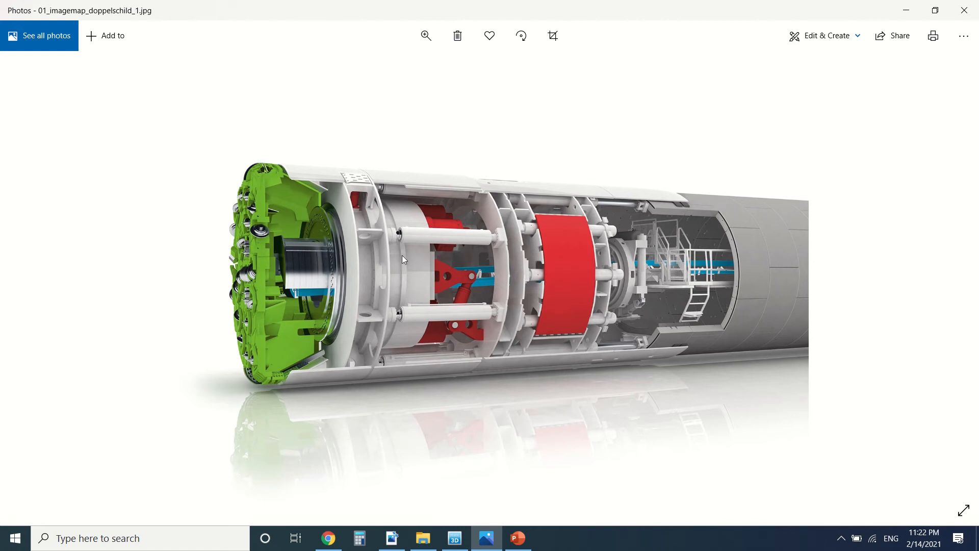
mouse_move(496, 240)
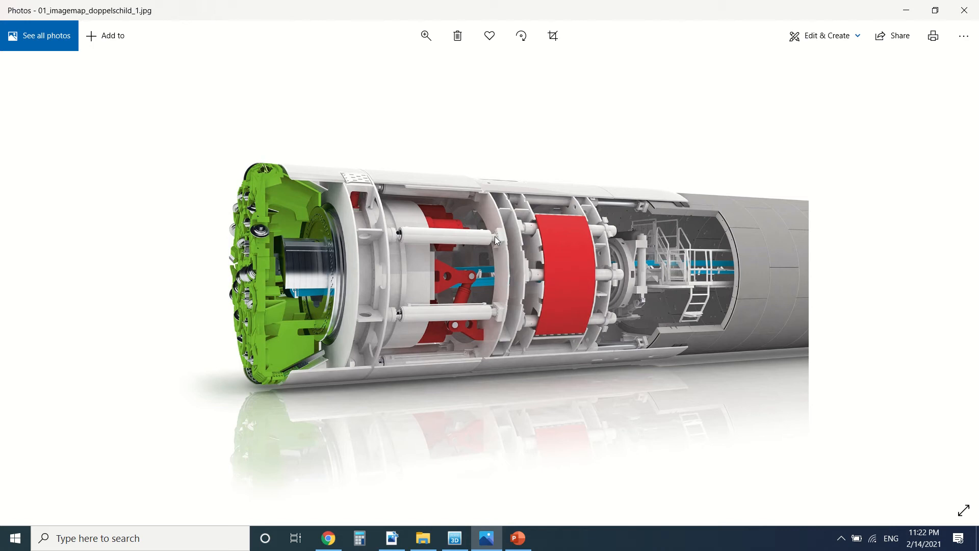
mouse_move(335, 250)
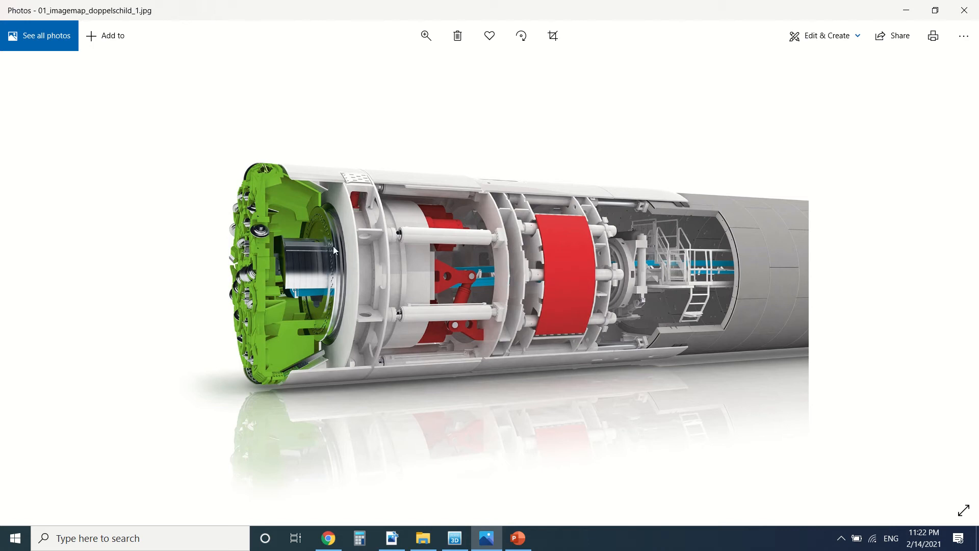
mouse_move(523, 253)
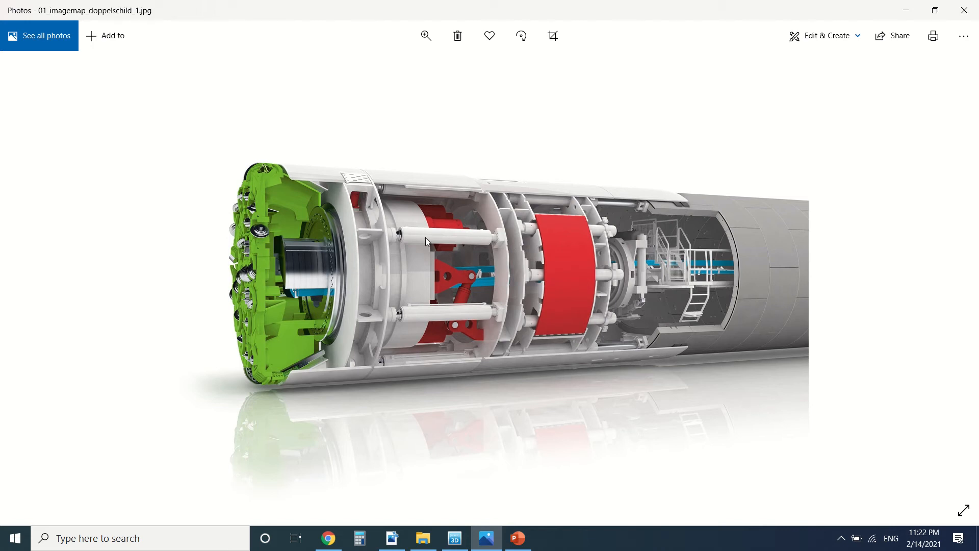
mouse_move(578, 250)
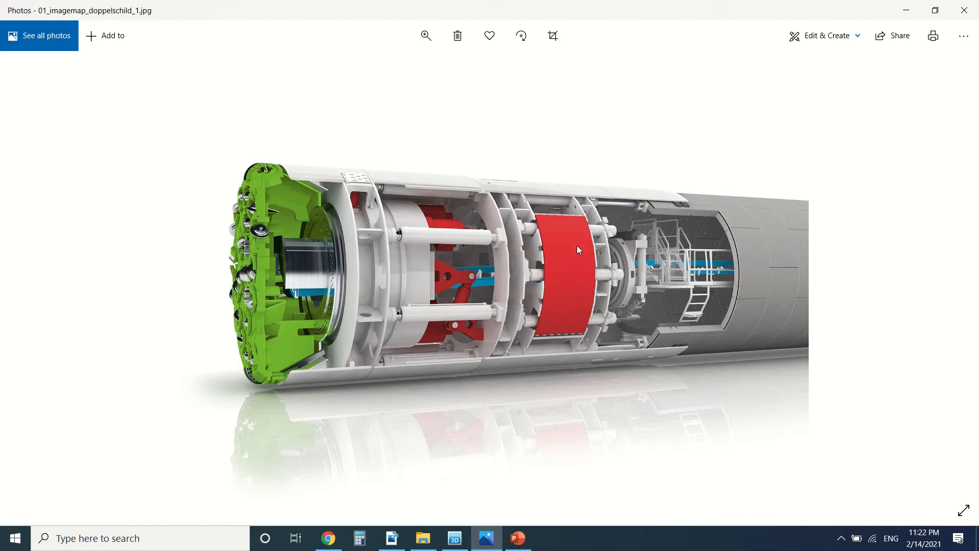
mouse_move(539, 220)
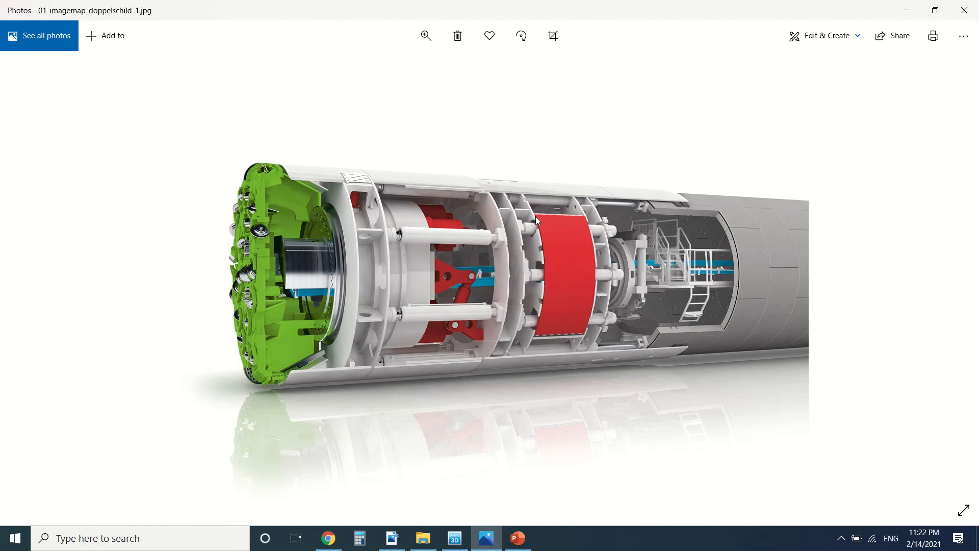
mouse_move(571, 235)
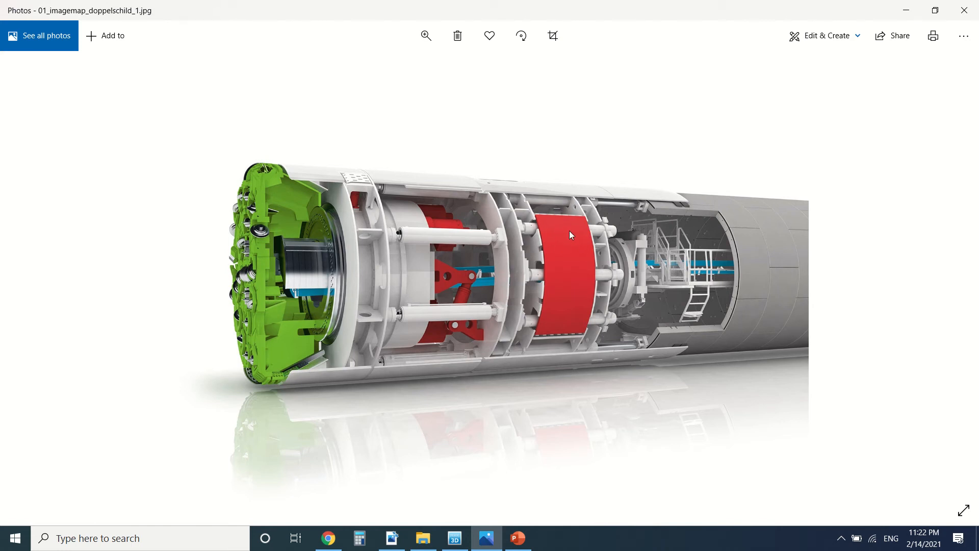
mouse_move(560, 240)
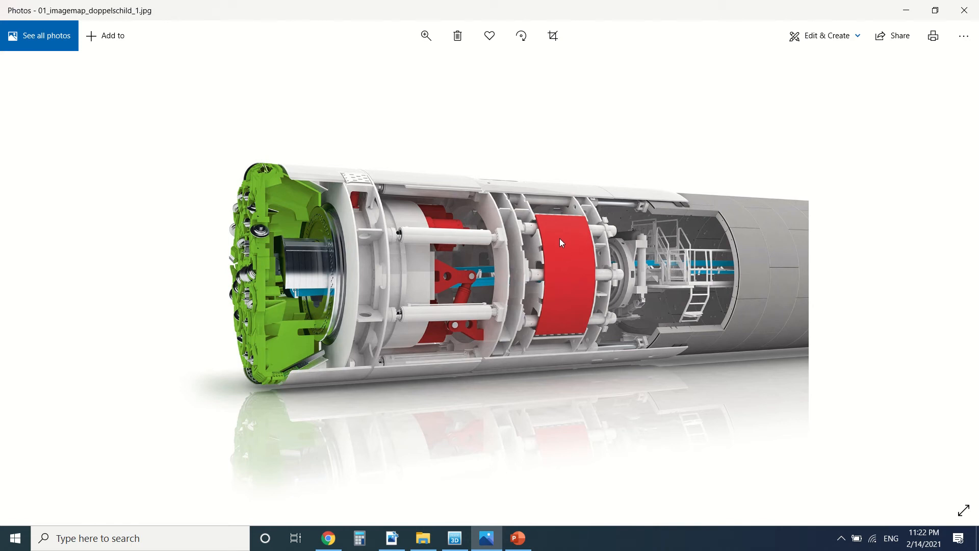
mouse_move(481, 222)
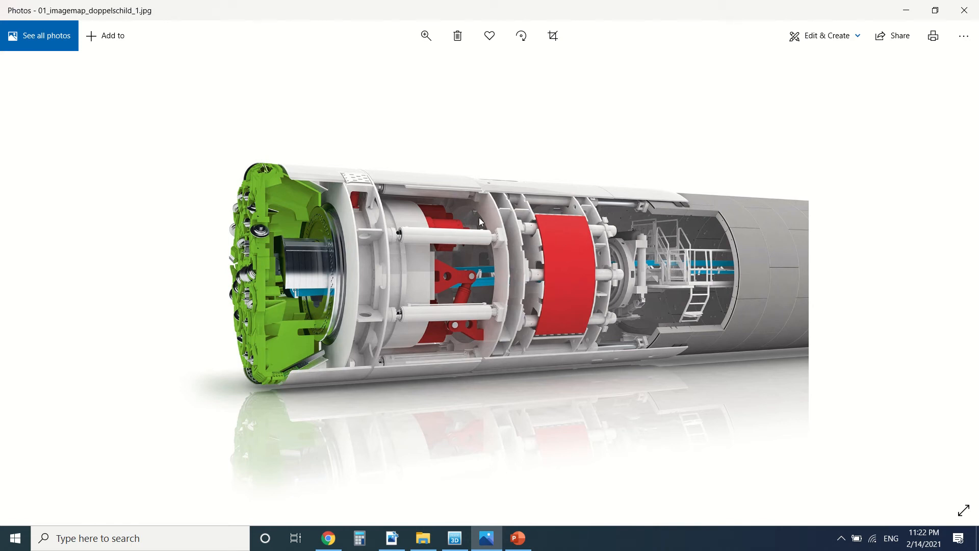
mouse_move(534, 250)
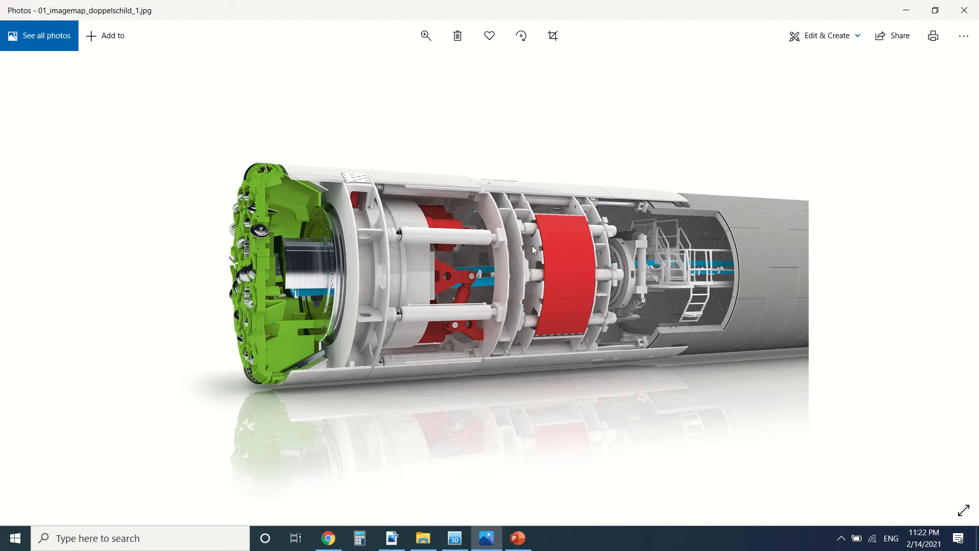
mouse_move(580, 250)
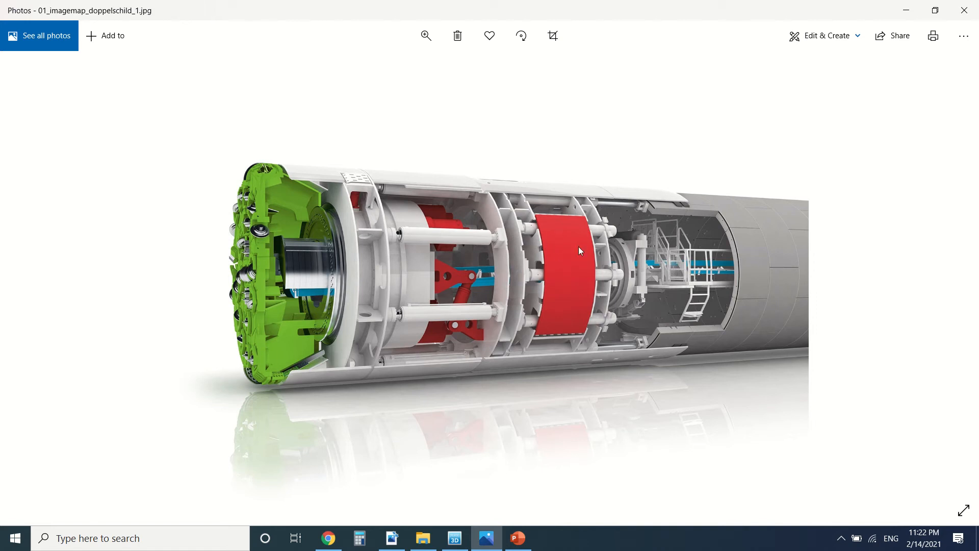
mouse_move(556, 228)
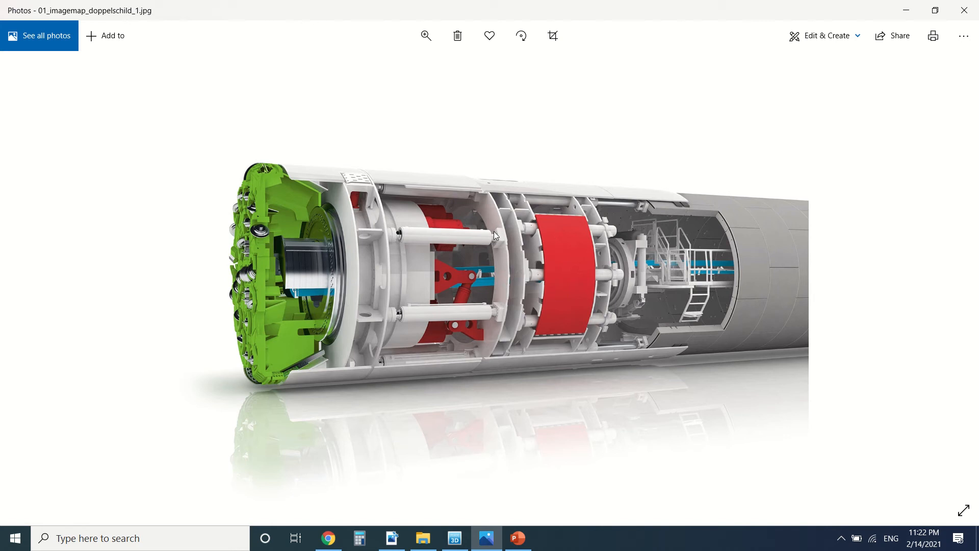
mouse_move(471, 258)
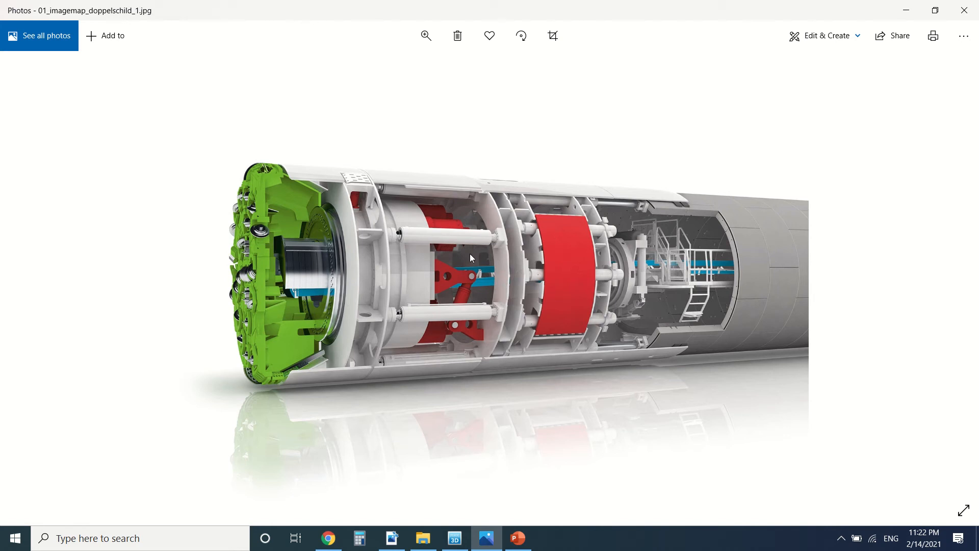
mouse_move(564, 250)
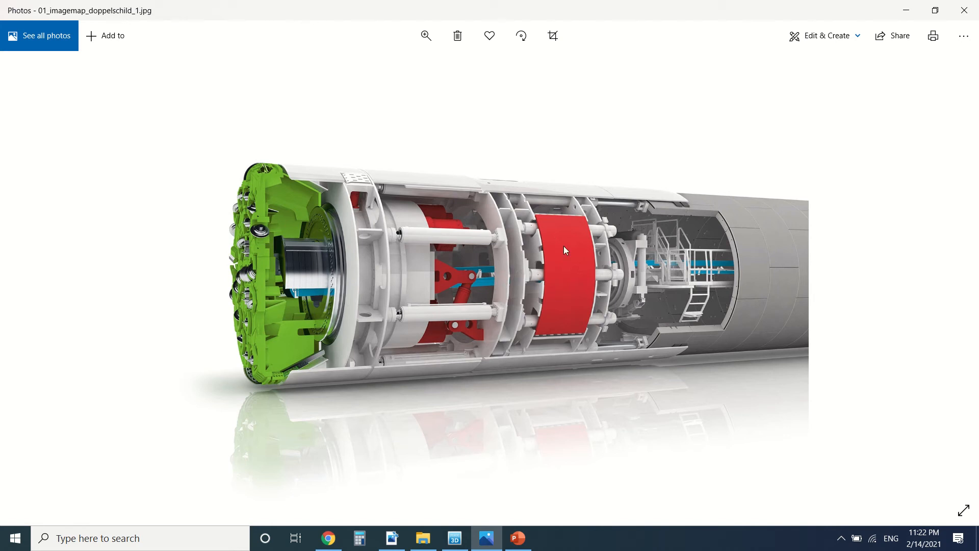
mouse_move(97, 267)
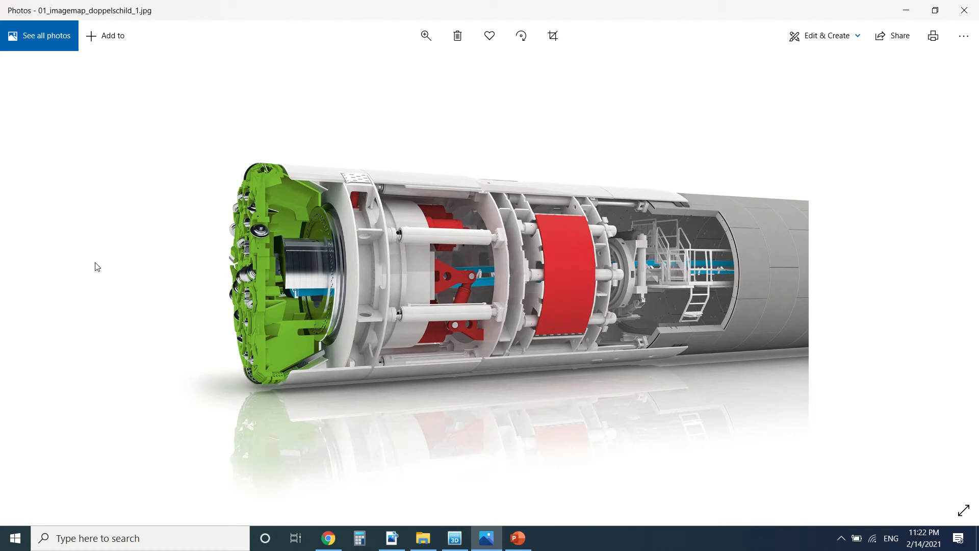
mouse_move(526, 234)
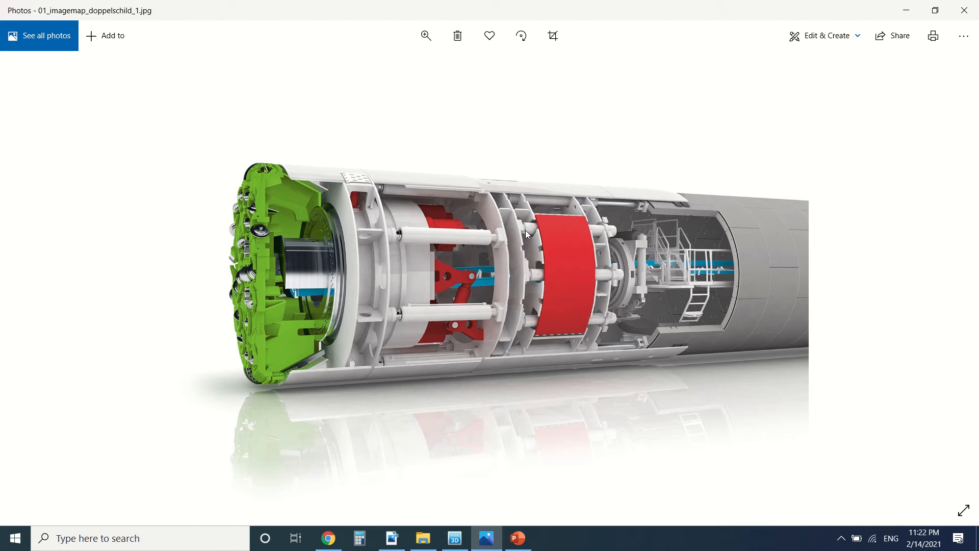
mouse_move(490, 251)
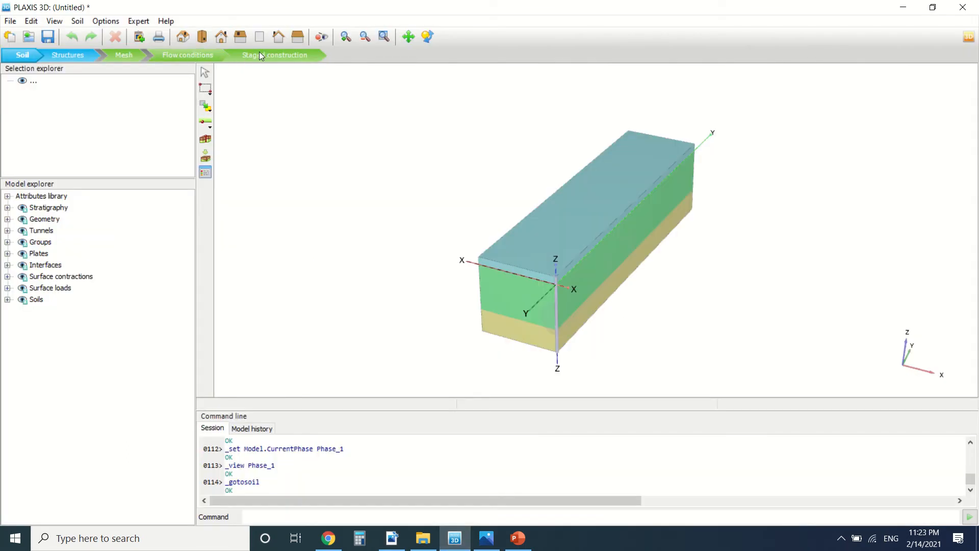
mouse_move(269, 58)
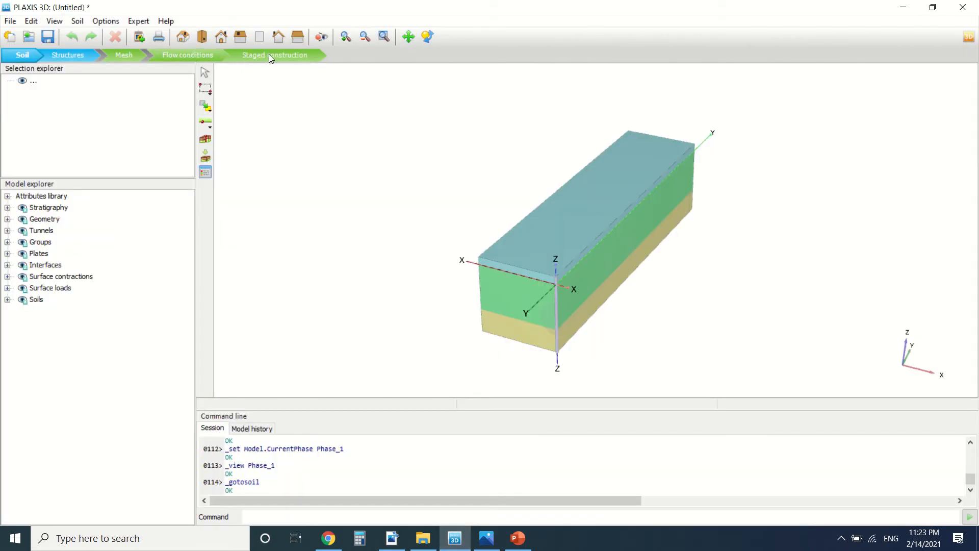
Switch to Staged construction to view the Initial phase through Phase_5 with the excavated tunnel
left_click(273, 55)
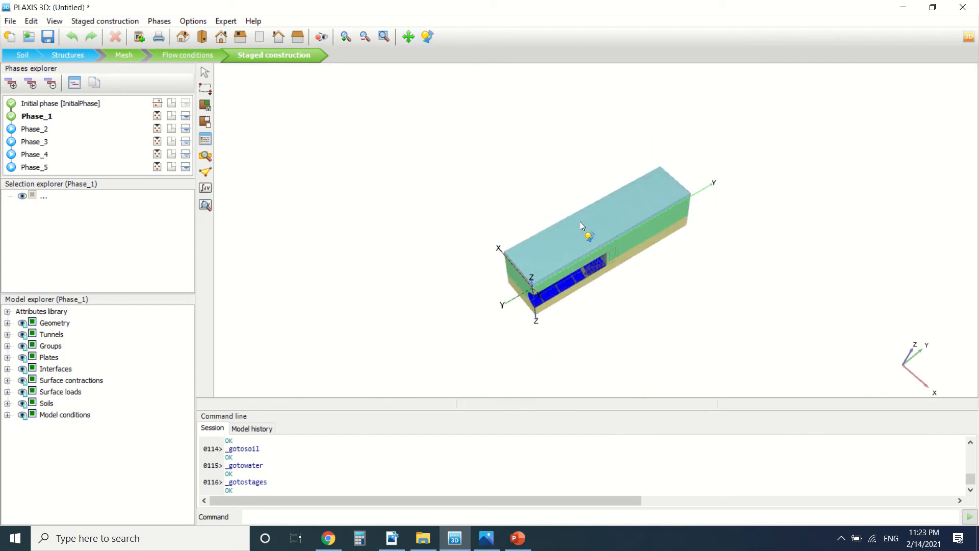
left_click(67, 55)
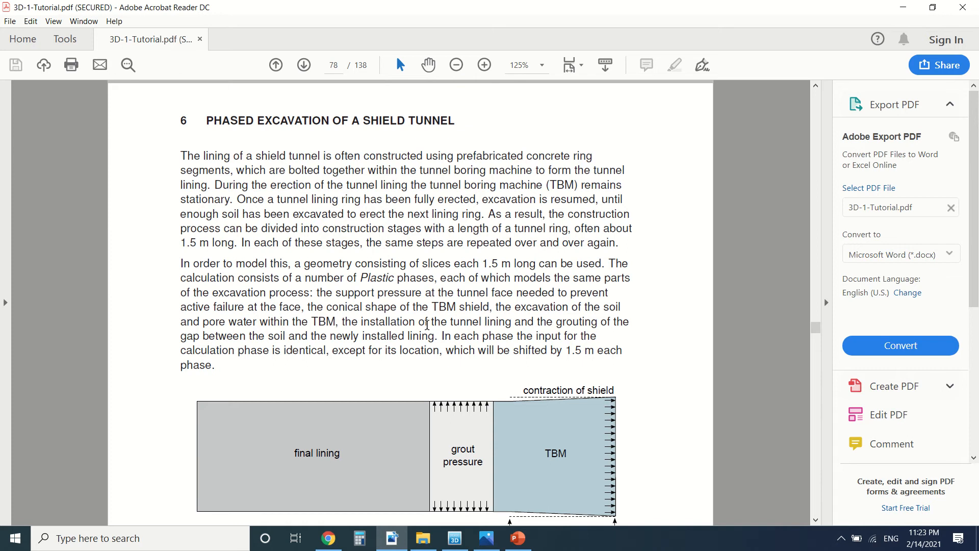
Scroll page 78 down to Figure 6.1, Construction stages of a shield tunnel model
scroll("down", 3)
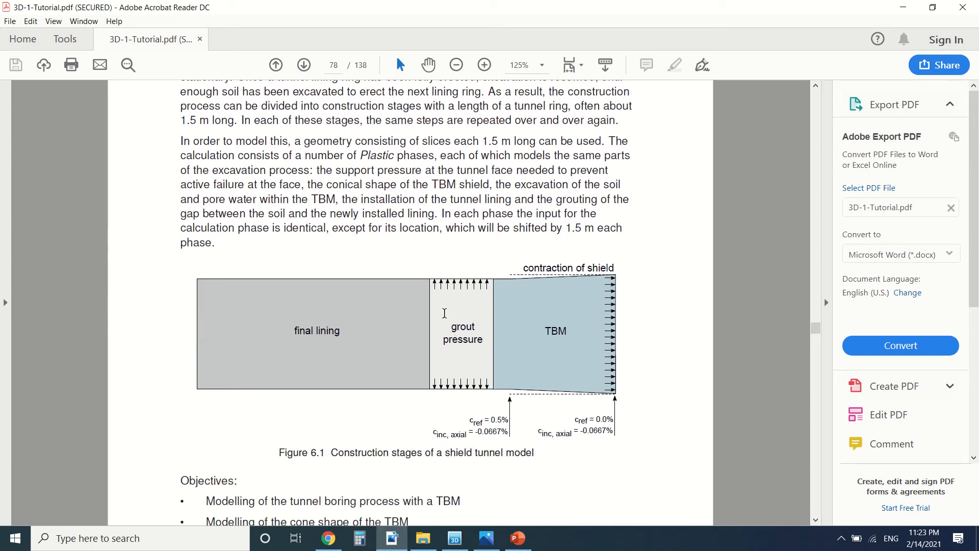
mouse_move(586, 292)
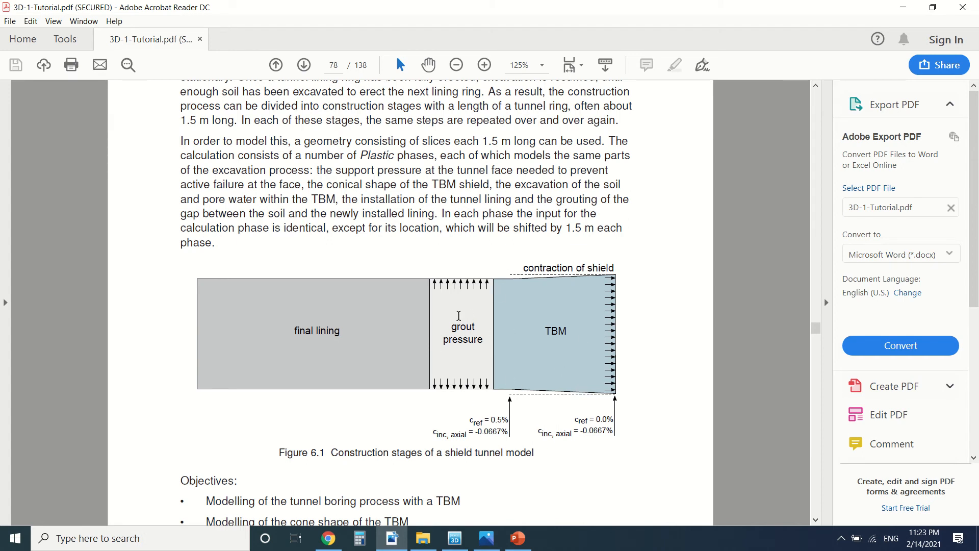
mouse_move(483, 287)
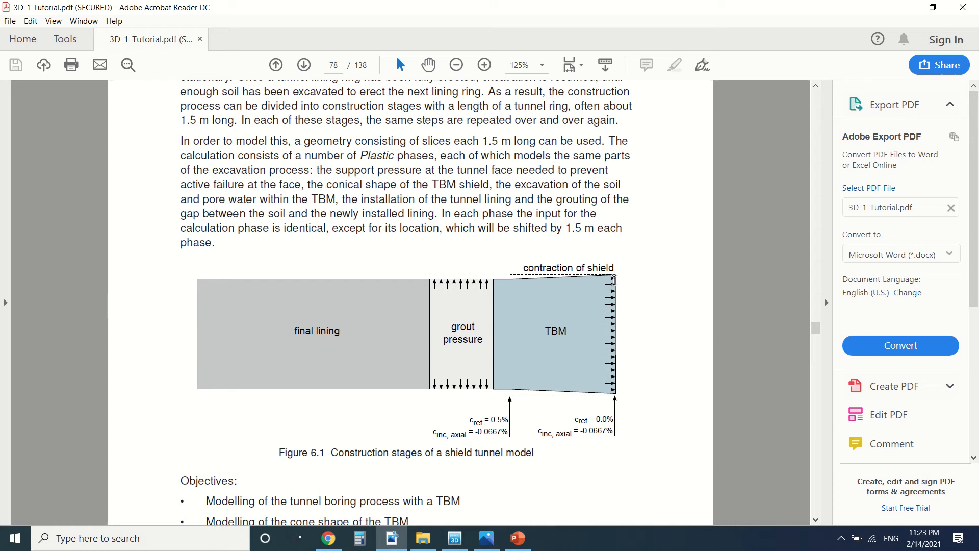
mouse_move(368, 283)
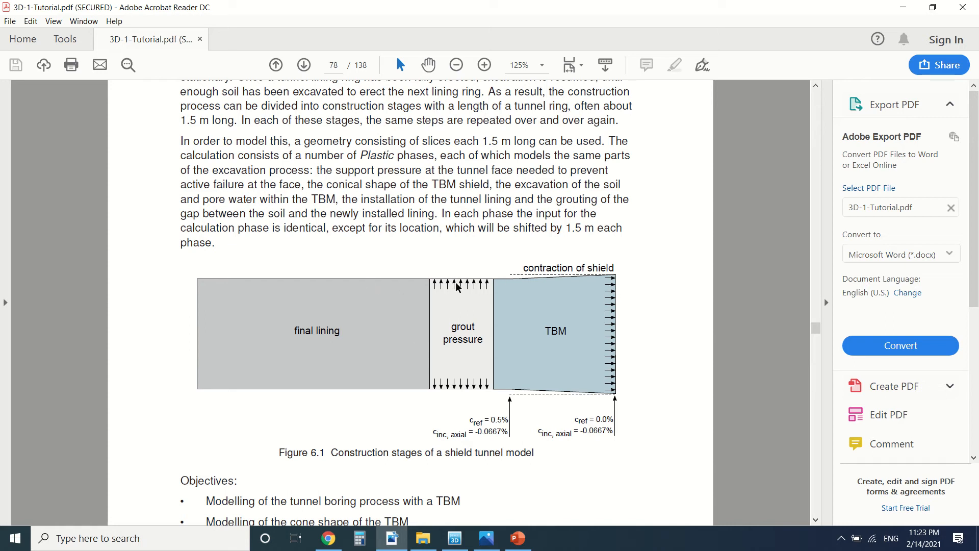
mouse_move(534, 269)
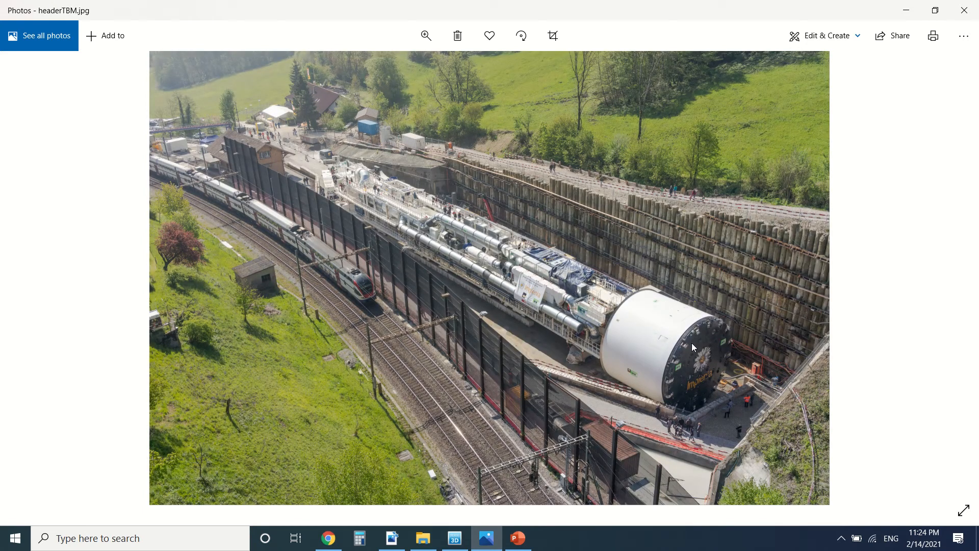
mouse_move(617, 287)
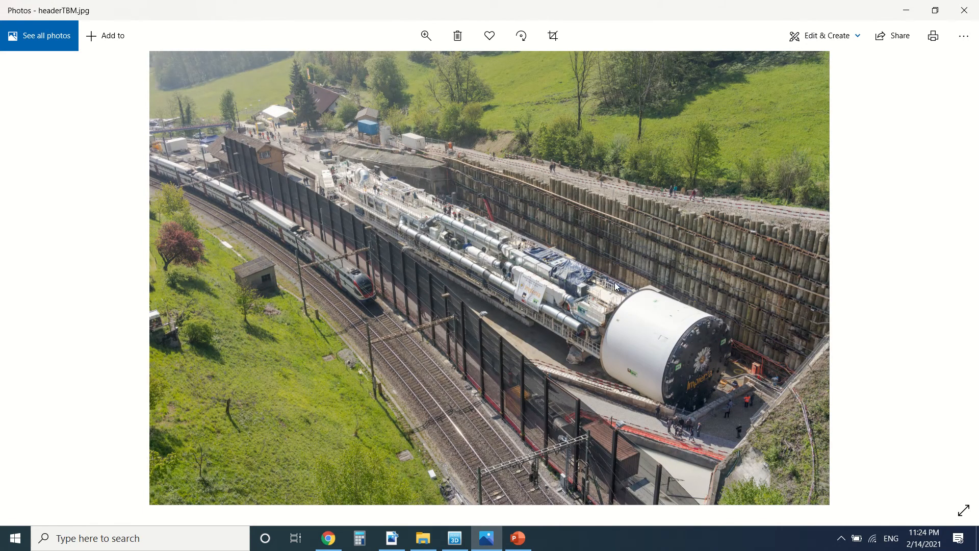
mouse_move(584, 314)
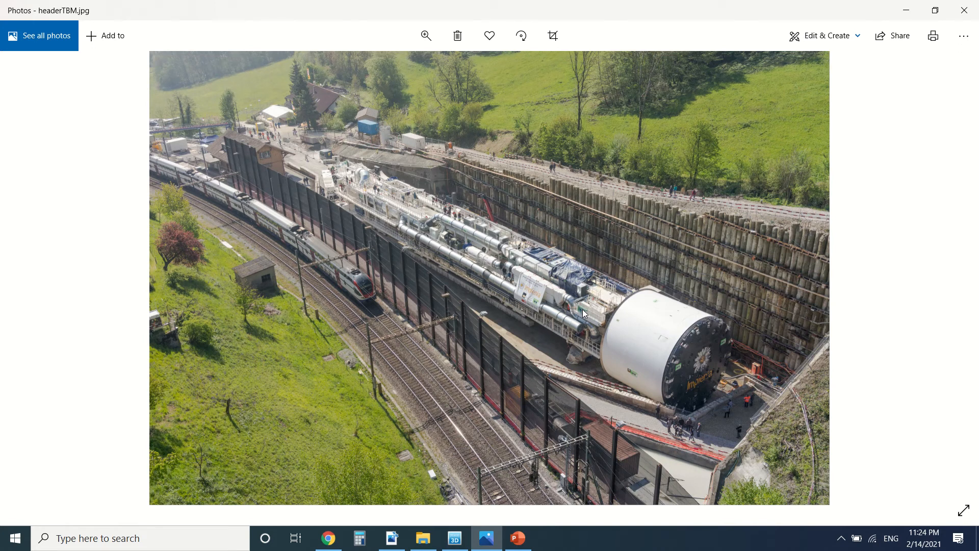
mouse_move(603, 303)
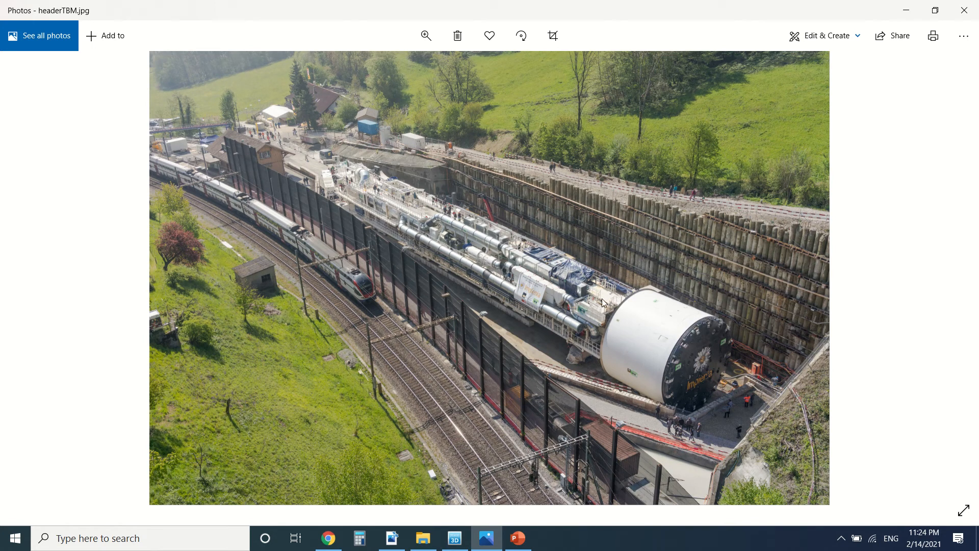
mouse_move(601, 382)
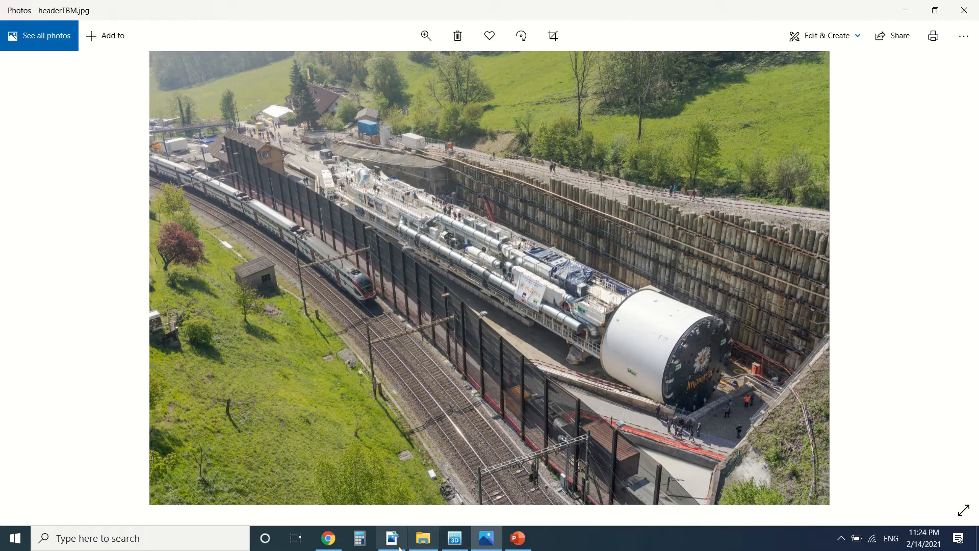
Return to the tutorial PDF at the soil stratigraphy and material properties table
left_click(391, 538)
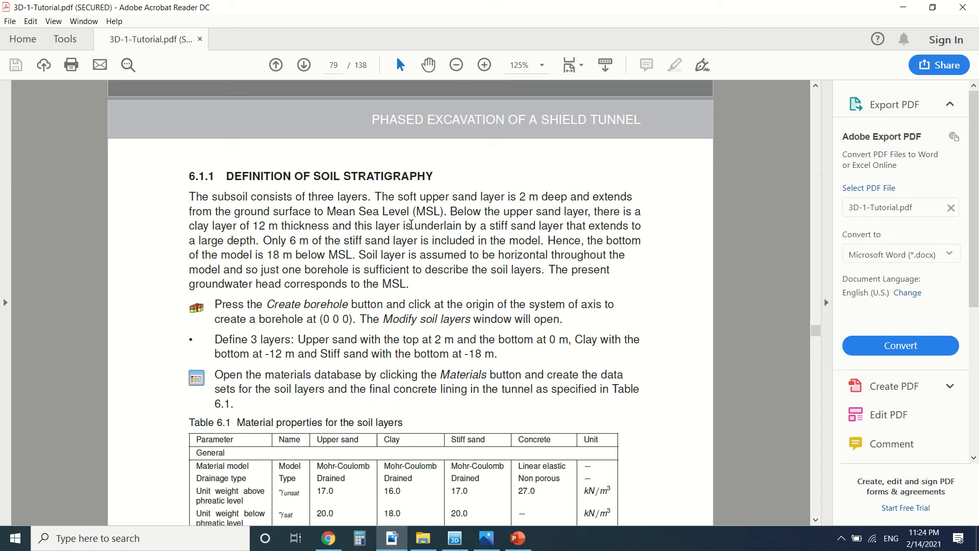
Read tutorial pages 79–81 to the Tunnel designer figure, then return to PLAXIS 3D
scroll("down", 3)
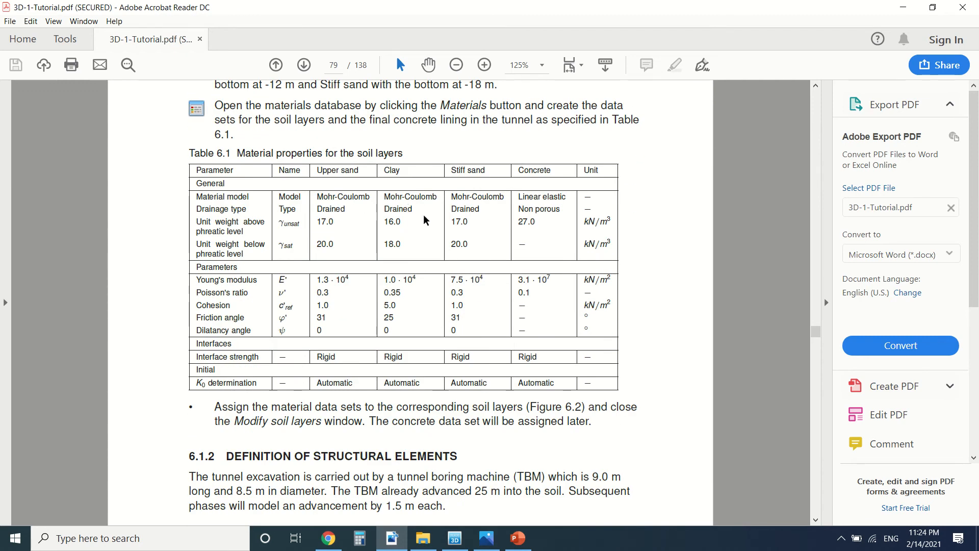
scroll("down", 3)
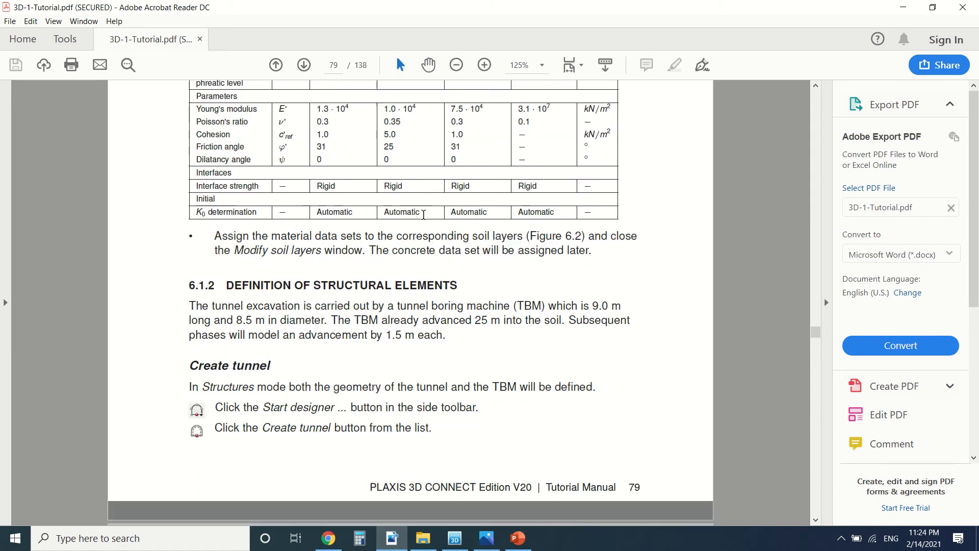
scroll("down", 3)
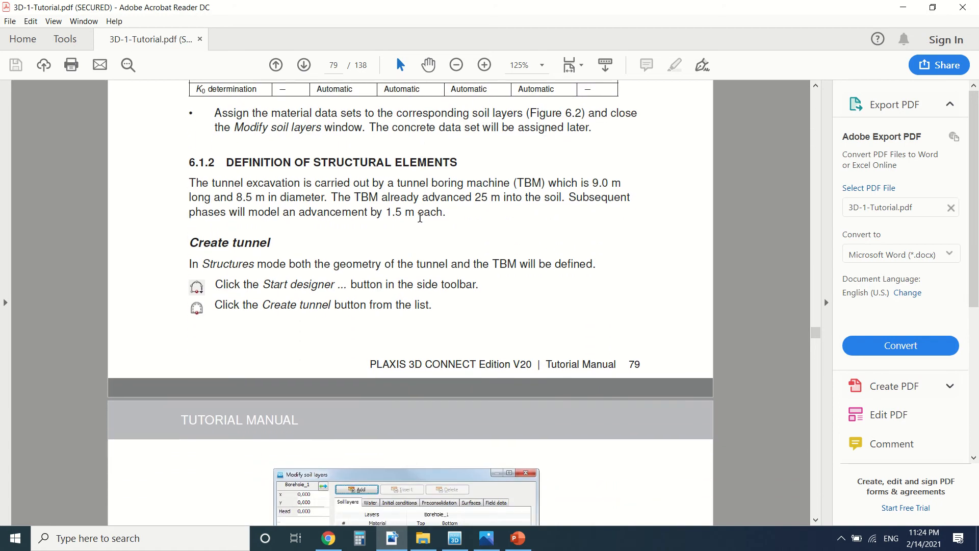
mouse_move(418, 217)
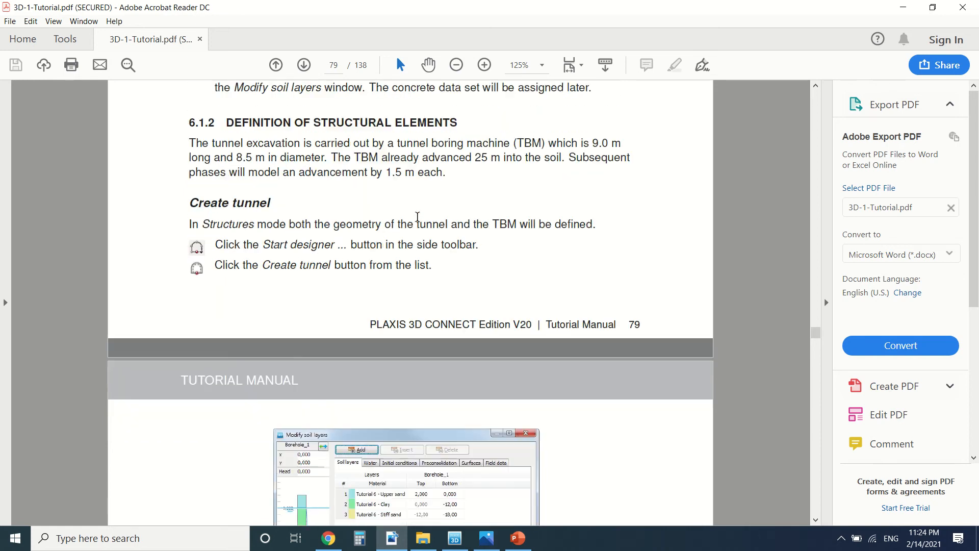
scroll("down", 3)
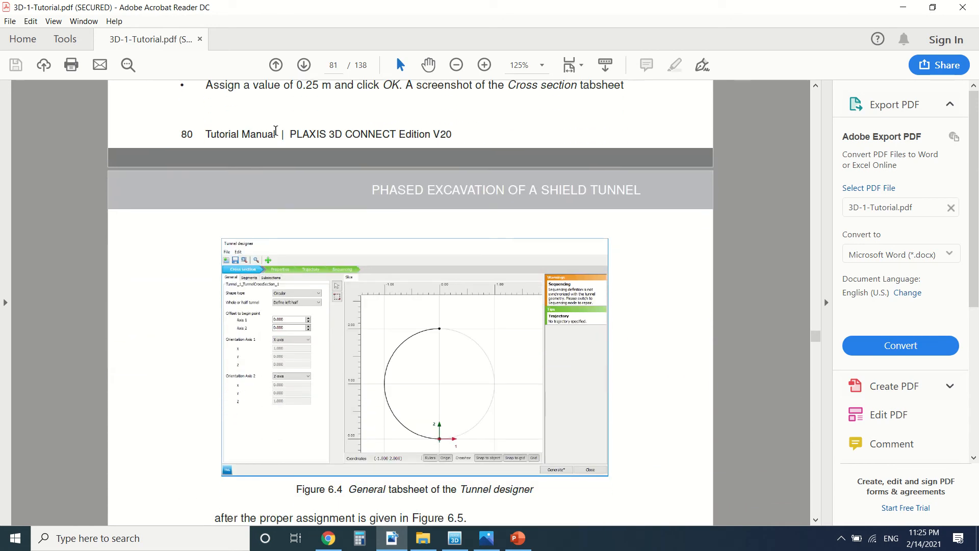
scroll("down", 3)
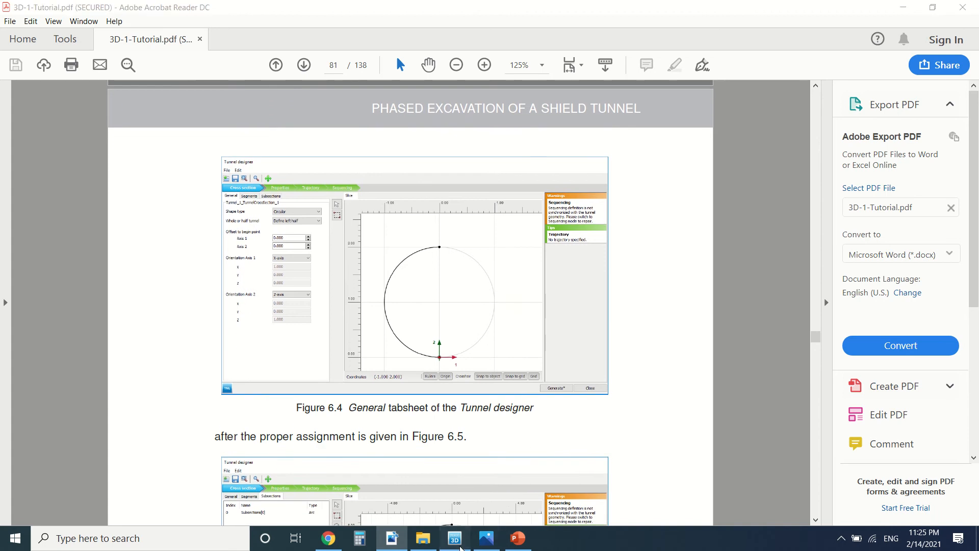
left_click(454, 537)
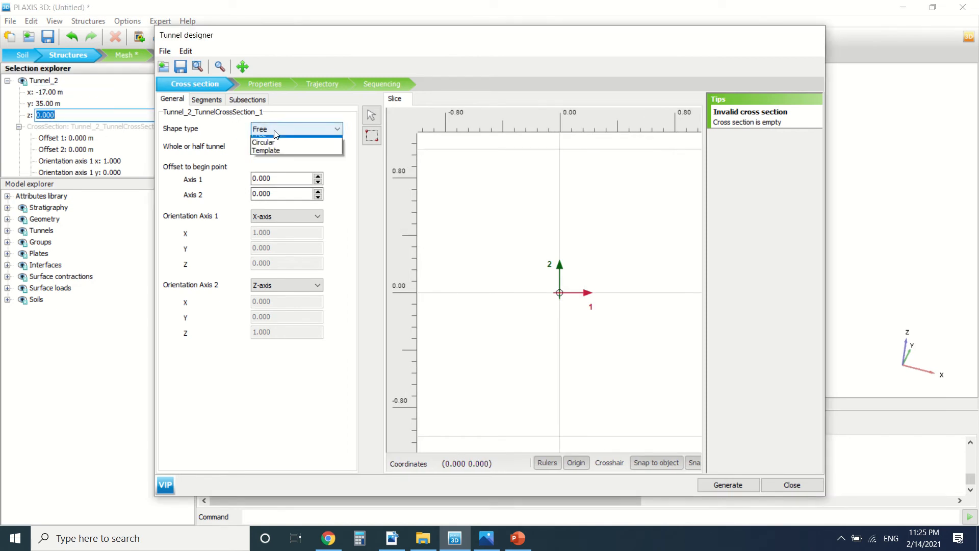
Make the tunnel cross section circular, defining only the left half
left_click(263, 142)
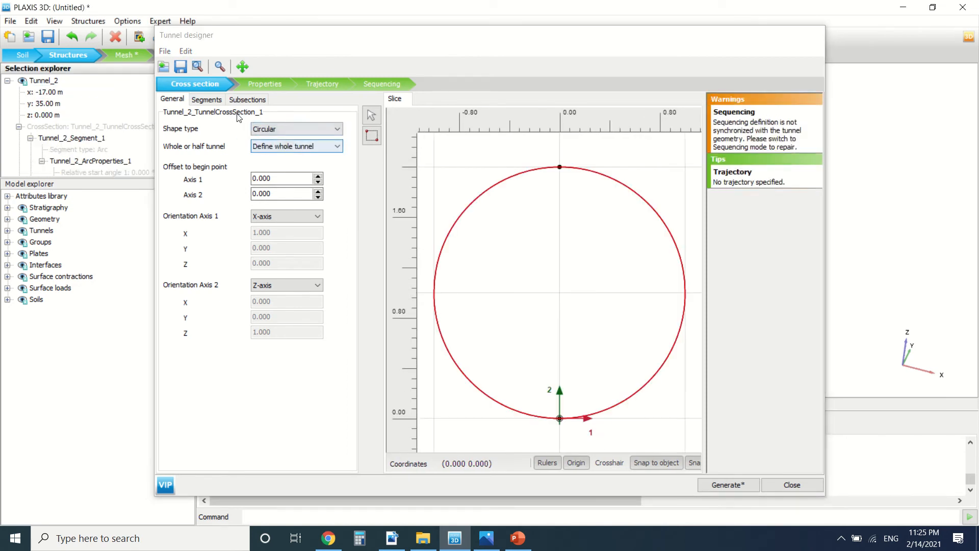
left_click(206, 100)
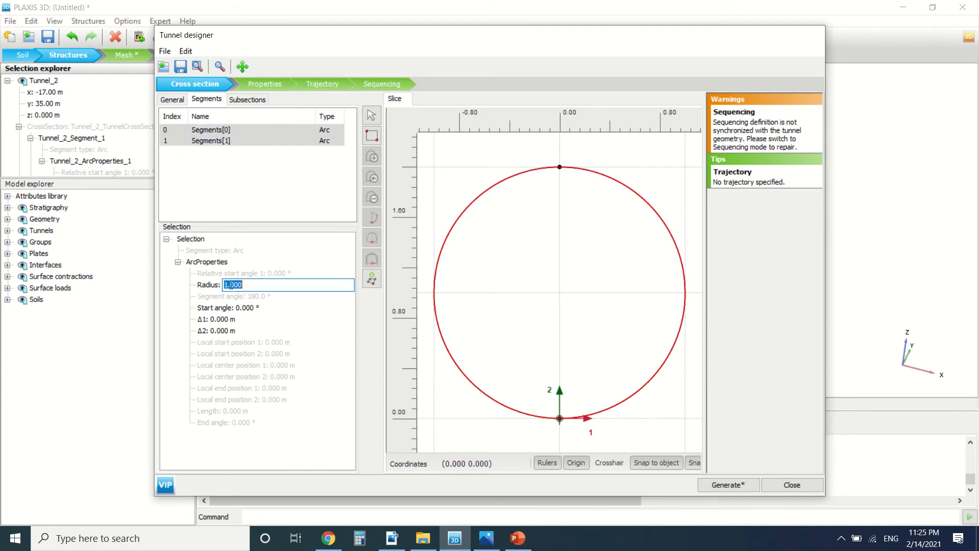
left_click(247, 100)
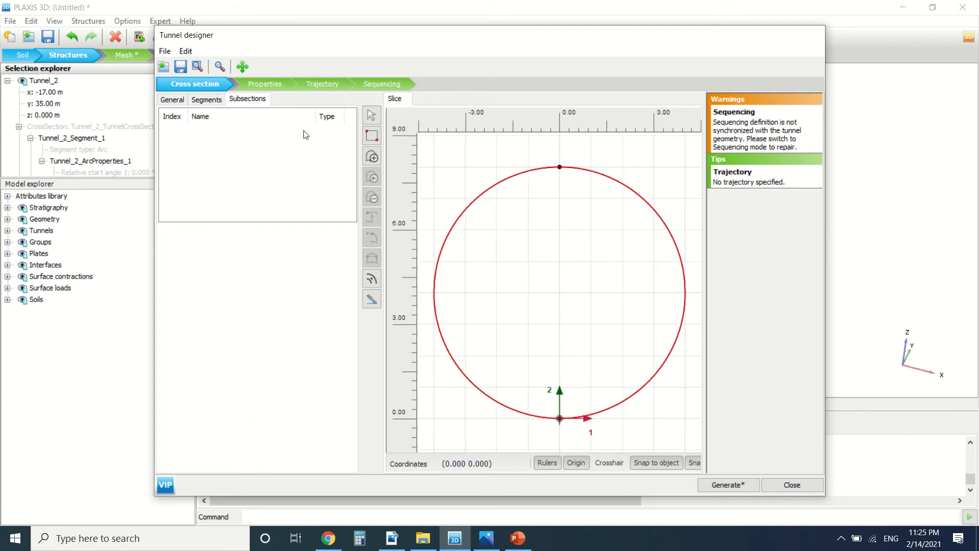
left_click(172, 99)
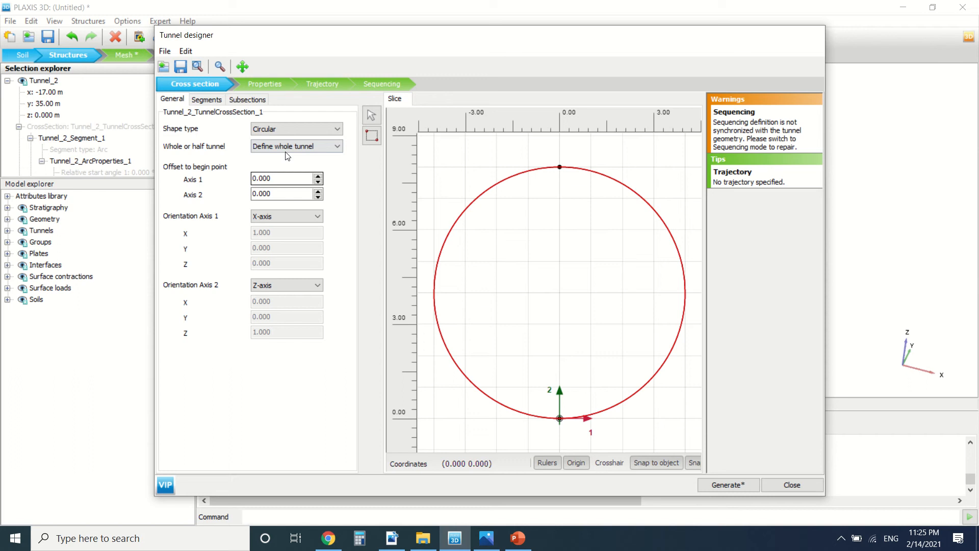
left_click(295, 145)
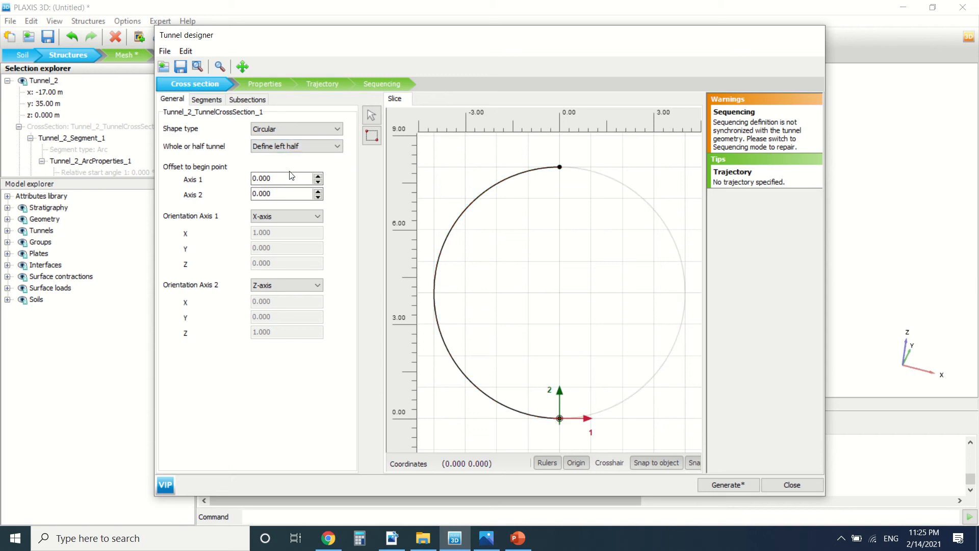
left_click(248, 100)
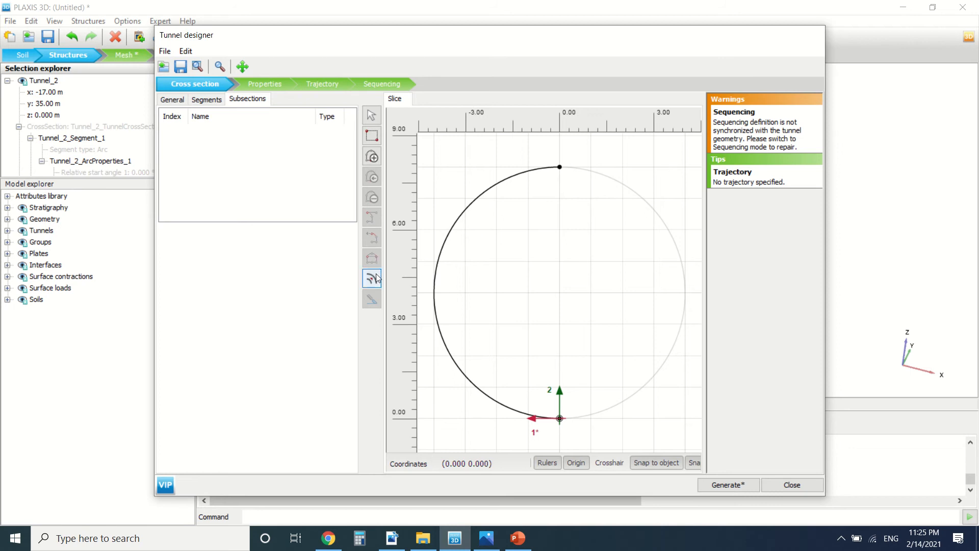
Generate a 0.25 m thick lining for the half-tunnel section
left_click(372, 278)
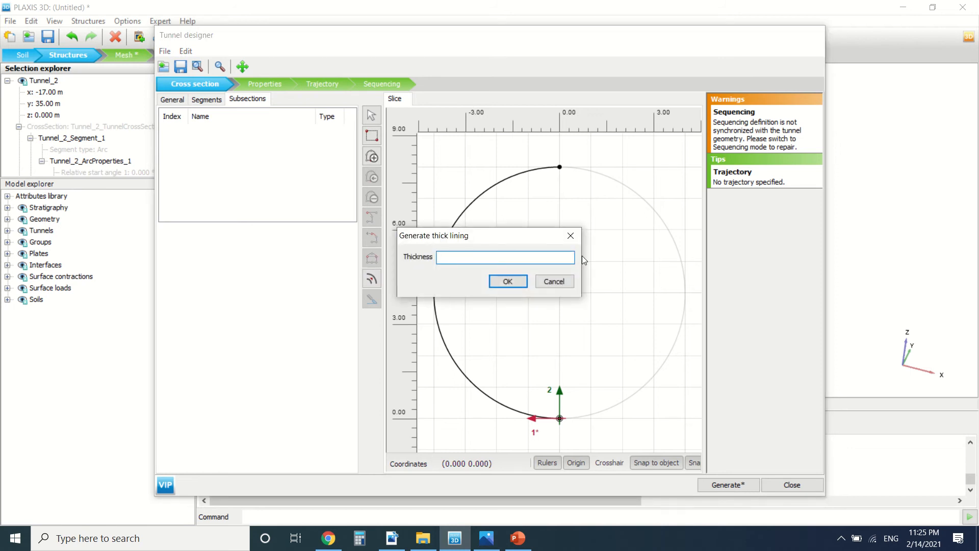
type("p")
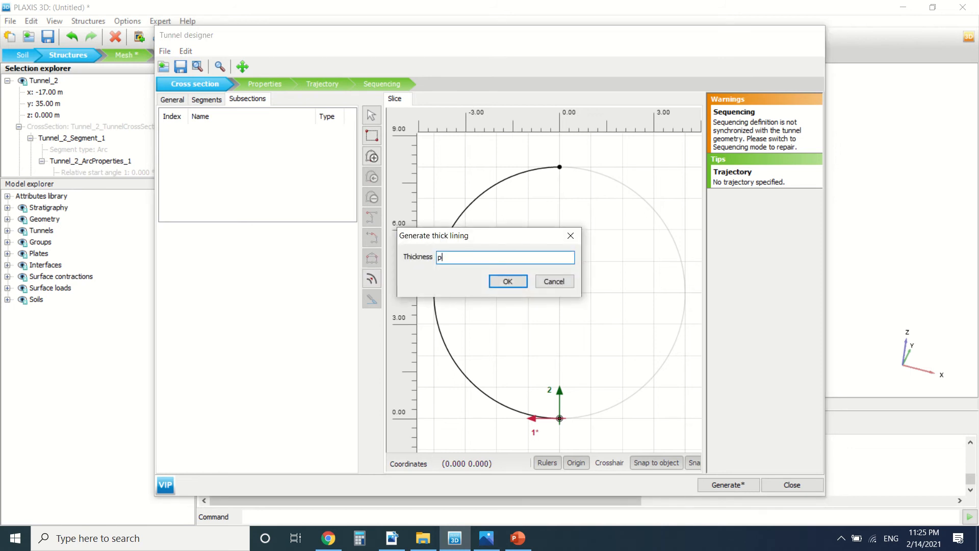
type(".25")
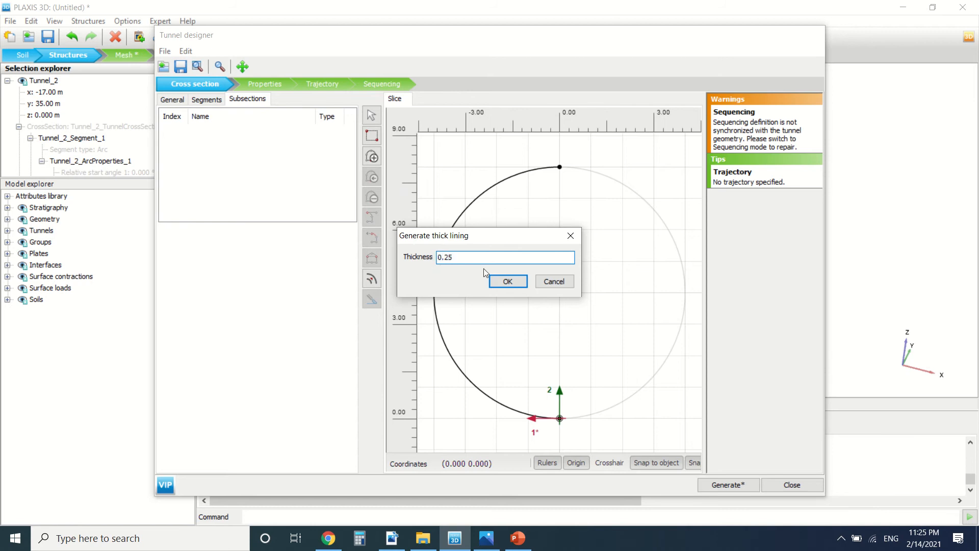
left_click(507, 281)
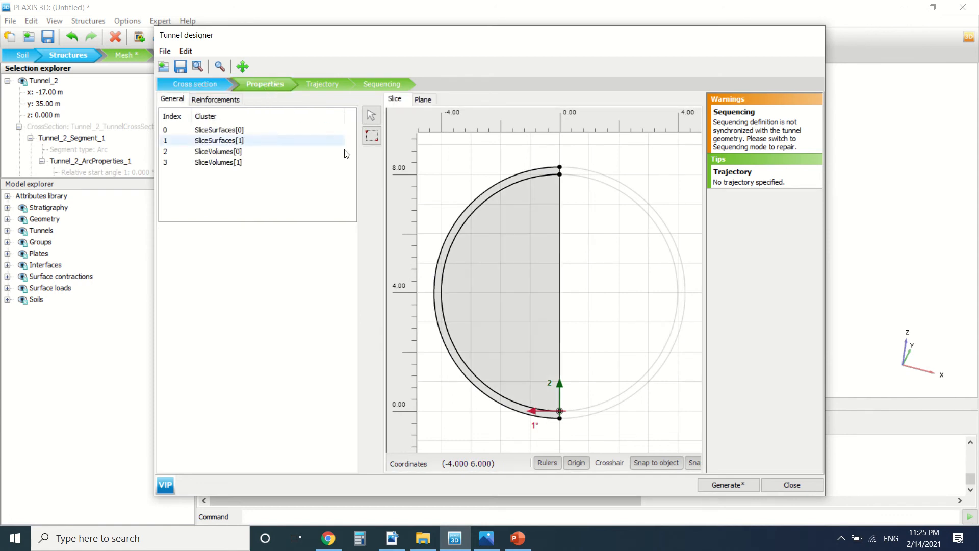
Create a perpendicular surface load on the outer lining: σn,ref -100 kN/m², increment -20
right_click(500, 191)
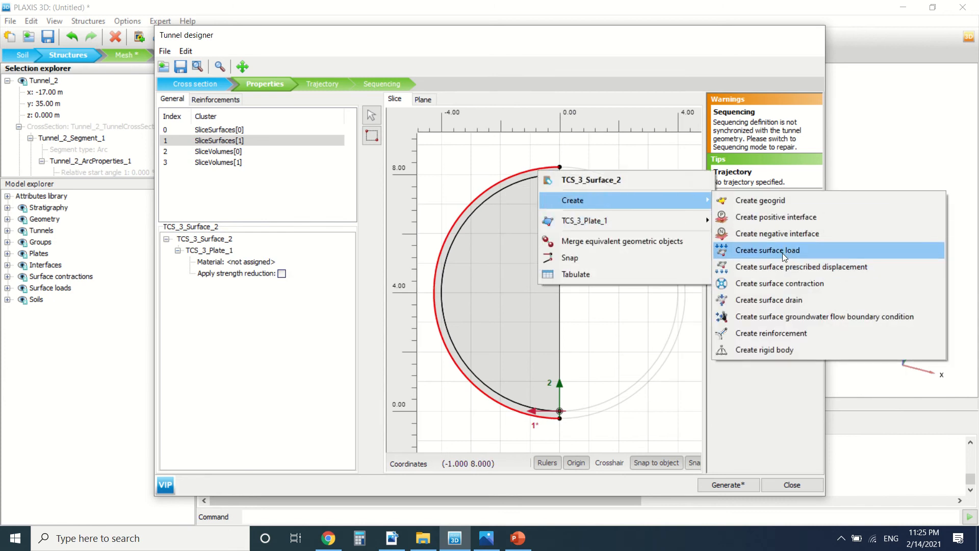
left_click(768, 250)
type("1")
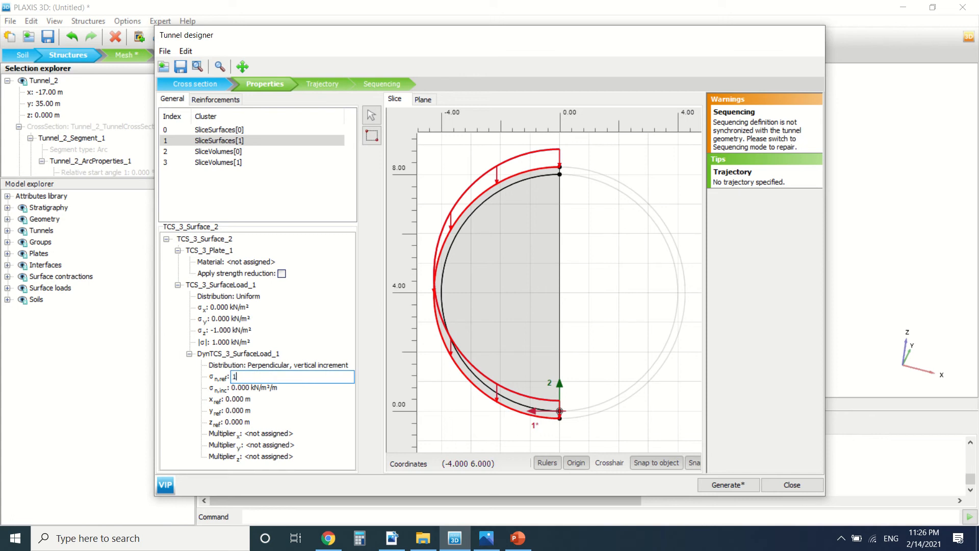
type("-100.0 kN/m²")
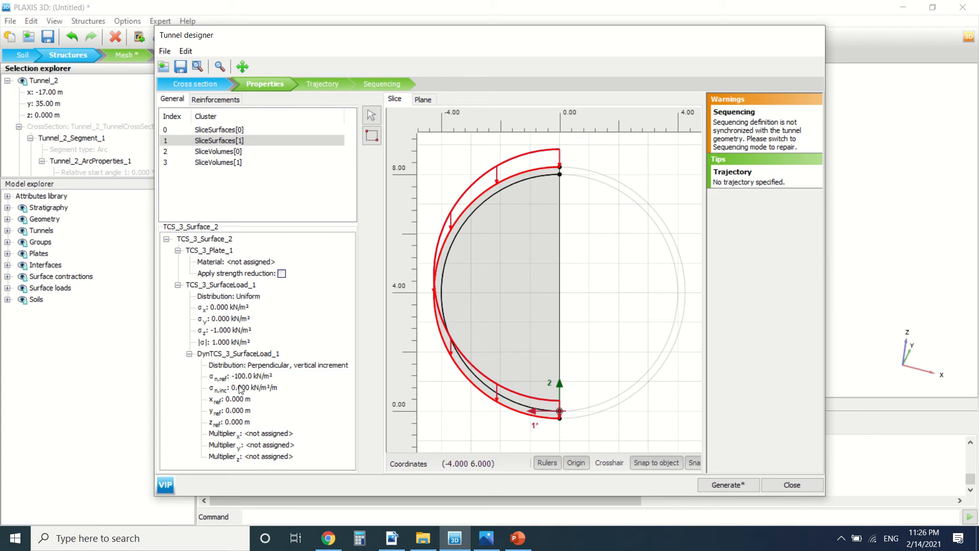
type("-20")
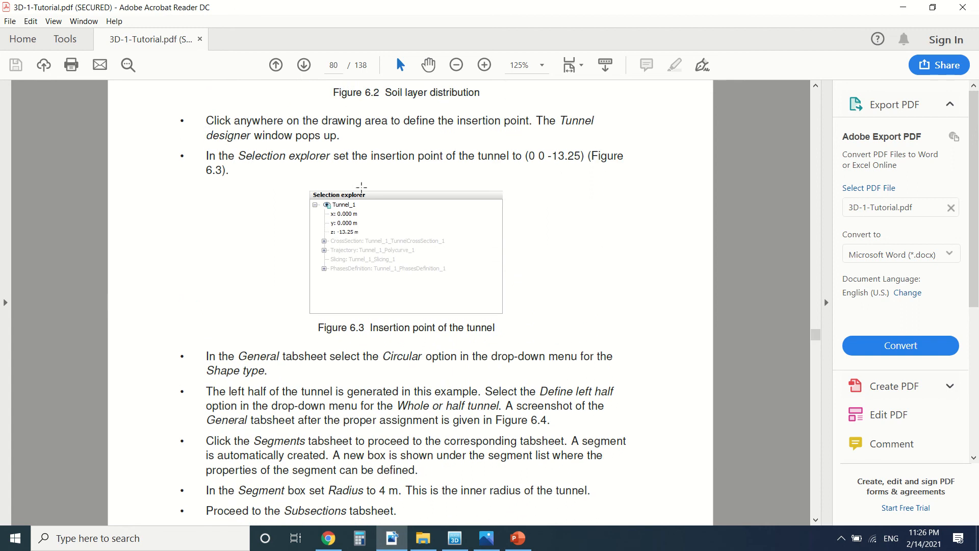
Scroll the tutorial to Figure 6.5 and the Properties tabsheet plate-creation step
scroll("down", 3)
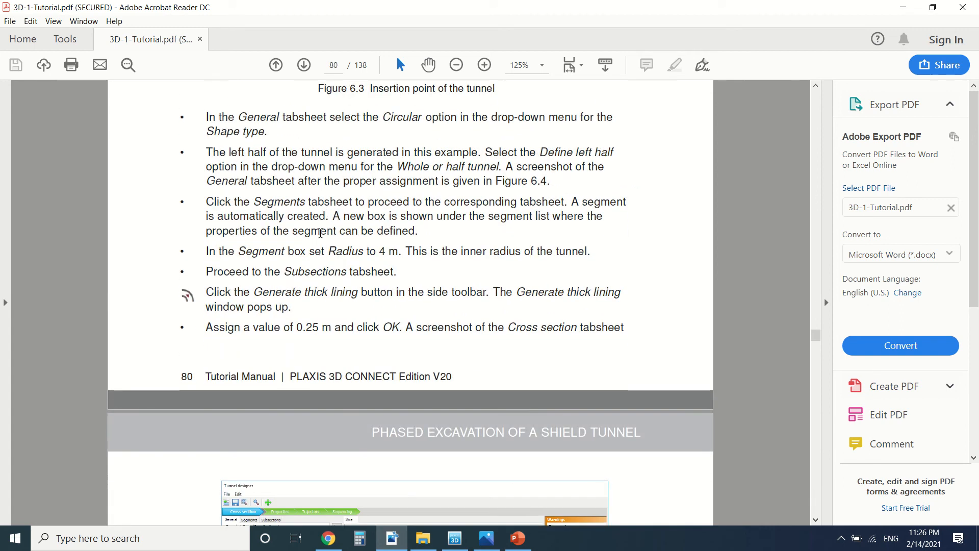
scroll("down", 3)
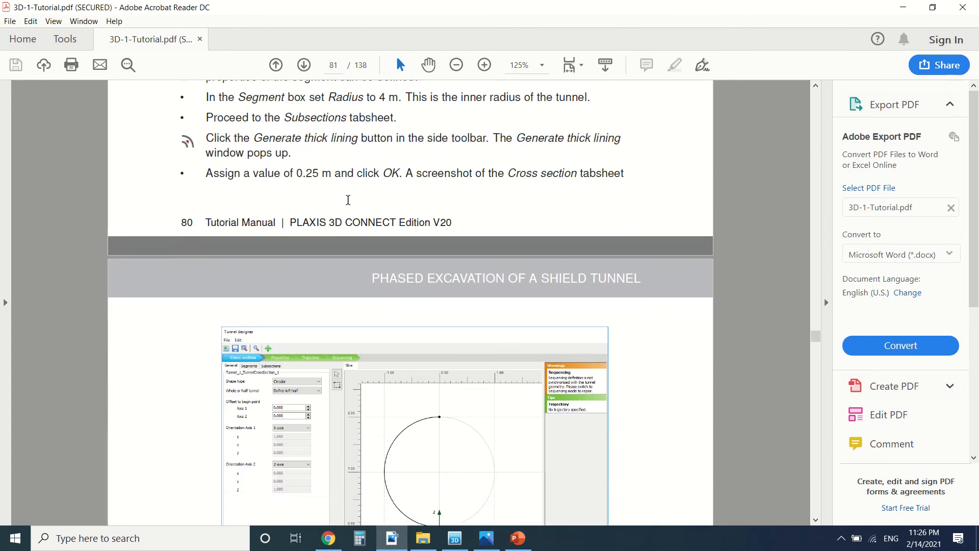
scroll("down", 3)
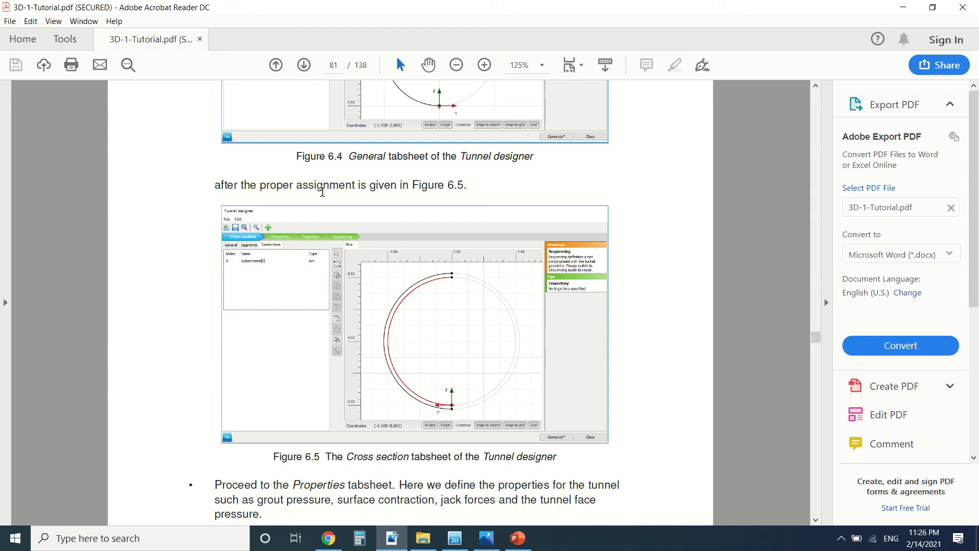
scroll("down", 3)
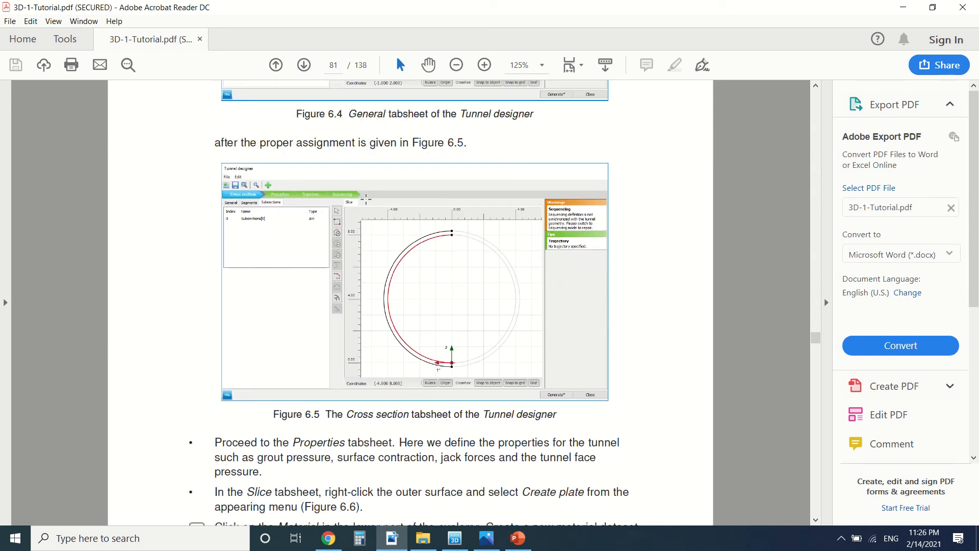
mouse_move(485, 520)
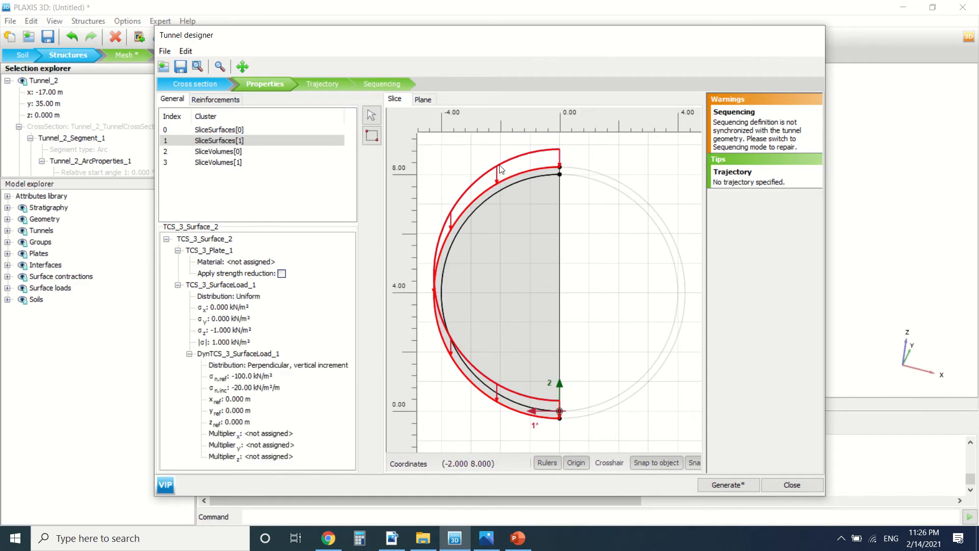
mouse_move(509, 183)
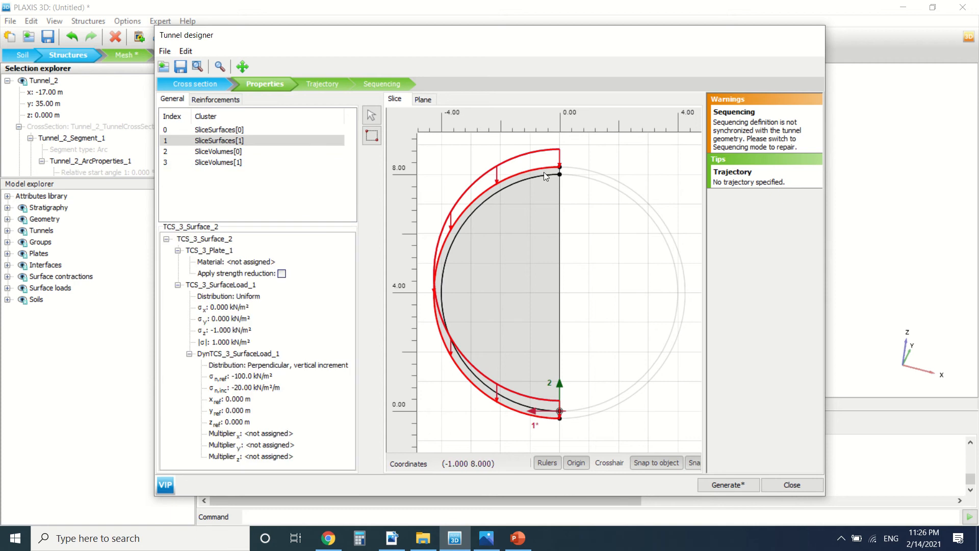
Create a plate on the inner lining surface SliceSurfaces[0] via its right-click menu
right_click(552, 186)
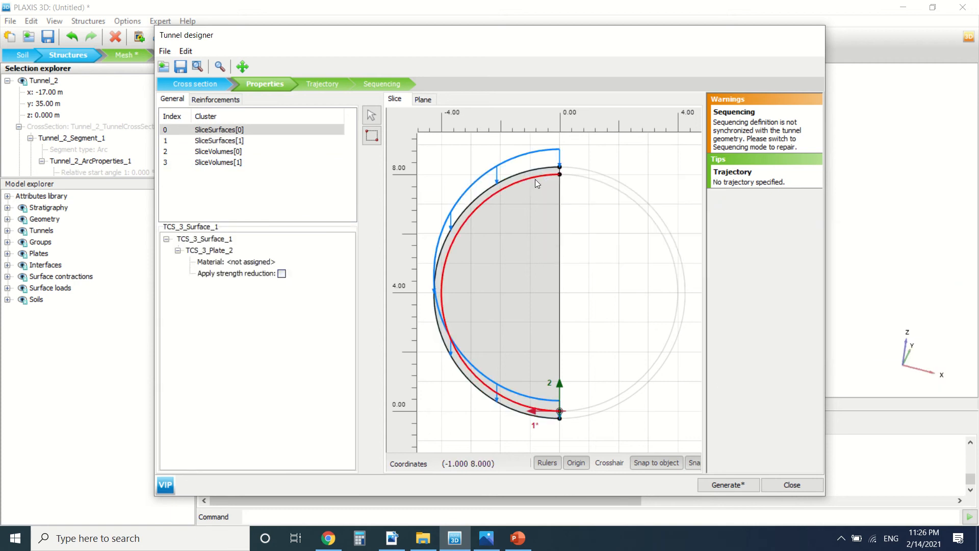
right_click(536, 183)
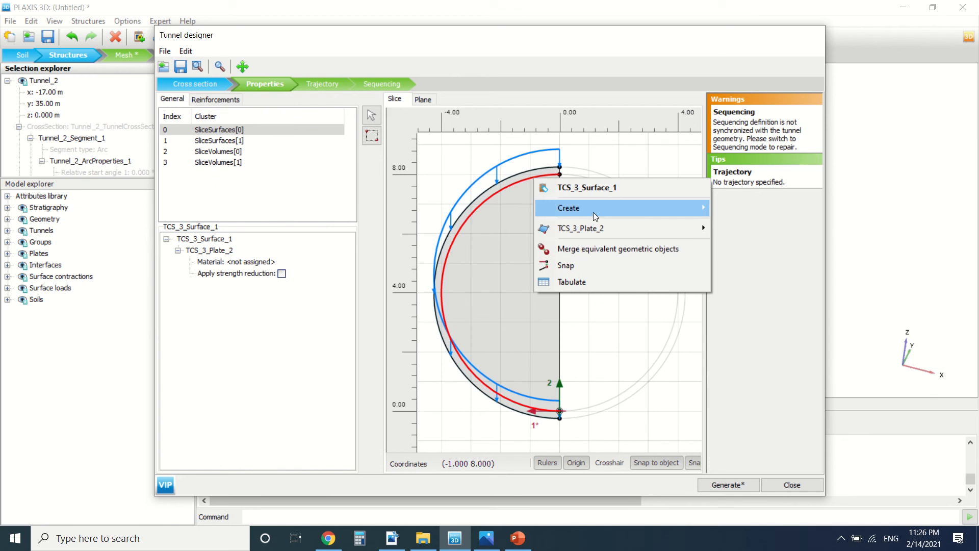
left_click(218, 162)
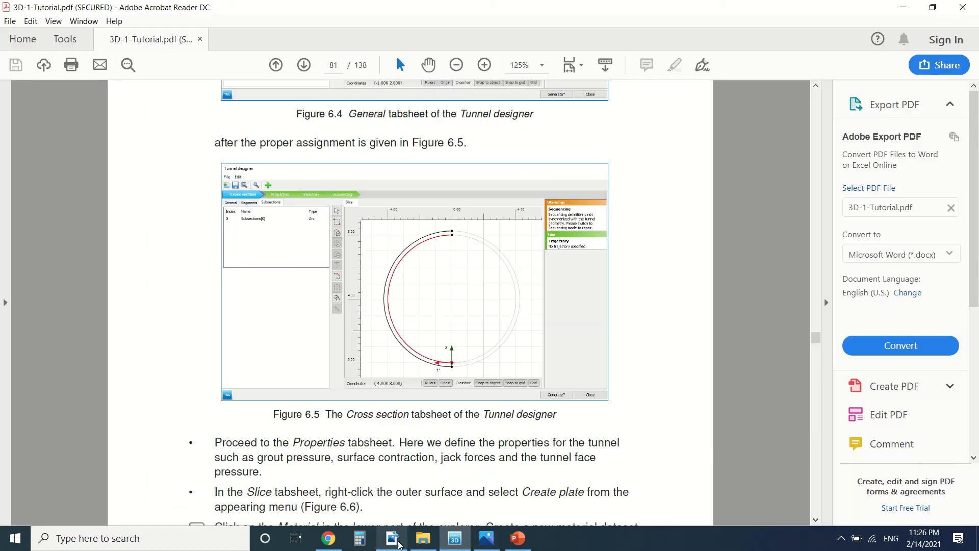
Scroll the tutorial to pages 82–83, covering surface contraction, grout pressure and tunnel face pressures
scroll("down", 3)
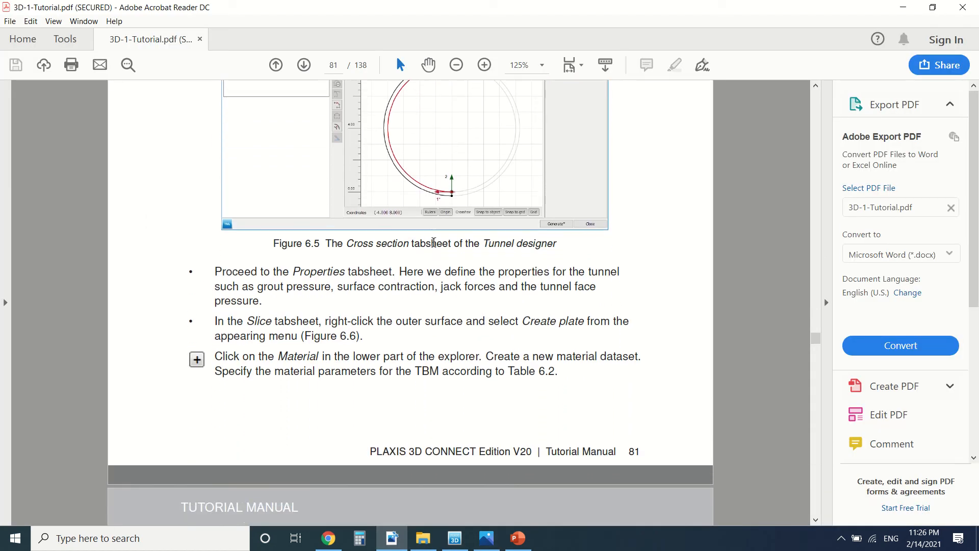
scroll("down", 3)
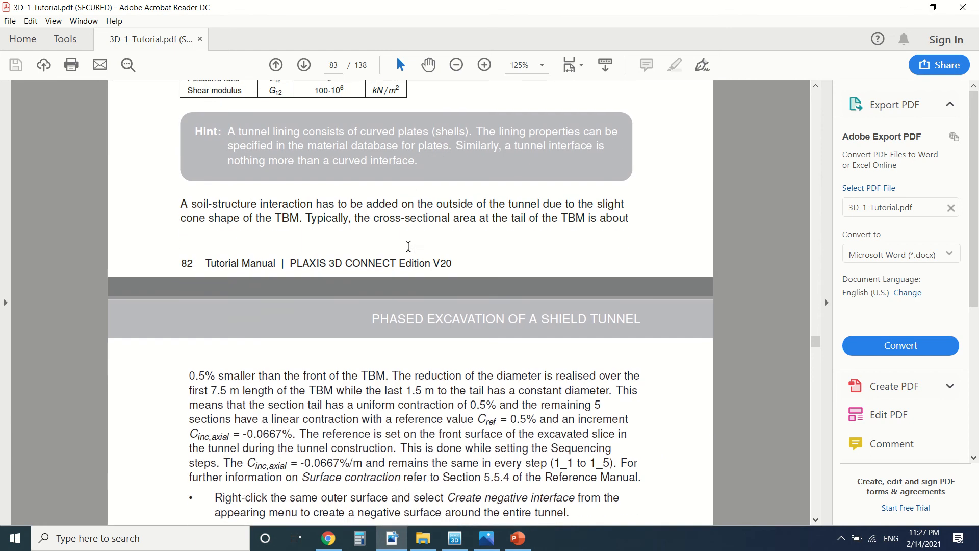
scroll("down", 3)
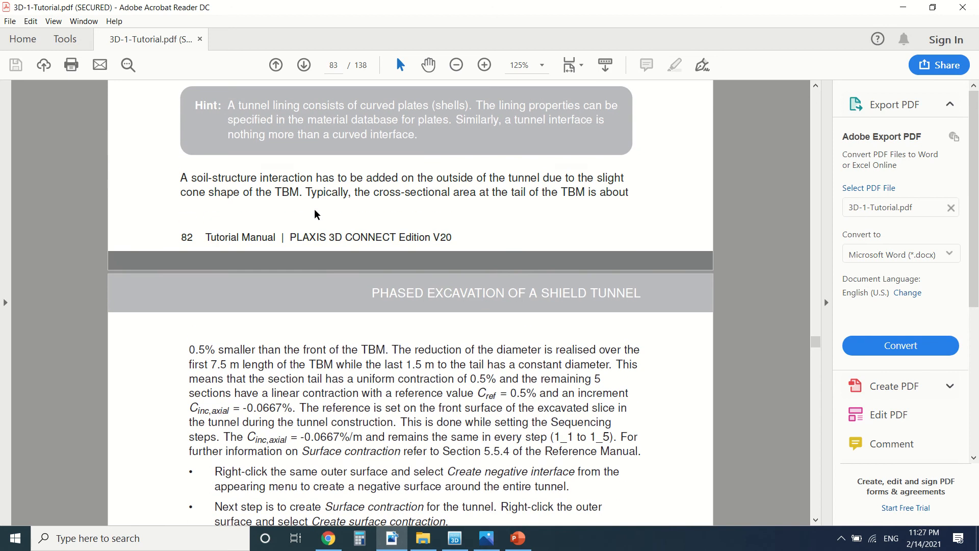
scroll("down", 3)
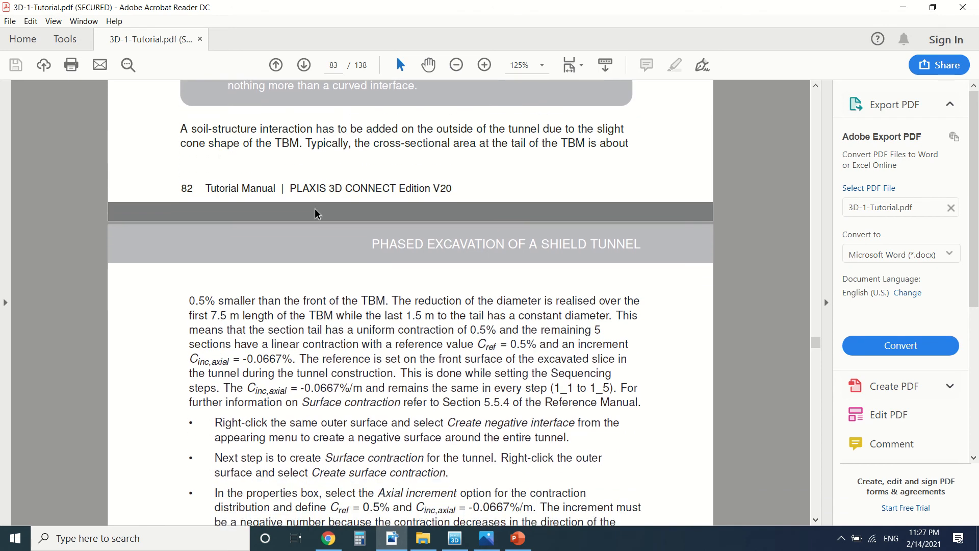
scroll("down", 3)
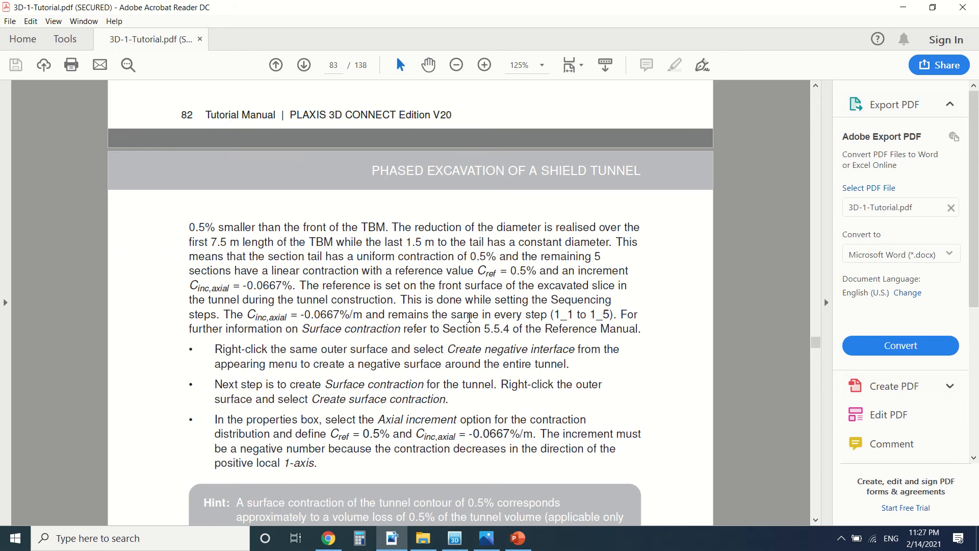
mouse_move(477, 292)
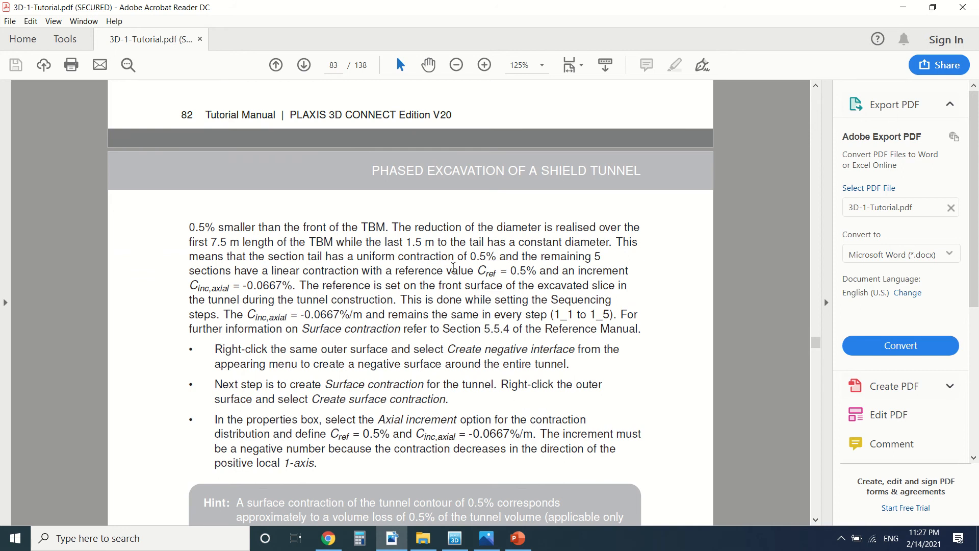
mouse_move(534, 258)
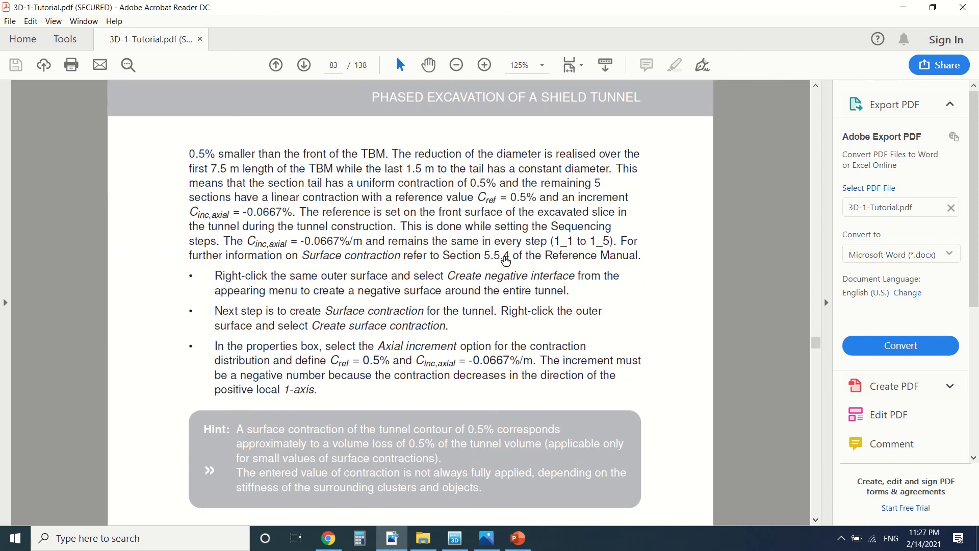
scroll("down", 3)
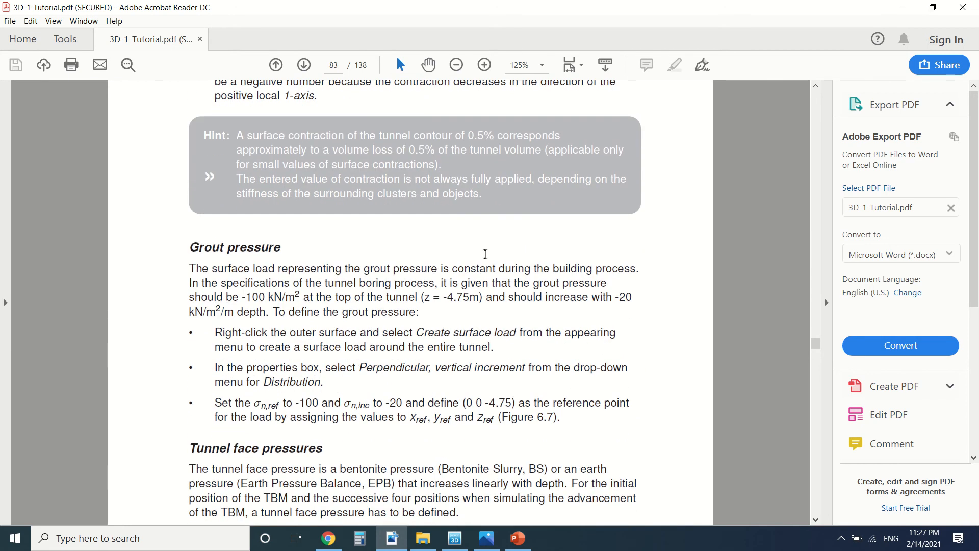
scroll("down", 3)
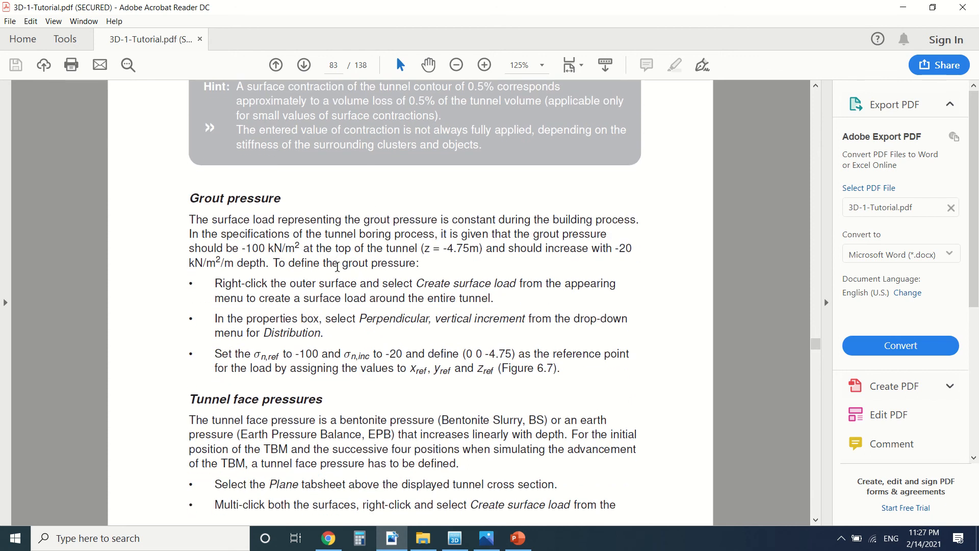
mouse_move(471, 545)
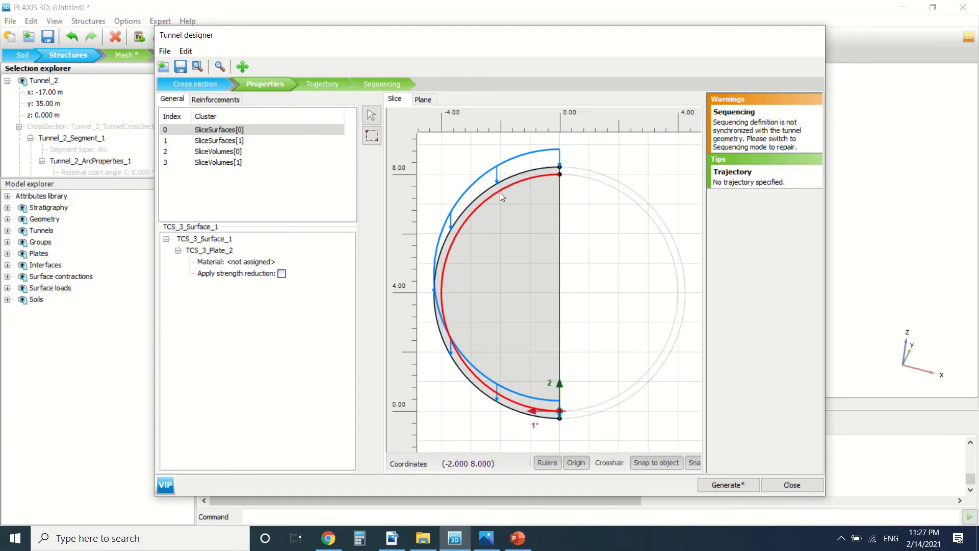
Close the tunnel designer, generate the tunnel changes and expand the model's tunnel list
left_click(791, 485)
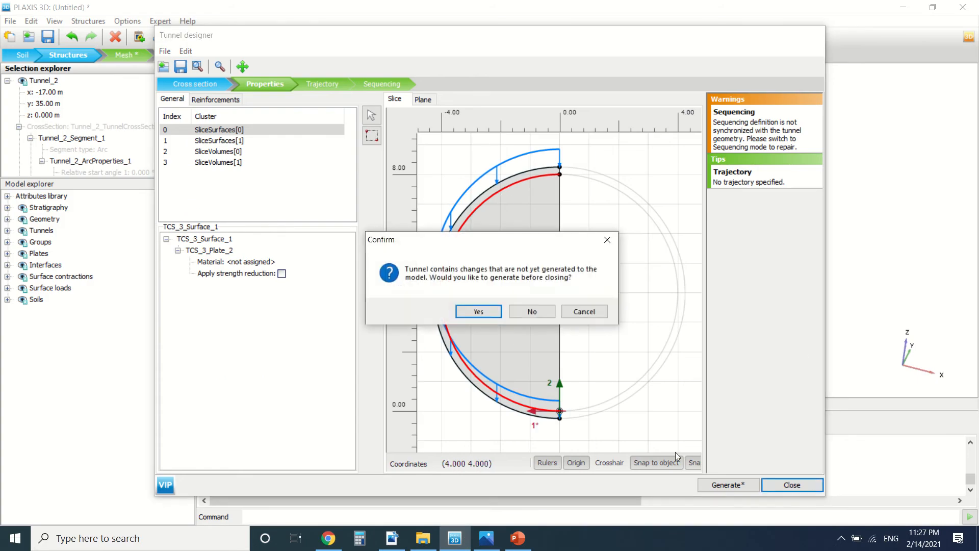
left_click(478, 312)
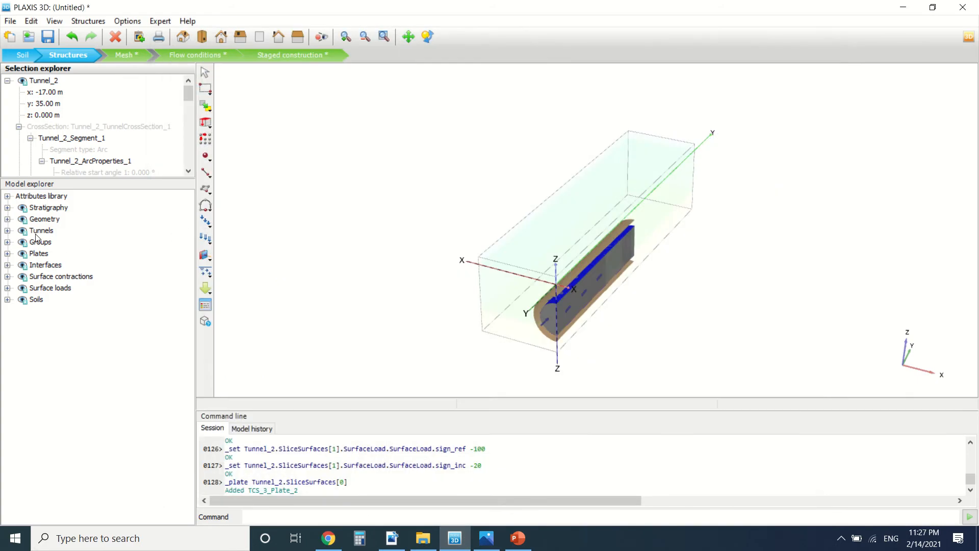
left_click(8, 230)
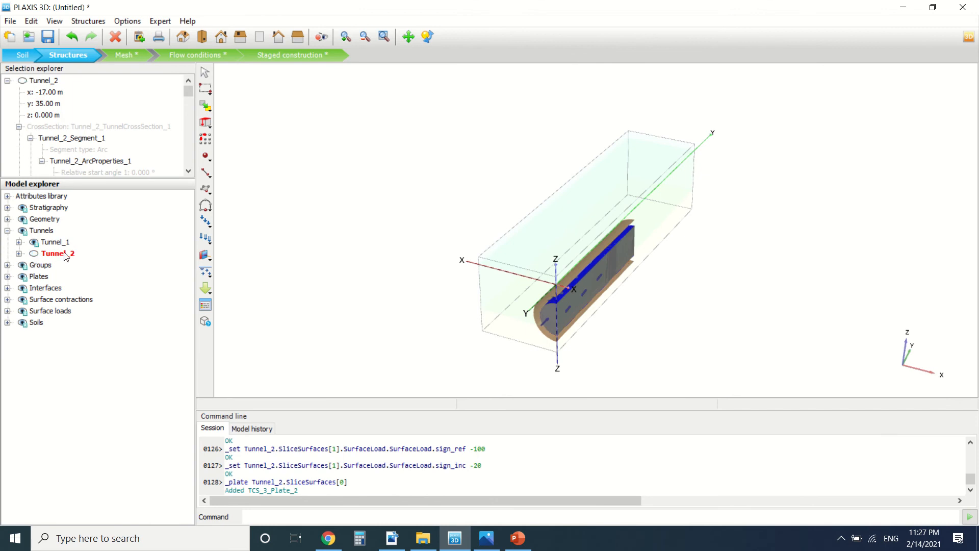
double_click(54, 253)
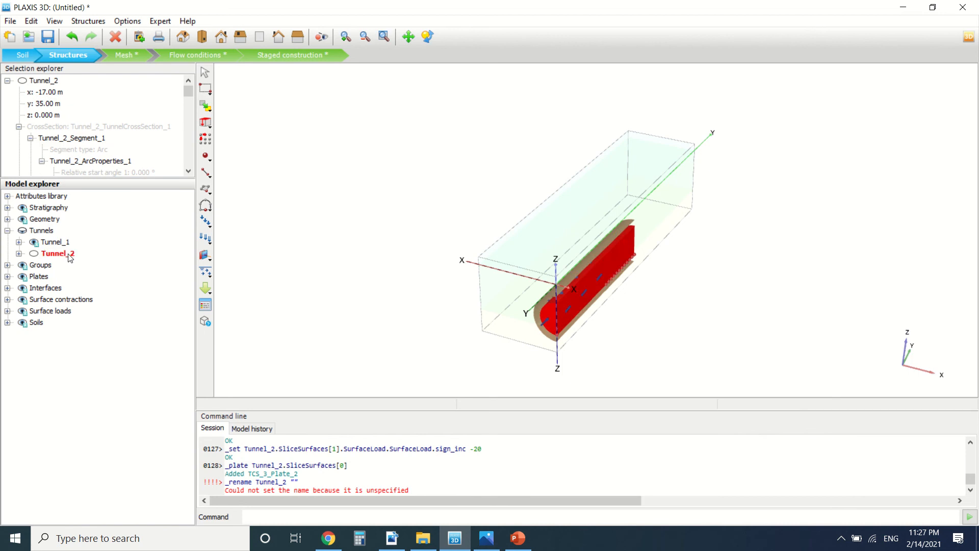
Select Tunnel_1 and open it in the tunnel designer's cross section
left_click(57, 242)
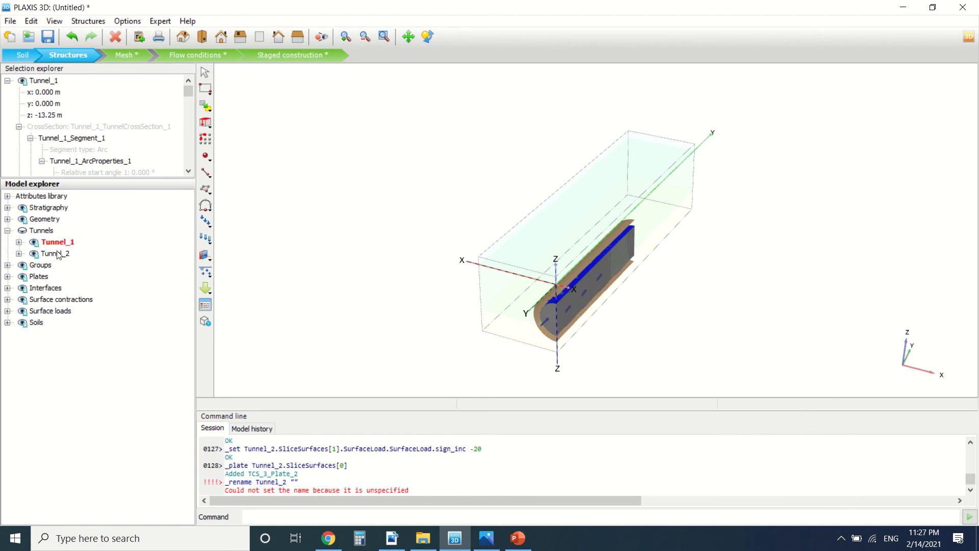
double_click(56, 254)
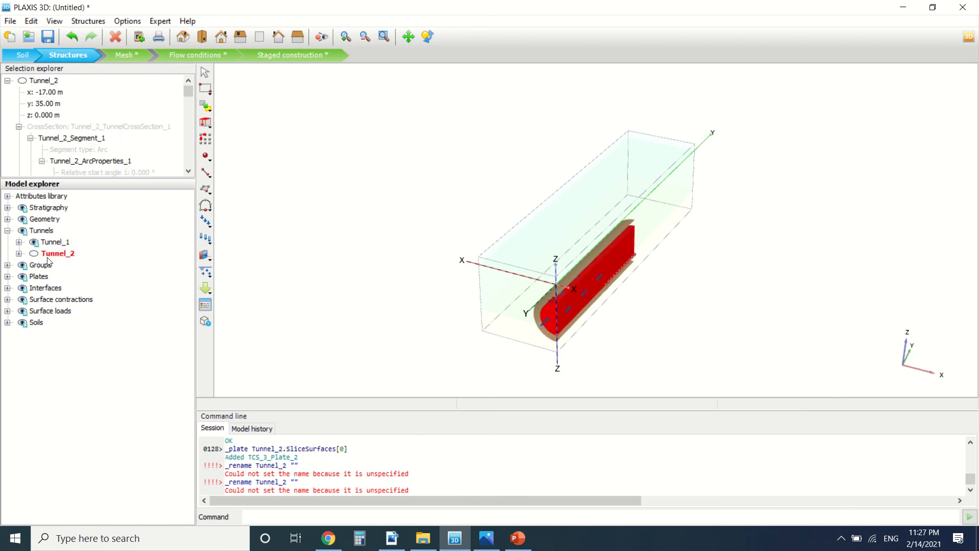
double_click(56, 253)
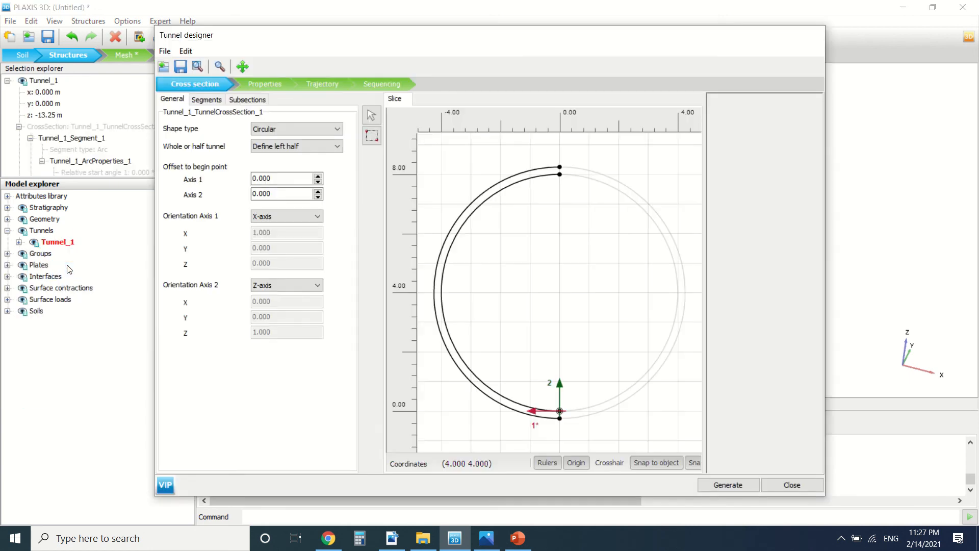
Inspect Tunnel_1's outer surface properties: plate, tunnel contraction and −100 kN/m² surface load
left_click(264, 83)
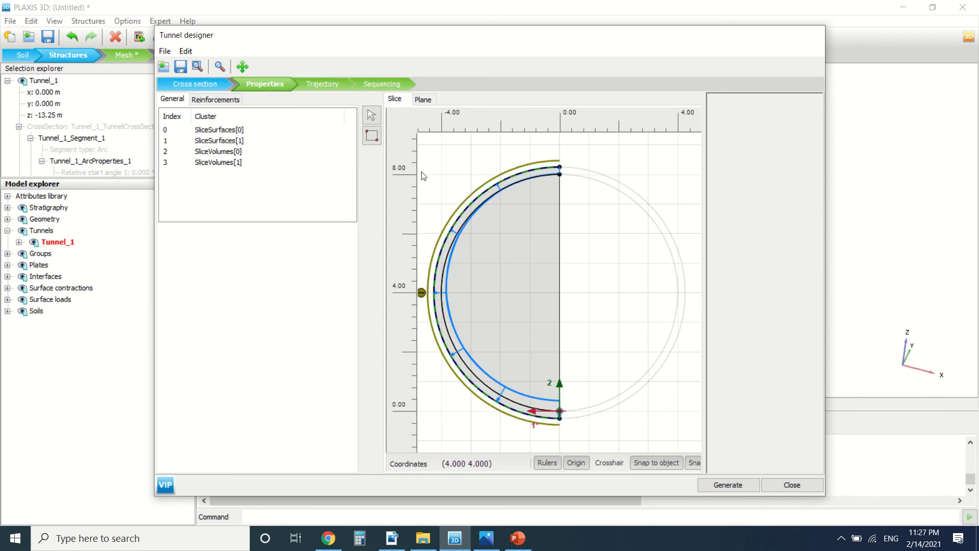
left_click(219, 162)
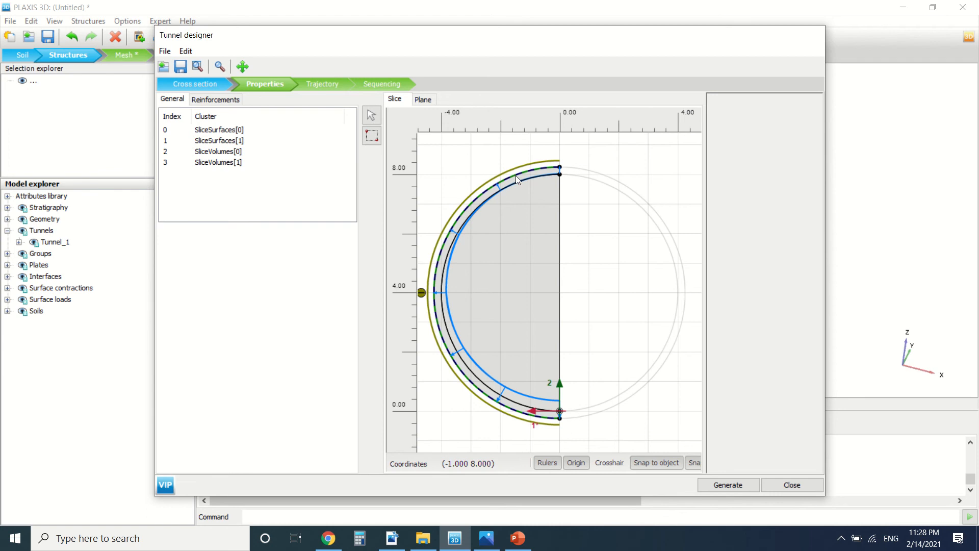
left_click(218, 140)
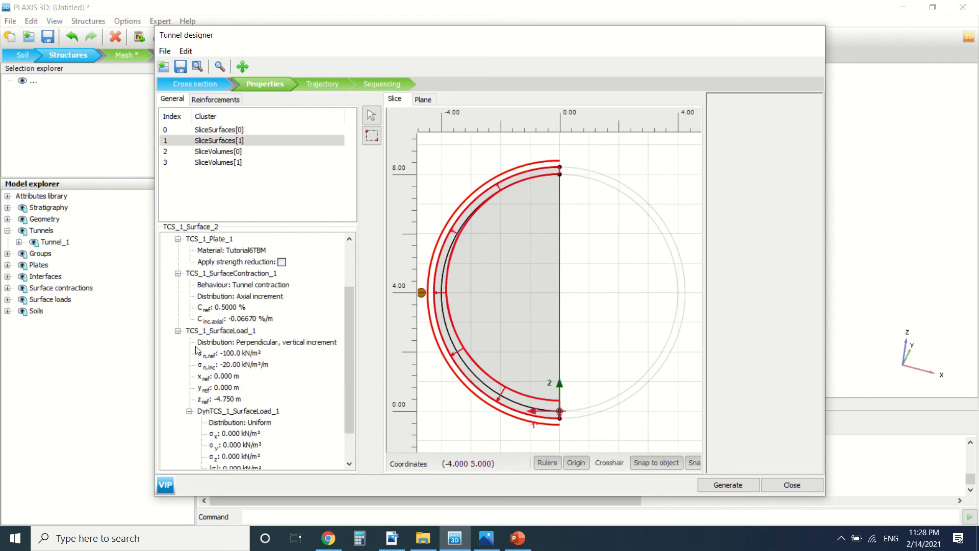
mouse_move(250, 354)
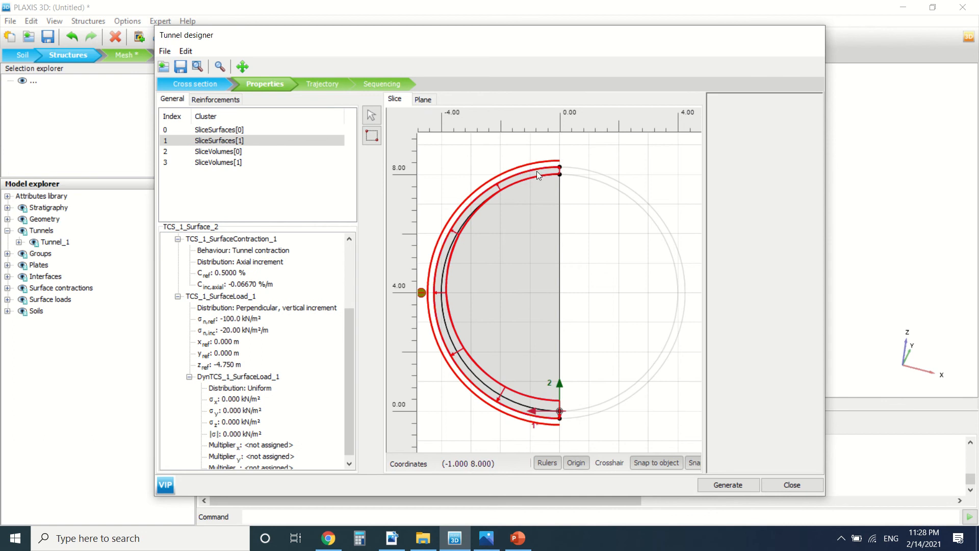
right_click(537, 175)
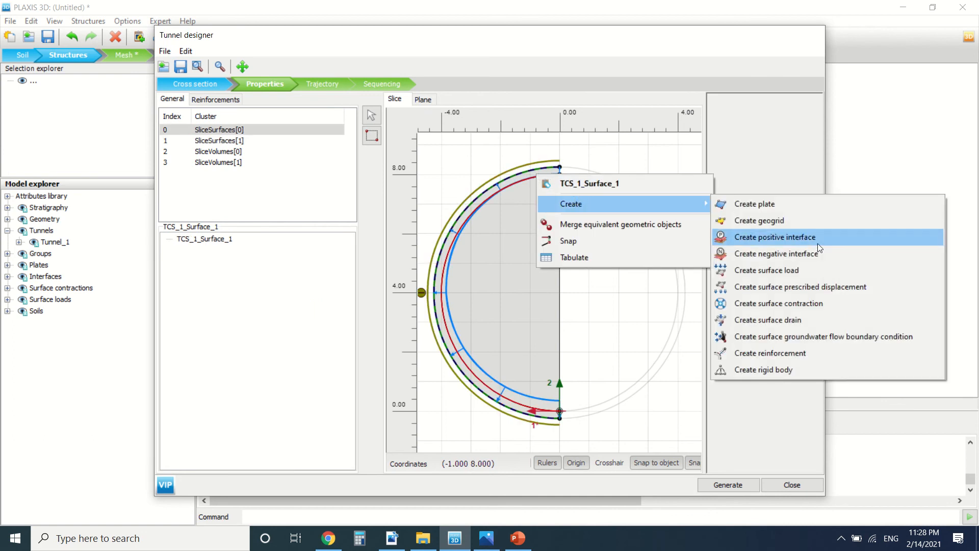
left_click(775, 237)
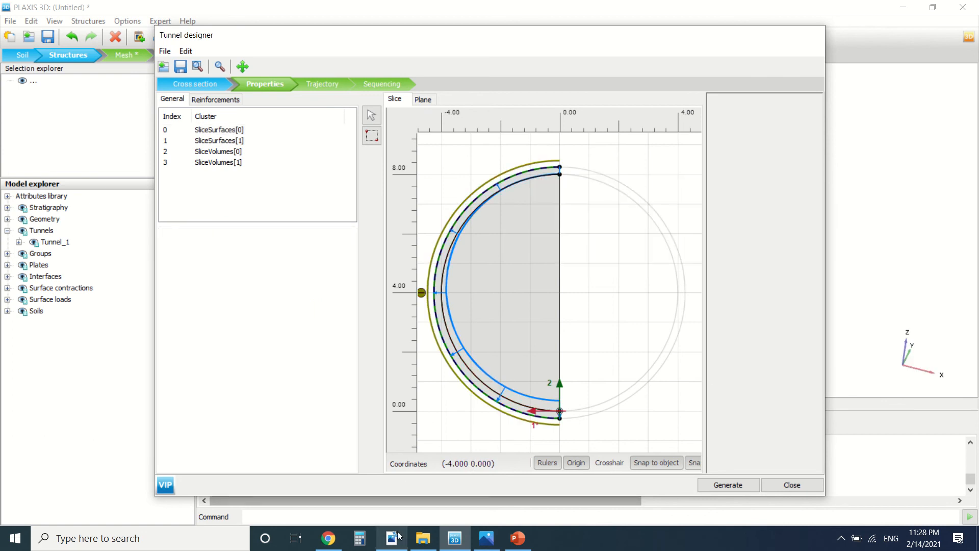
left_click(392, 538)
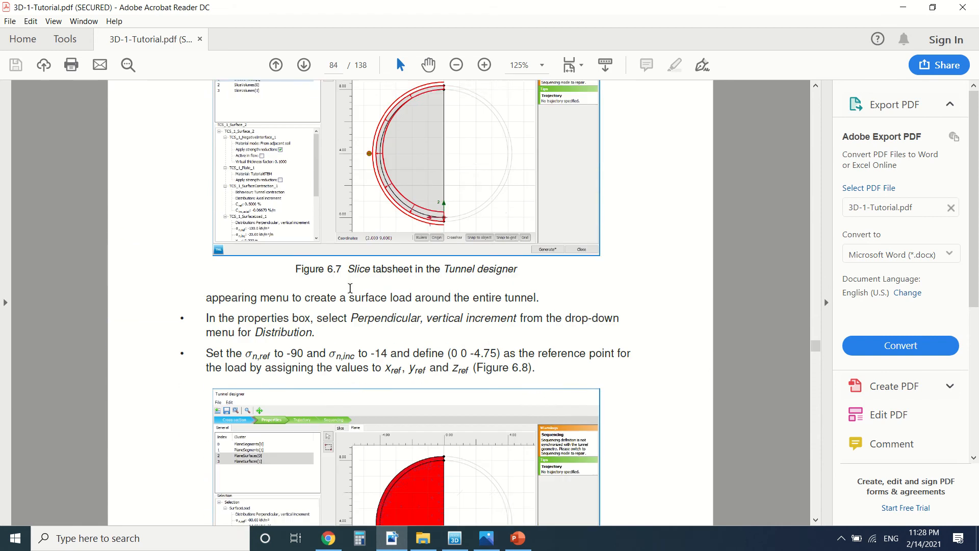
Read the first part of the tutorial's Tunnel designer sequencing instructions
scroll("down", 3)
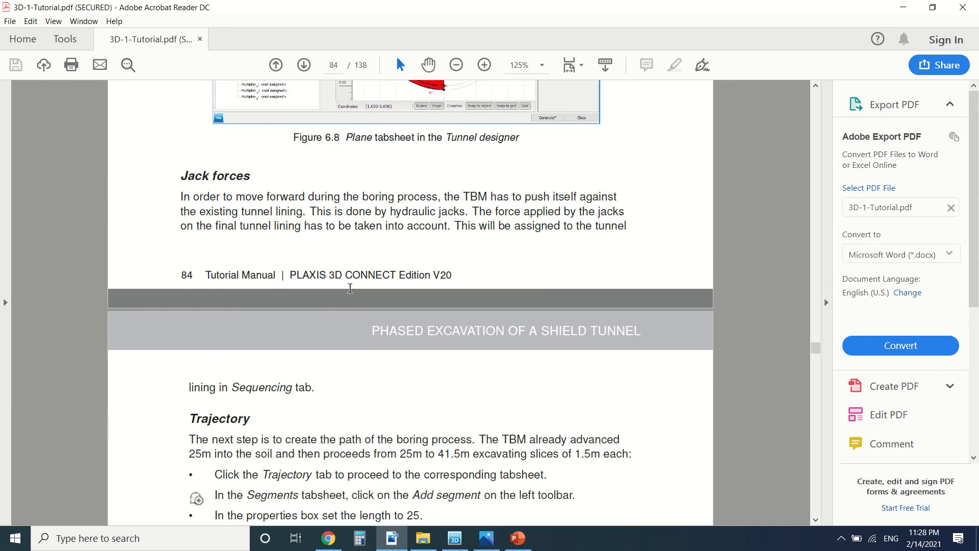
mouse_move(406, 204)
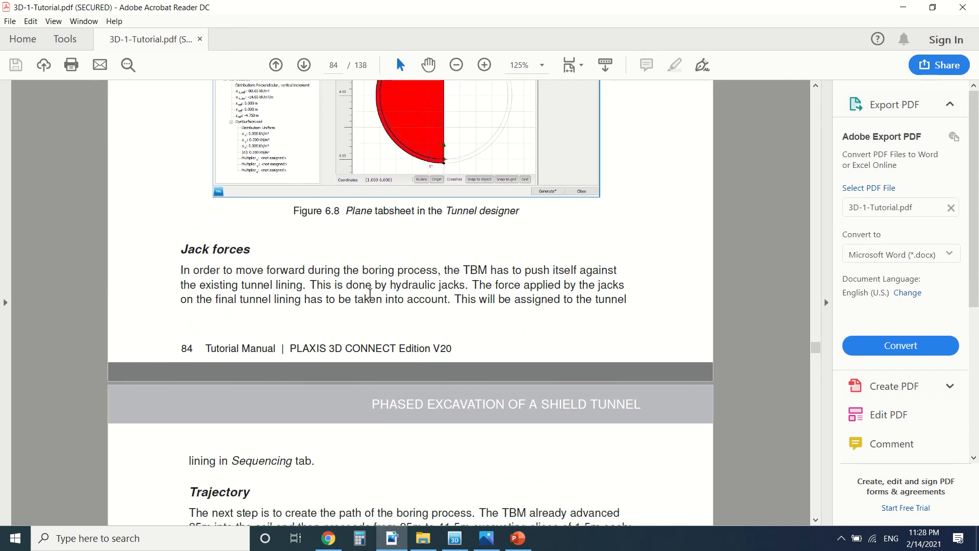
mouse_move(417, 290)
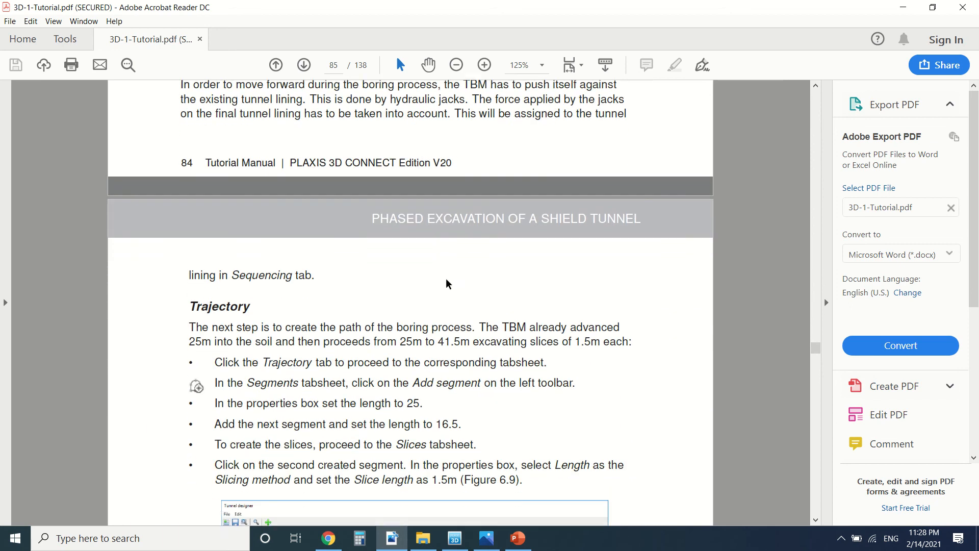
scroll("down", 3)
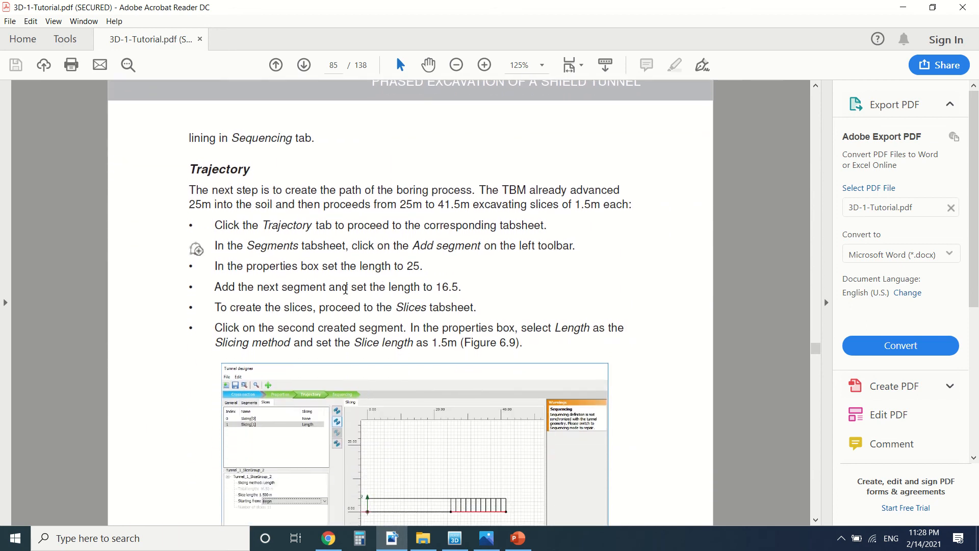
scroll("down", 3)
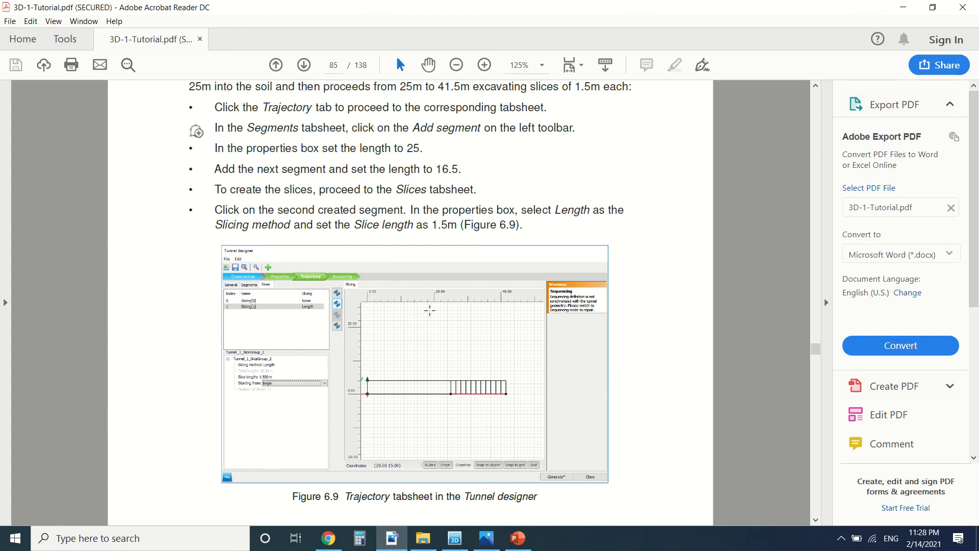
scroll("down", 3)
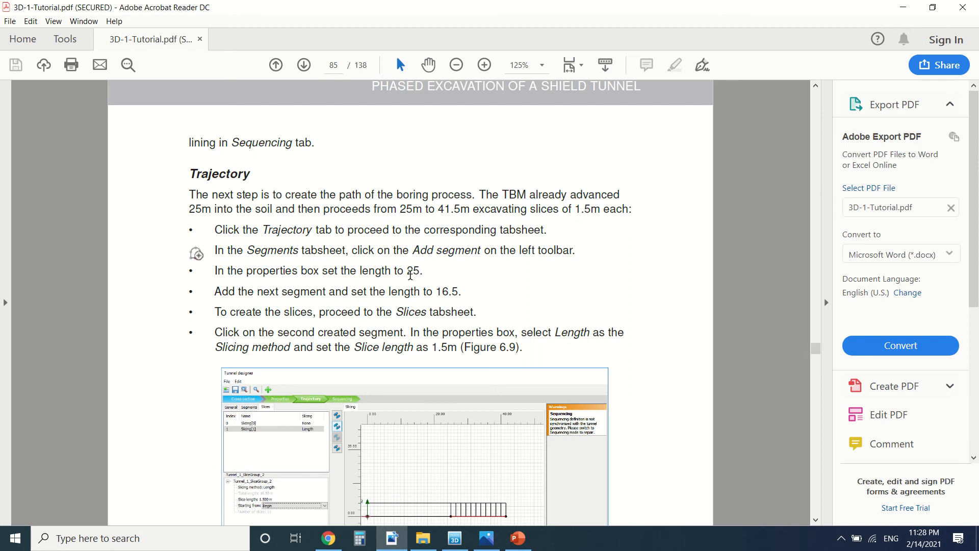
scroll("down", 3)
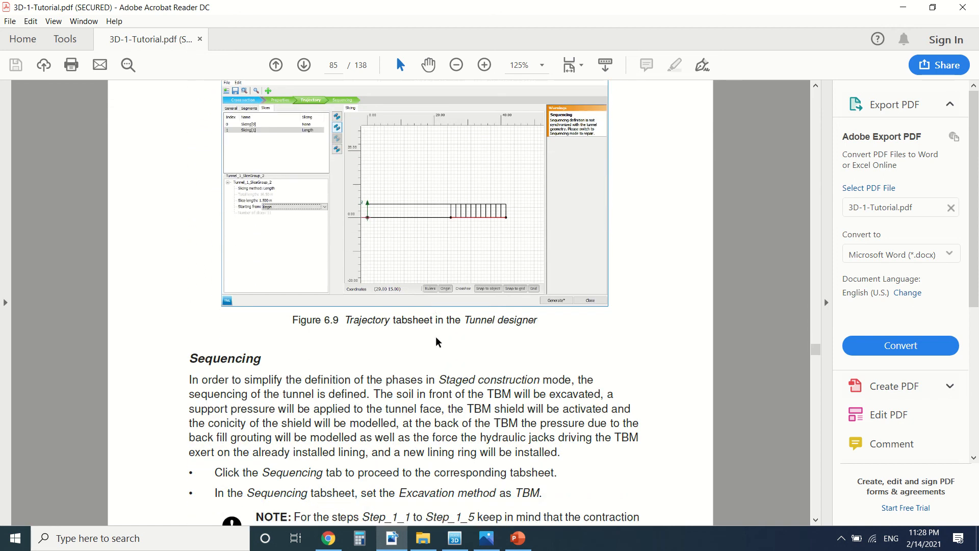
scroll("down", 3)
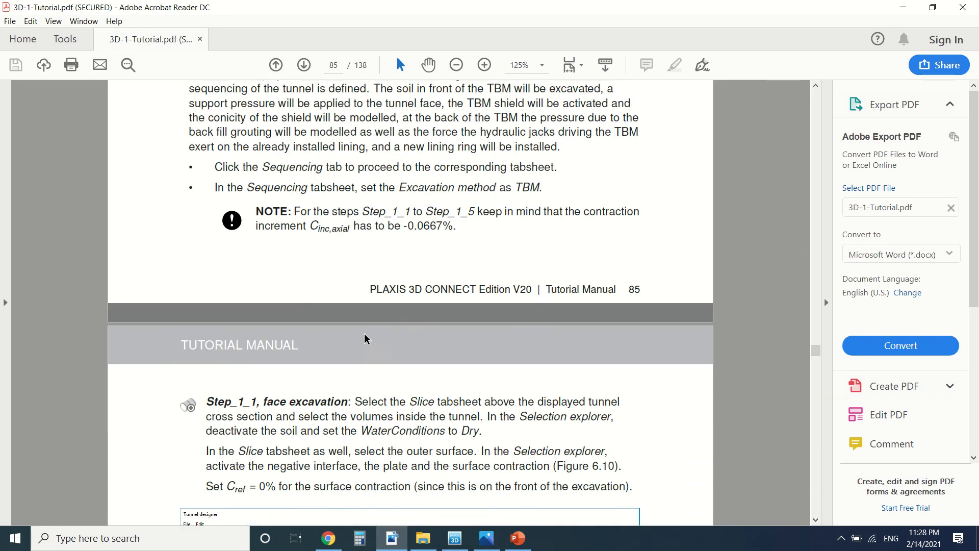
scroll("down", 3)
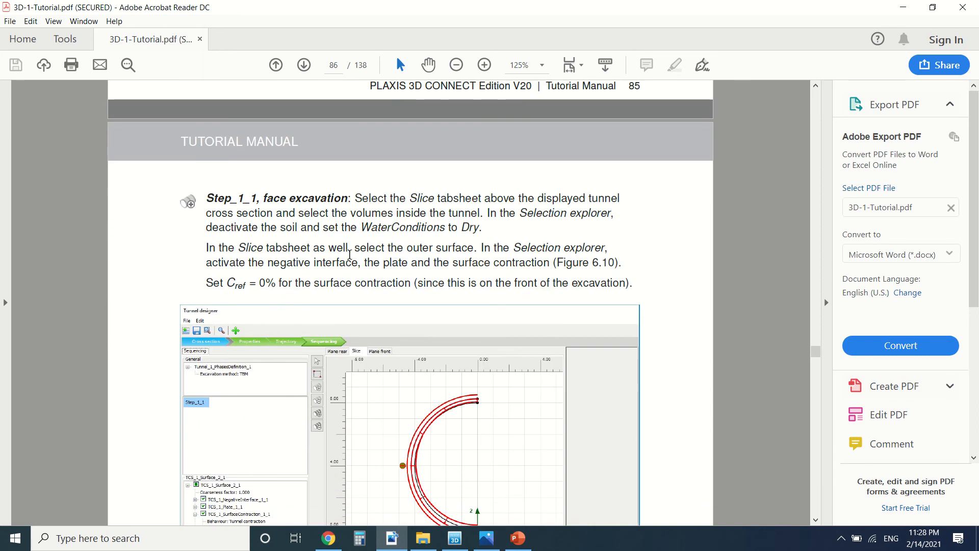
scroll("down", 3)
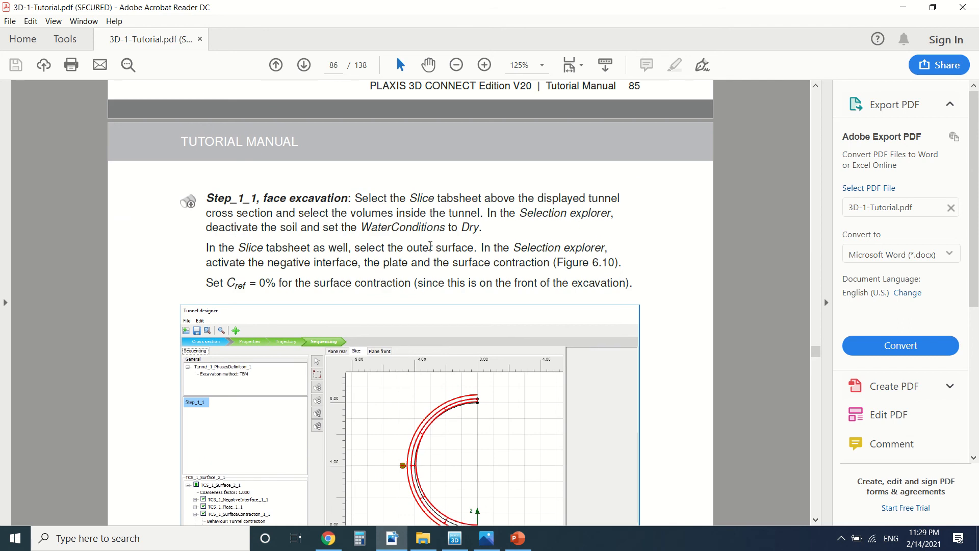
mouse_move(251, 285)
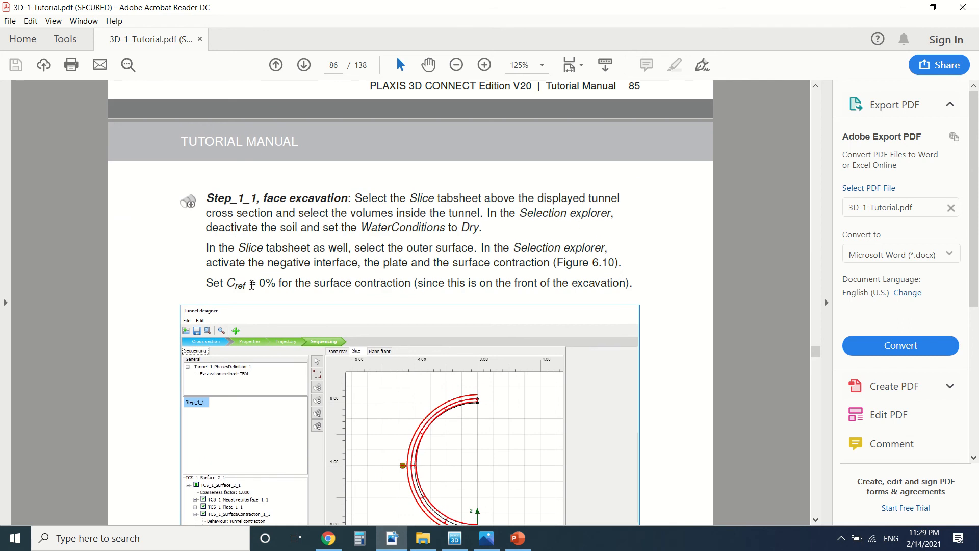
scroll("down", 3)
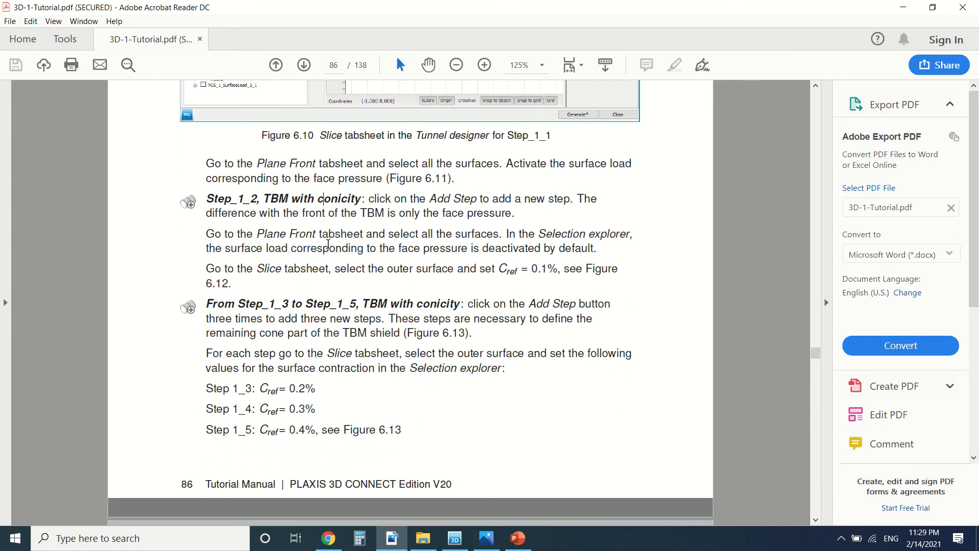
mouse_move(318, 209)
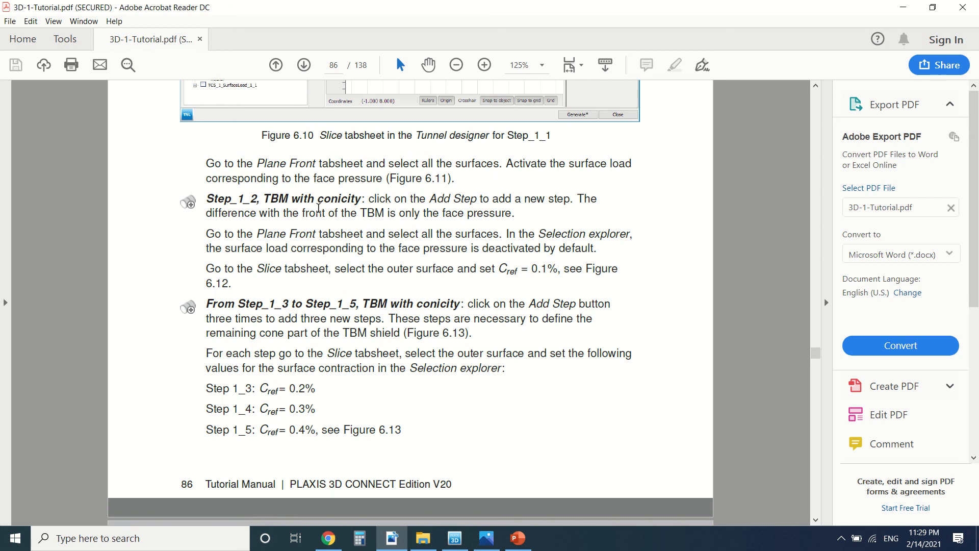
mouse_move(301, 225)
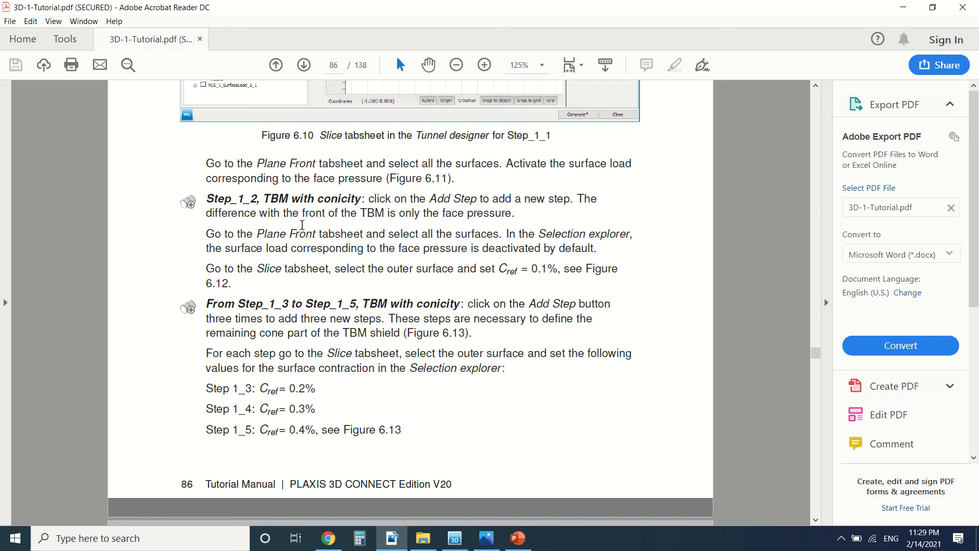
mouse_move(341, 231)
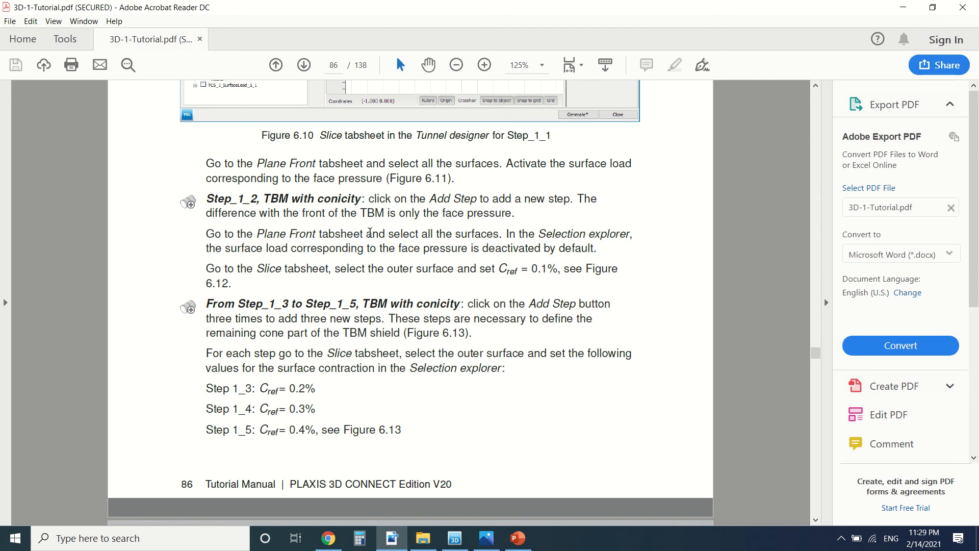
mouse_move(520, 273)
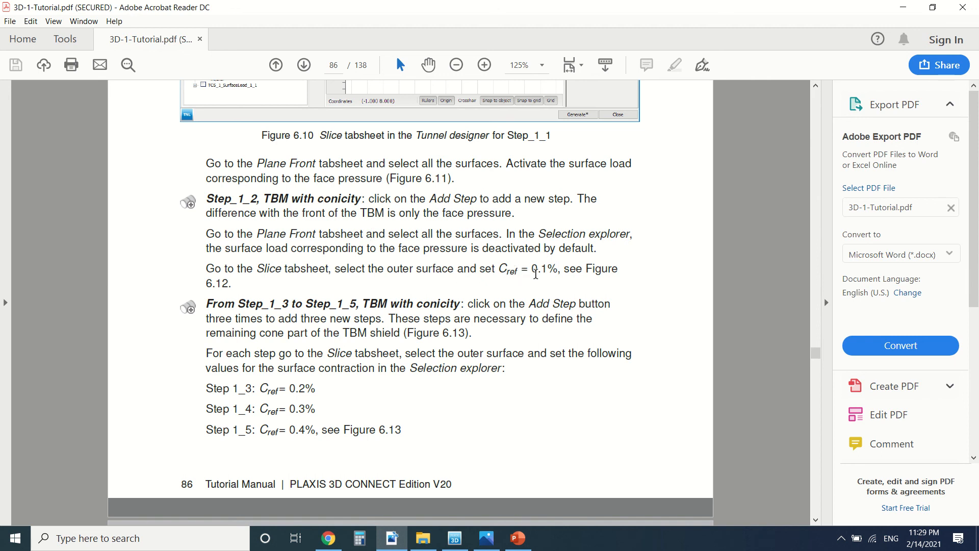
scroll("down", 3)
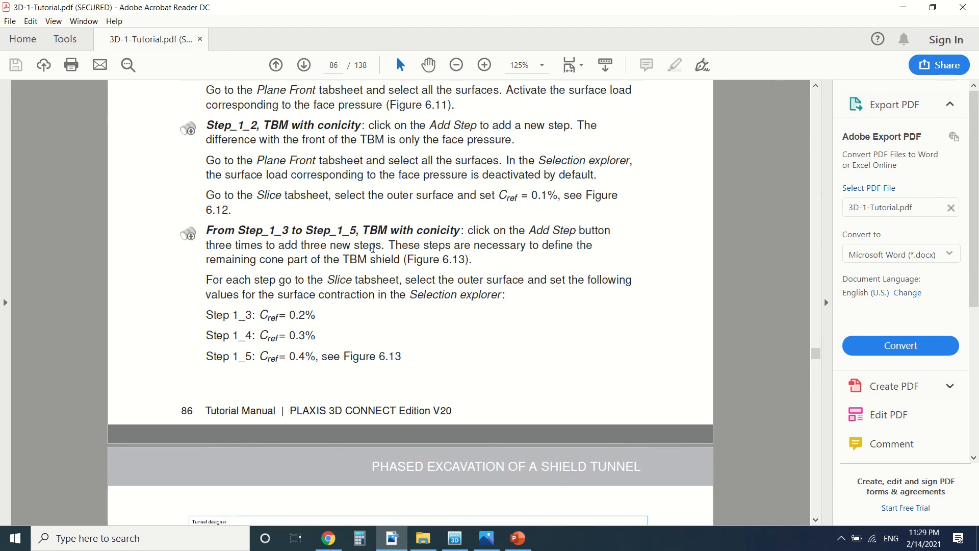
scroll("down", 3)
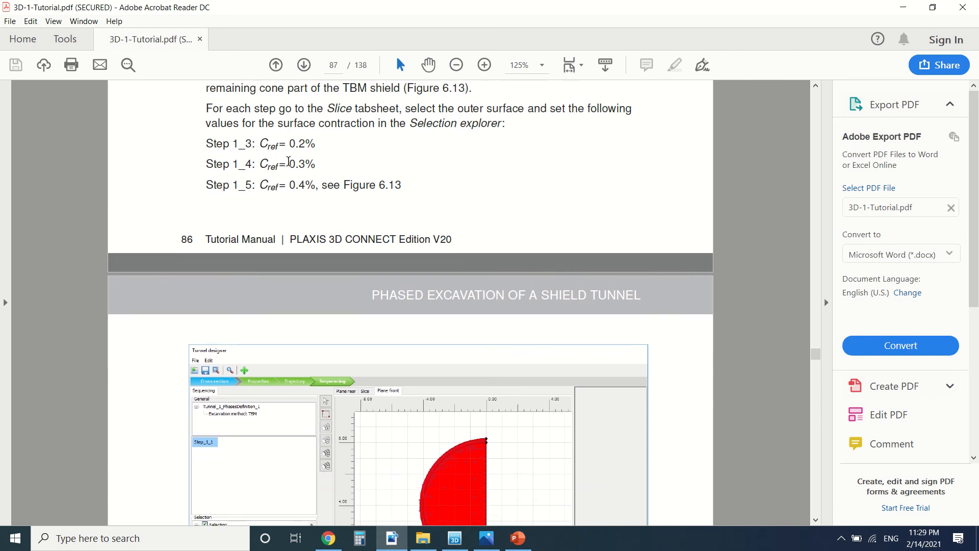
Continue through the sequencing instructions and figures up to Step_1_8
left_click(276, 65)
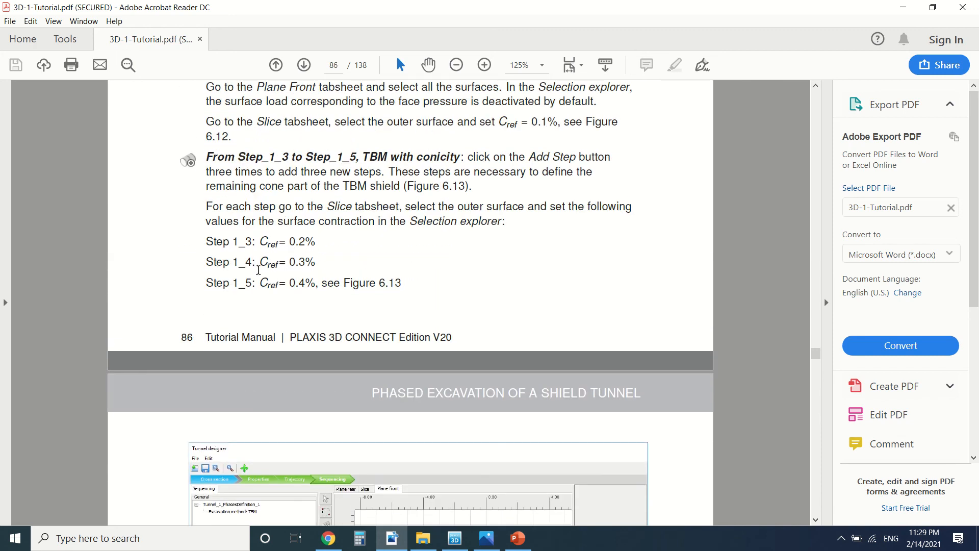
scroll("down", 3)
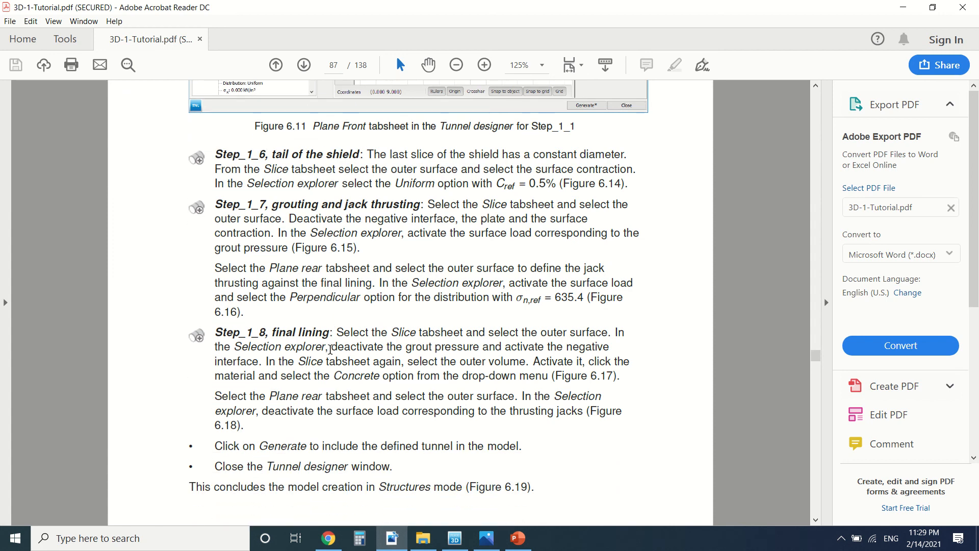
scroll("down", 3)
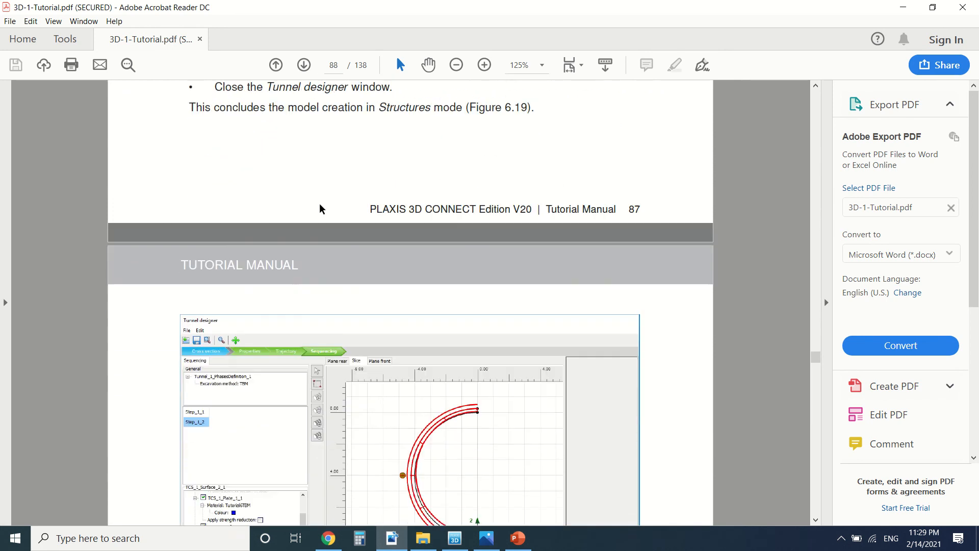
scroll("down", 3)
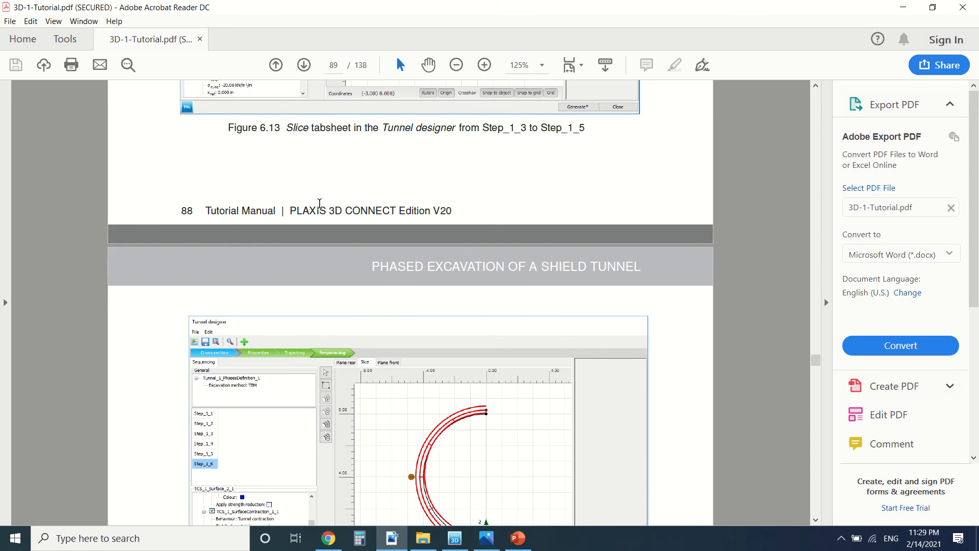
scroll("down", 3)
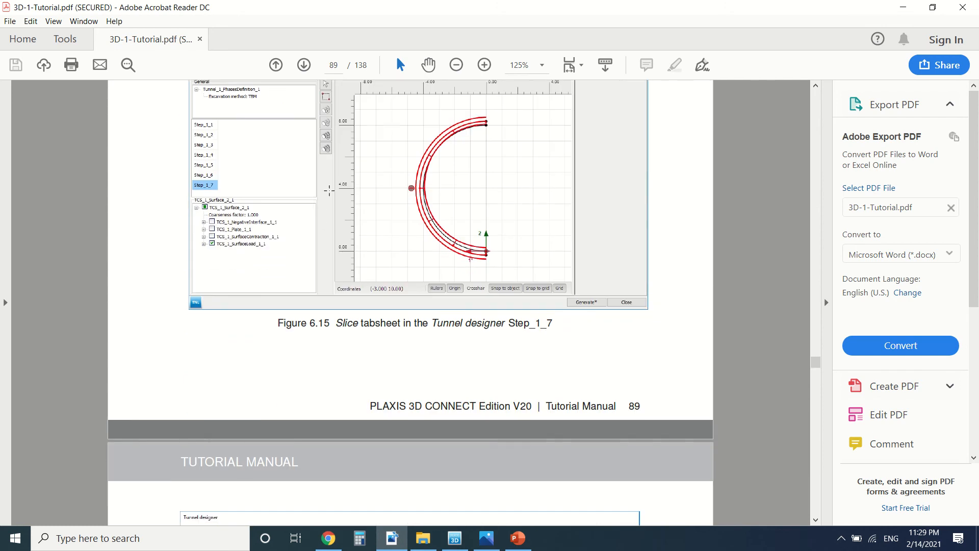
scroll("down", 3)
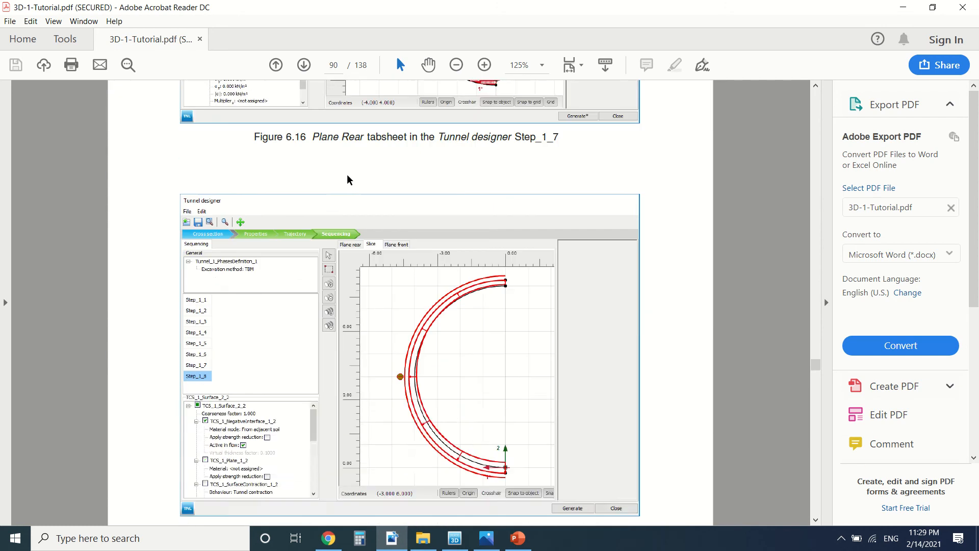
left_click(303, 65)
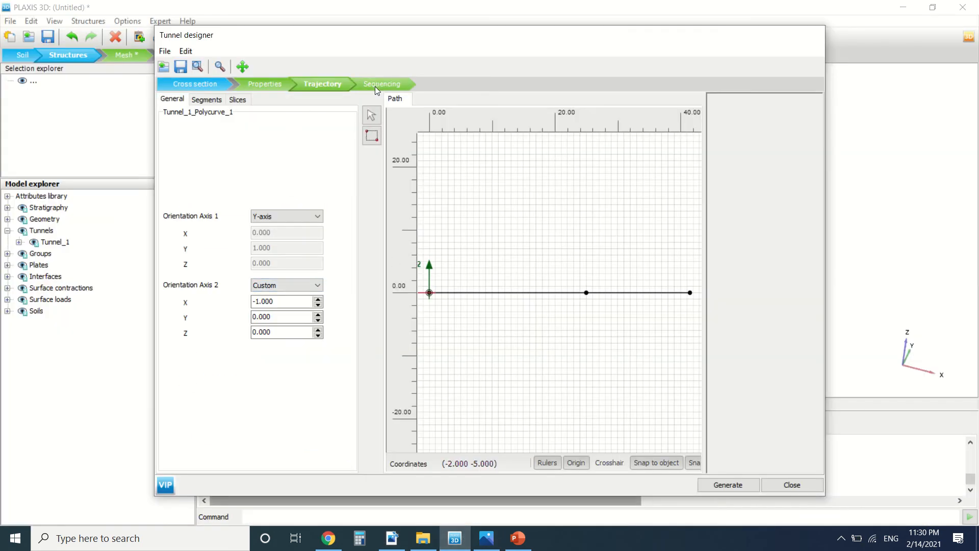
Inspect sequencing steps Step_1_7, Step_1_3 and Step_1_2, then close the tunnel designer
left_click(382, 84)
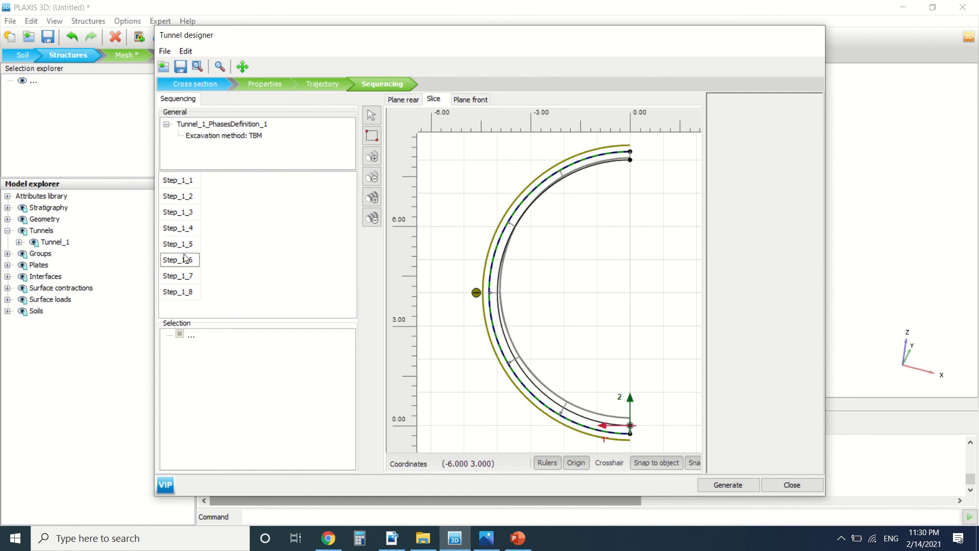
left_click(178, 276)
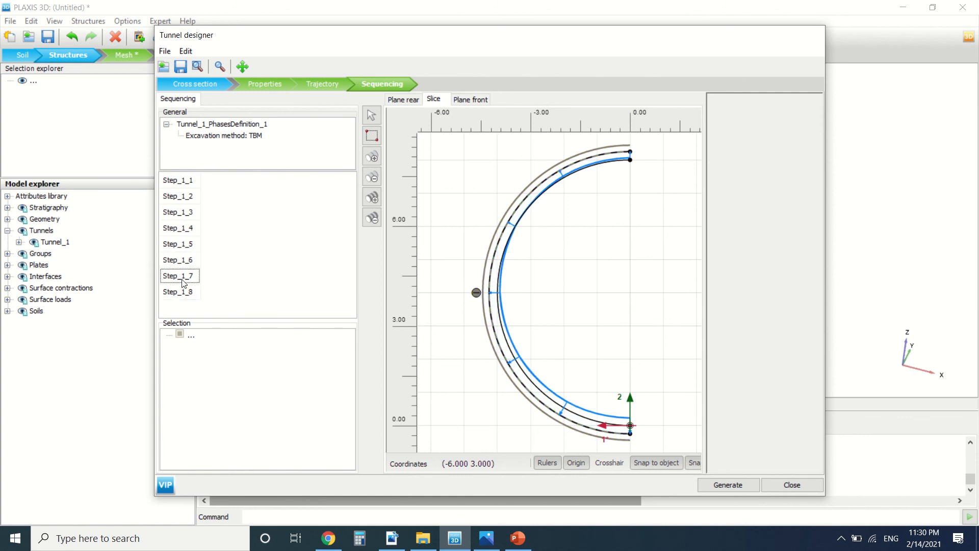
left_click(178, 211)
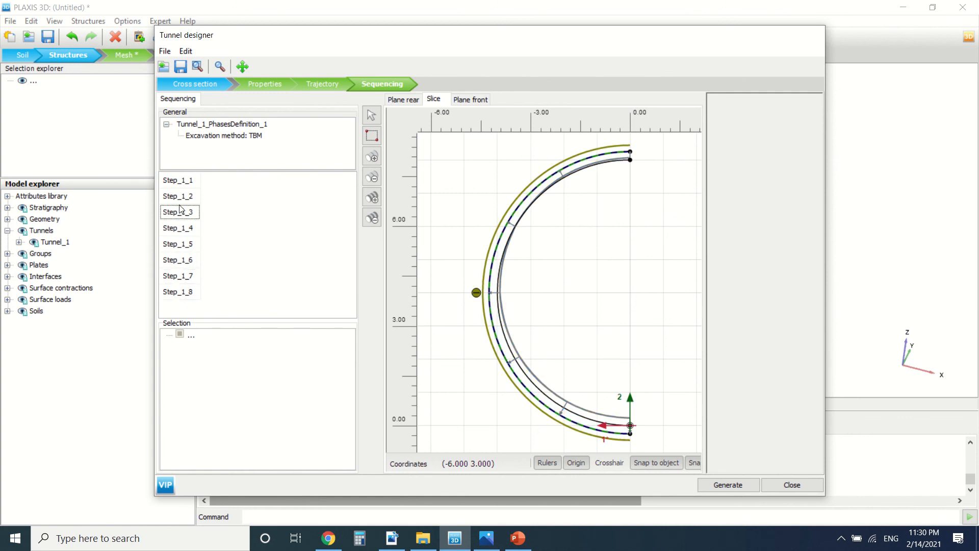
left_click(178, 195)
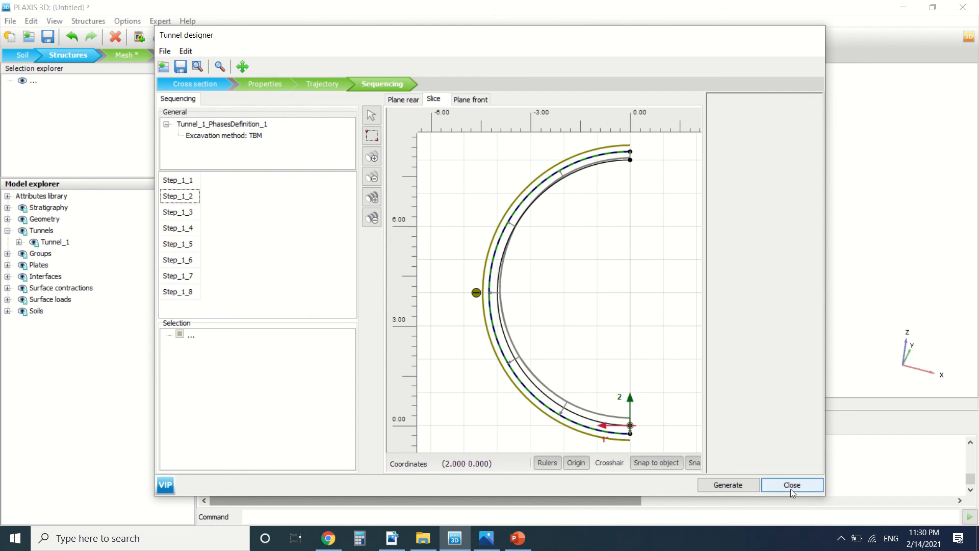
left_click(792, 485)
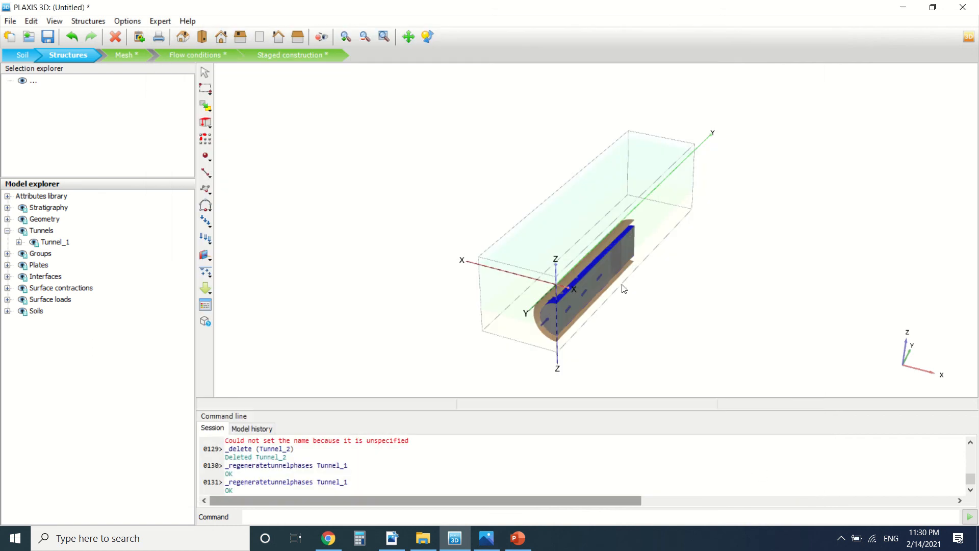
mouse_move(125, 55)
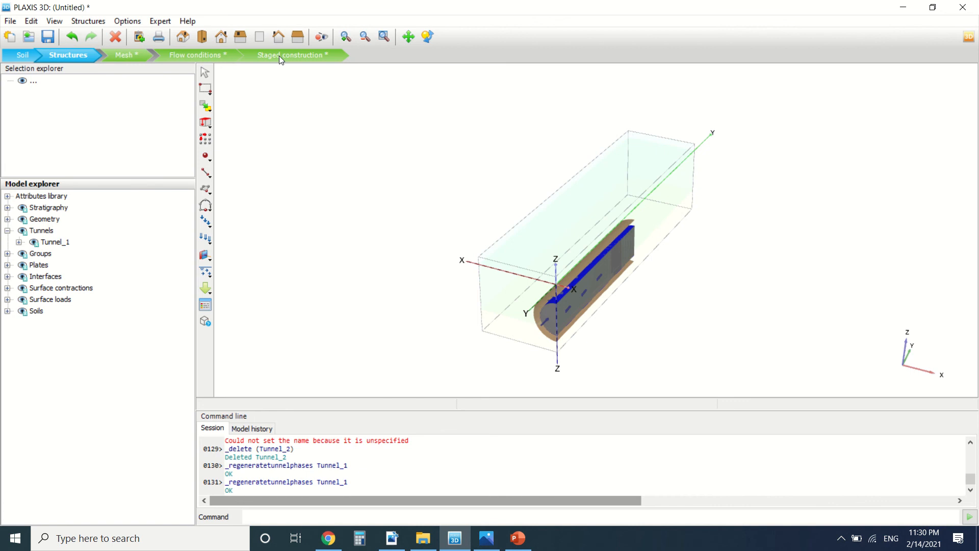
Switch the PLAXIS 3D model to the Mesh mode
left_click(290, 55)
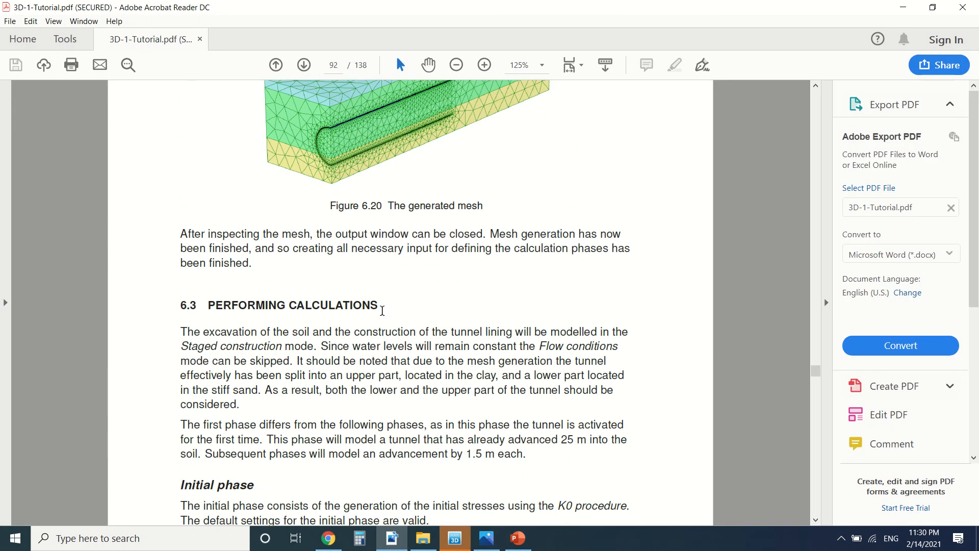
Scroll to section 6.3 Performing Calculations, then return to PLAXIS 3D
scroll("down", 3)
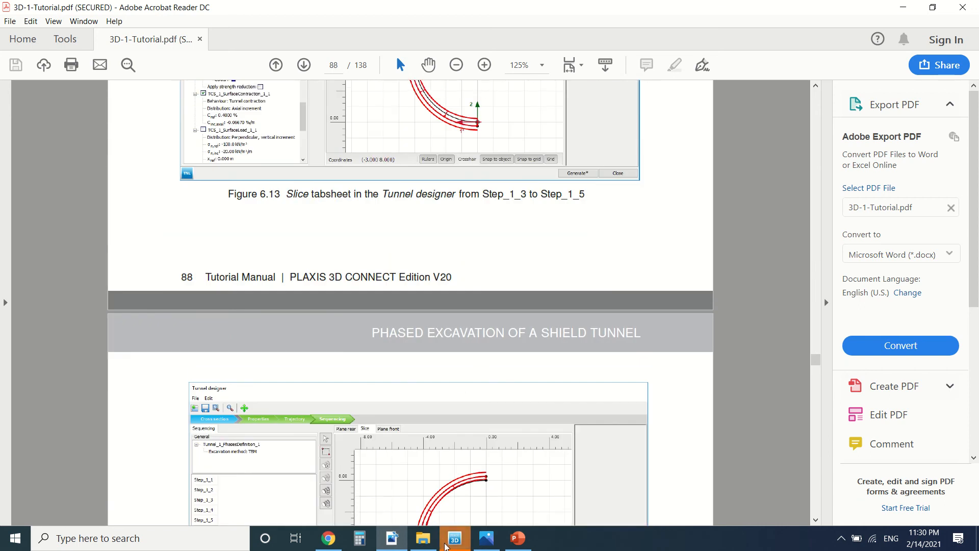
left_click(455, 538)
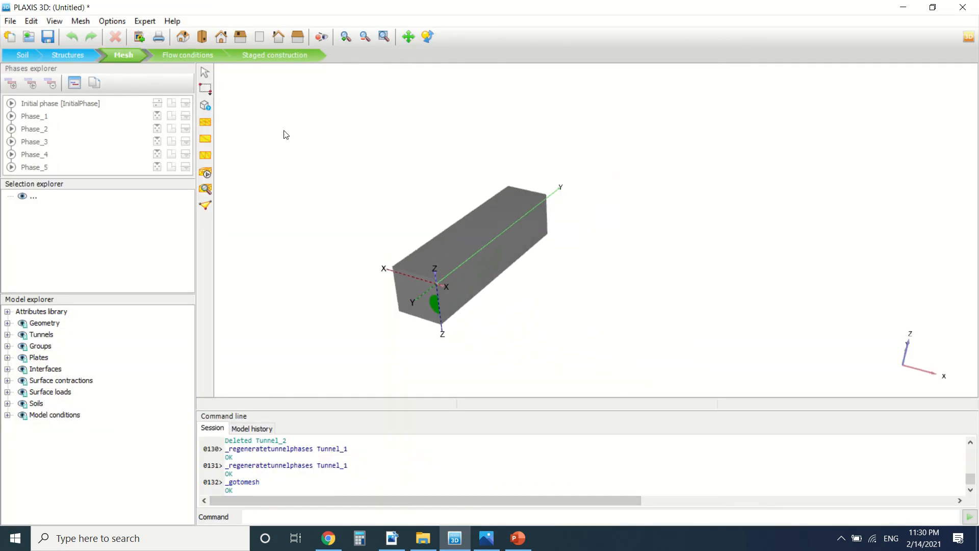
In Staged construction, step through the initial phase, Phase_2, Phase_3 and later phases
left_click(273, 55)
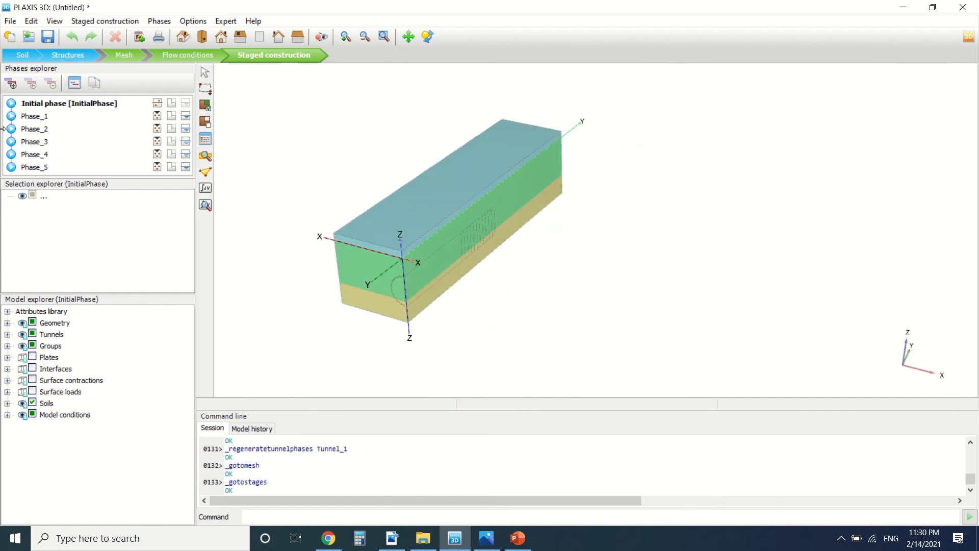
left_click(36, 128)
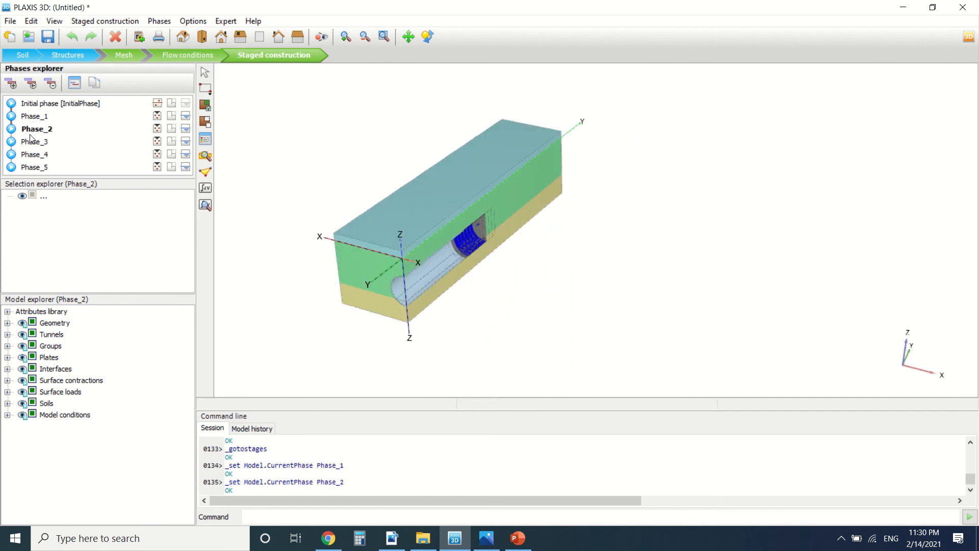
left_click(37, 141)
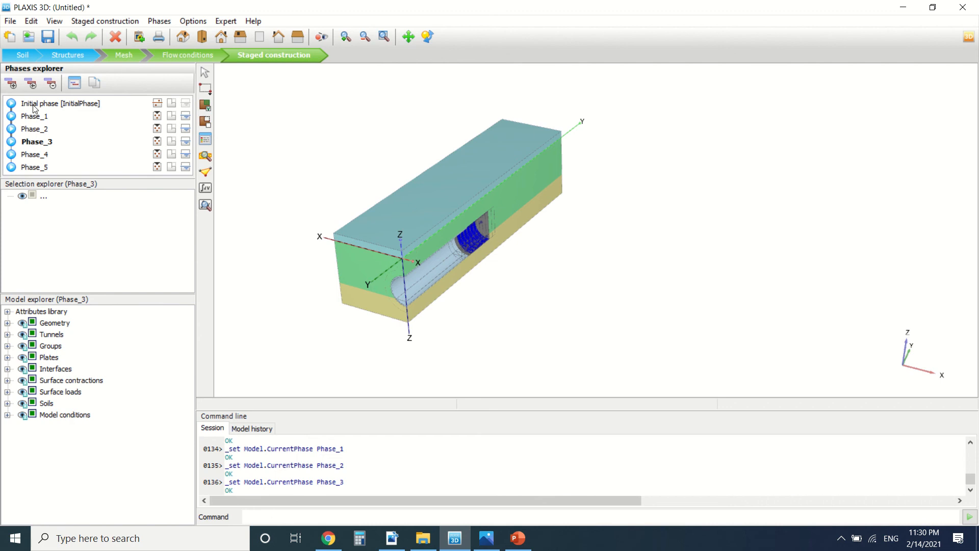
left_click(36, 117)
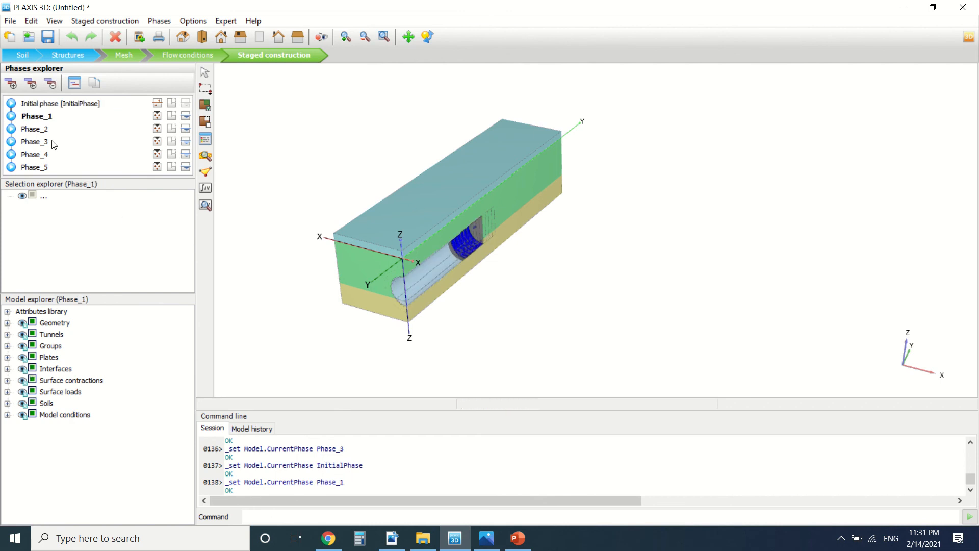
left_click(36, 129)
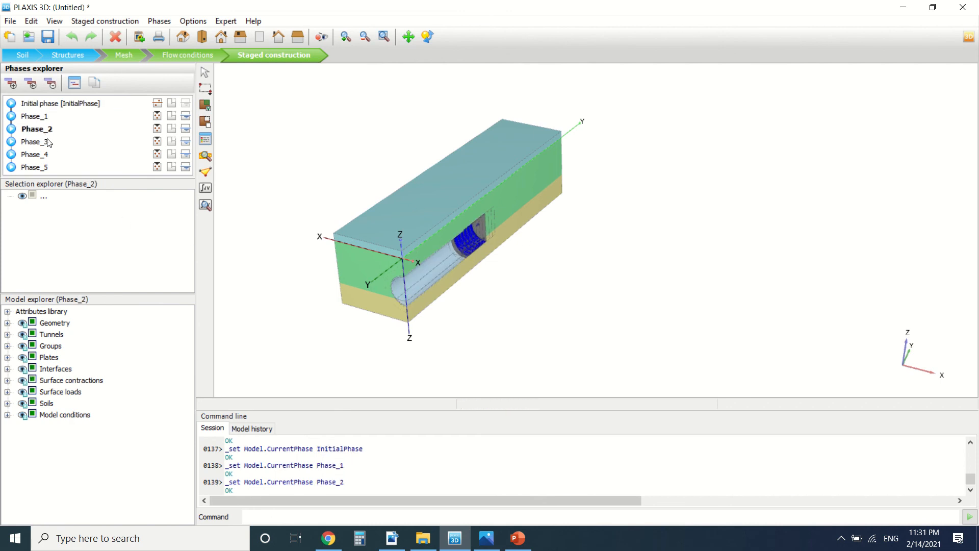
left_click(36, 142)
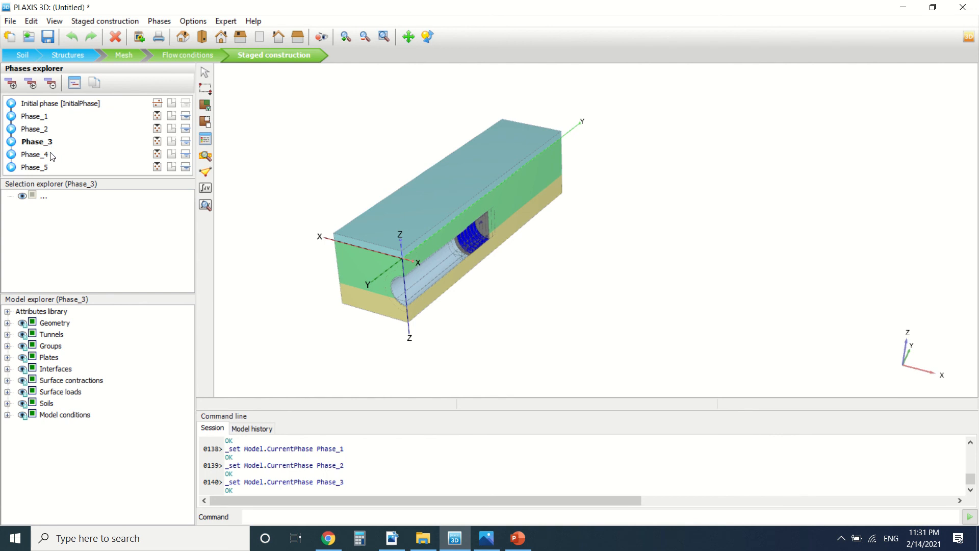
left_click(38, 167)
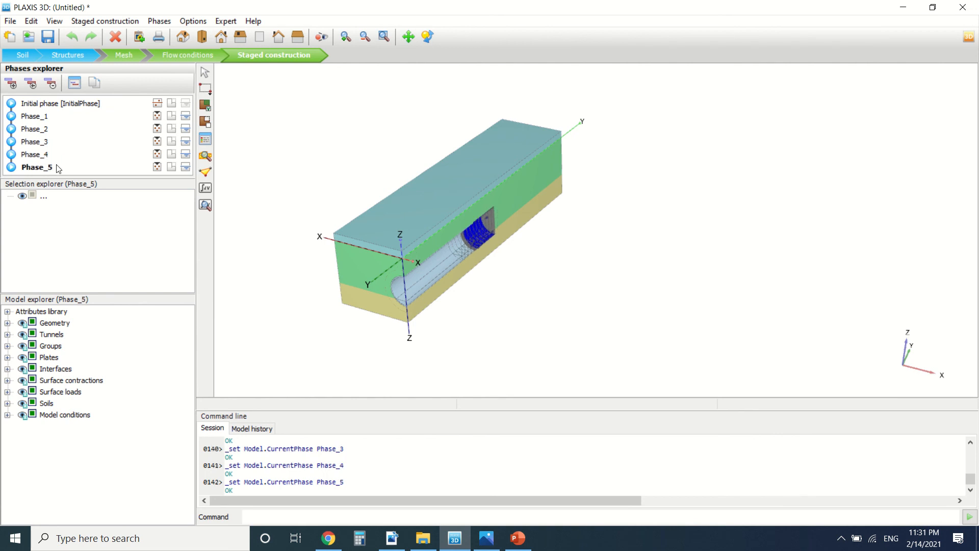